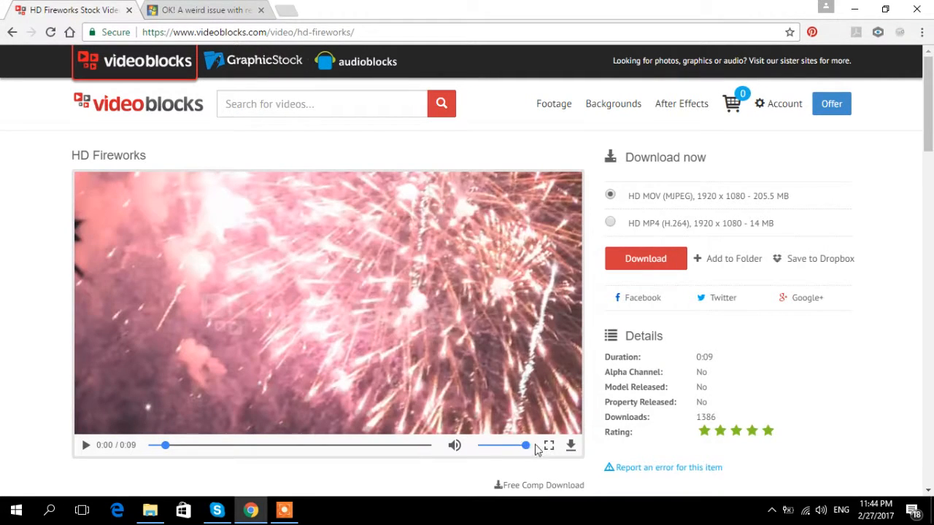
- Play the HD Fireworks stock clip preview
{"action": "left_click", "coordinate": [549, 445]}
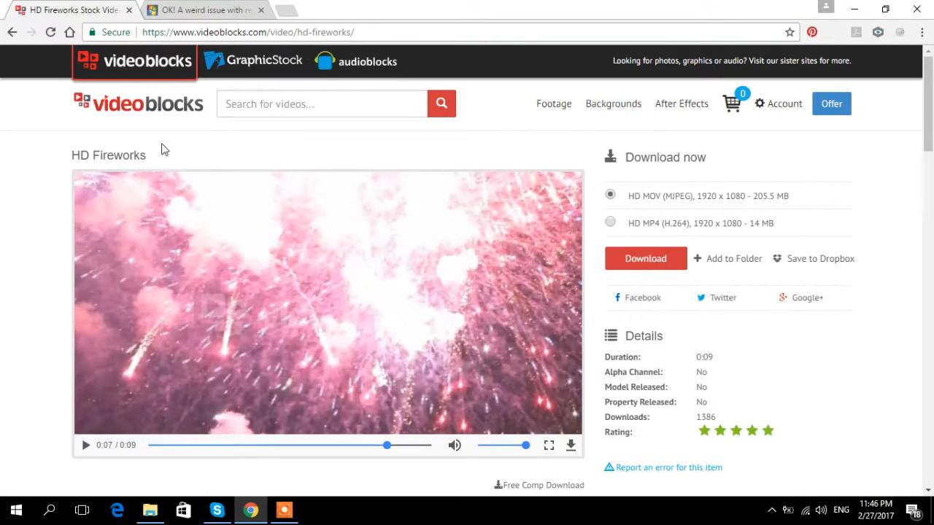
{"action": "mouse_move", "coordinate": [458, 175]}
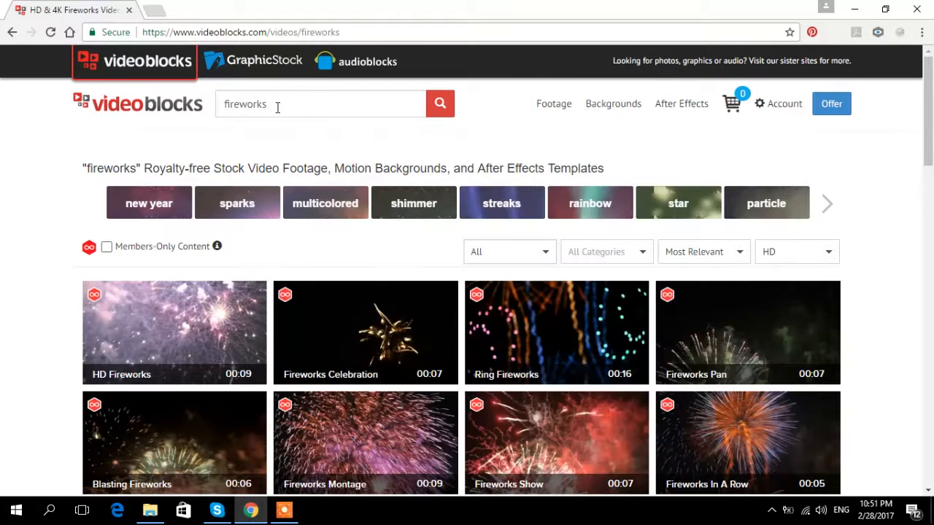
- Replace the fireworks search with 'city night skyline' and run it
{"action": "left_click", "coordinate": [777, 104]}
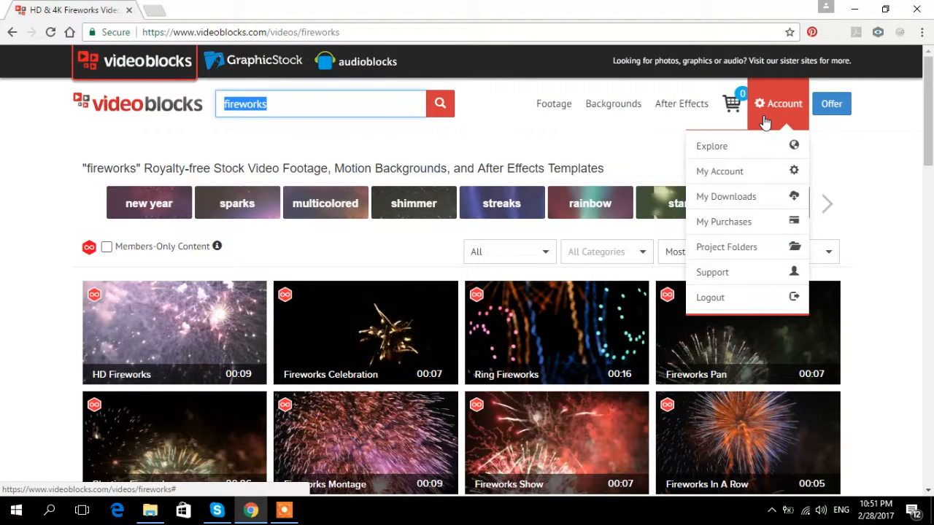
{"action": "type", "text": "city night"}
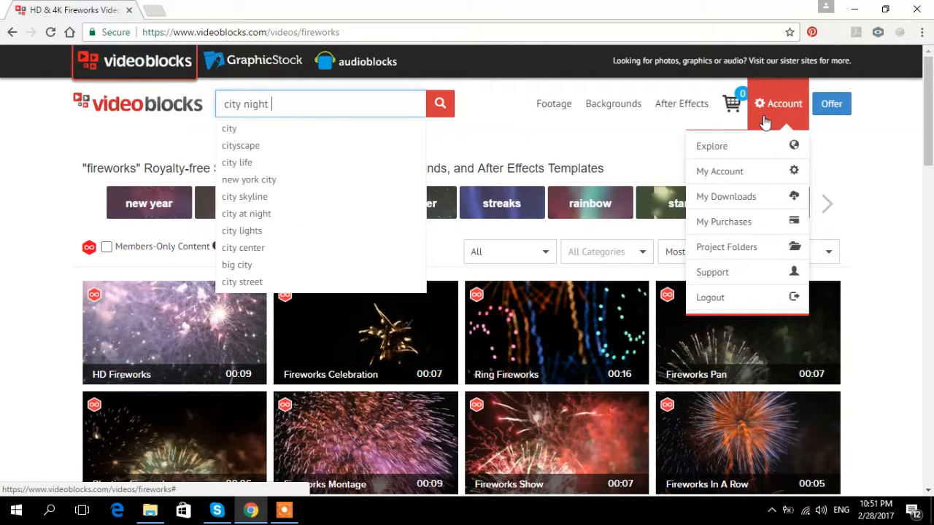
{"action": "type", "text": "skyline"}
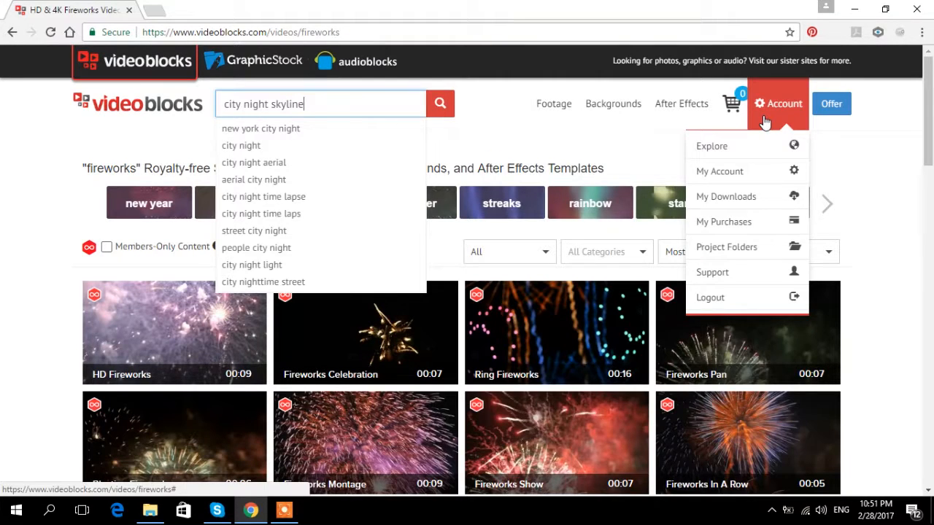
{"action": "left_click", "coordinate": [439, 102]}
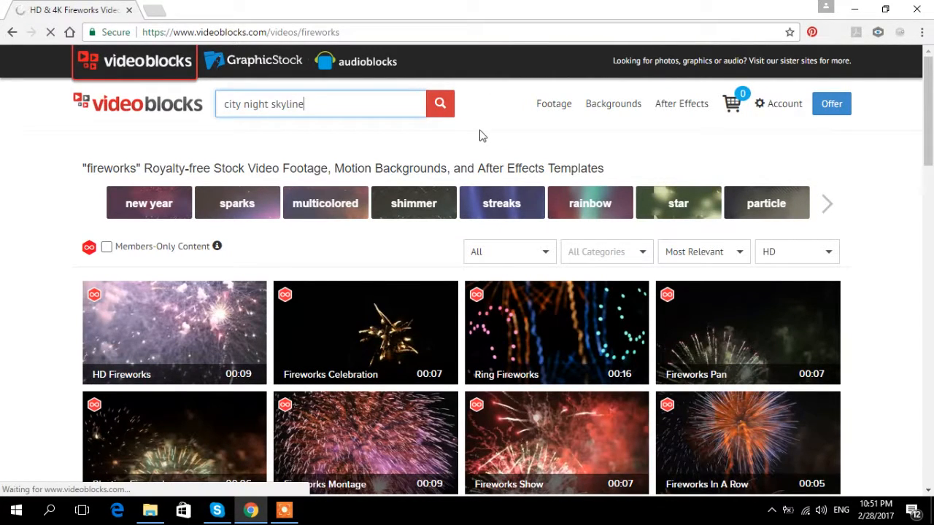
{"action": "left_click", "coordinate": [439, 102]}
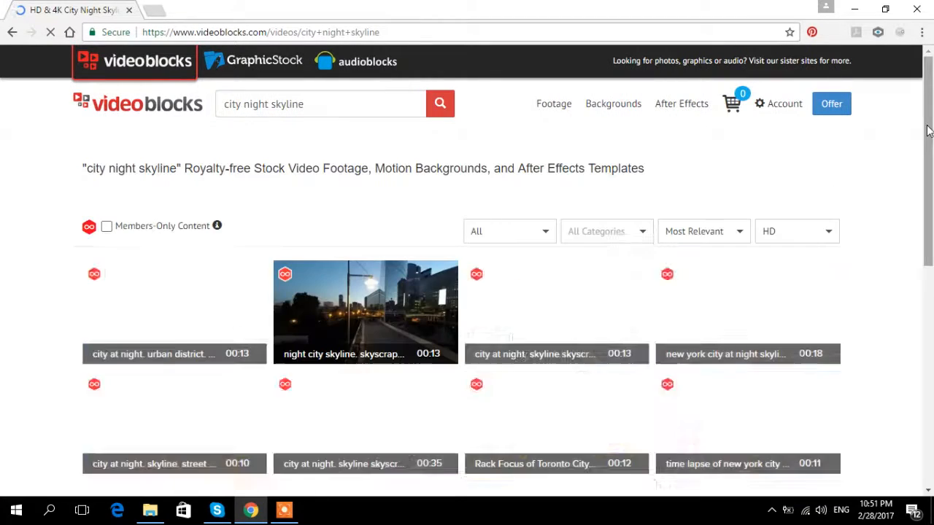
- Browse down through the city night skyline clip results and back up
{"action": "scroll", "scroll_direction": "down", "scroll_amount": 3}
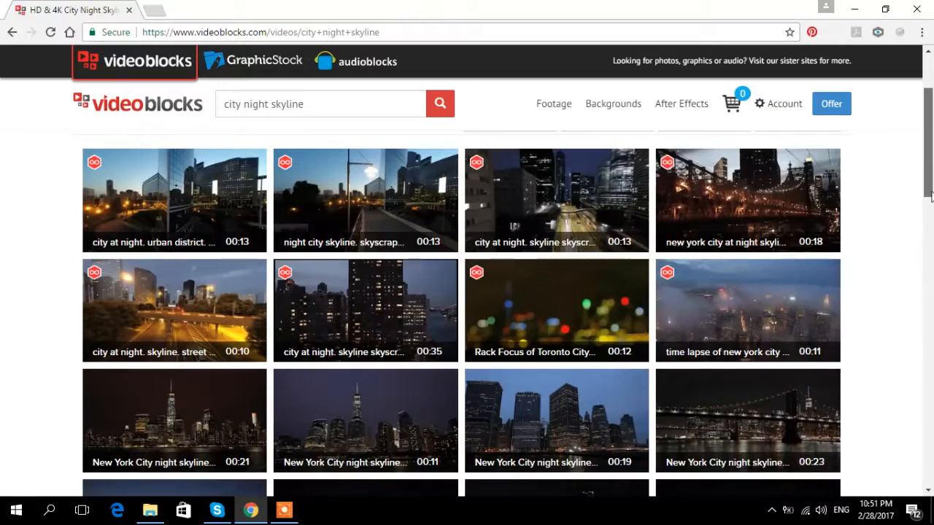
{"action": "scroll", "scroll_direction": "down", "scroll_amount": 3}
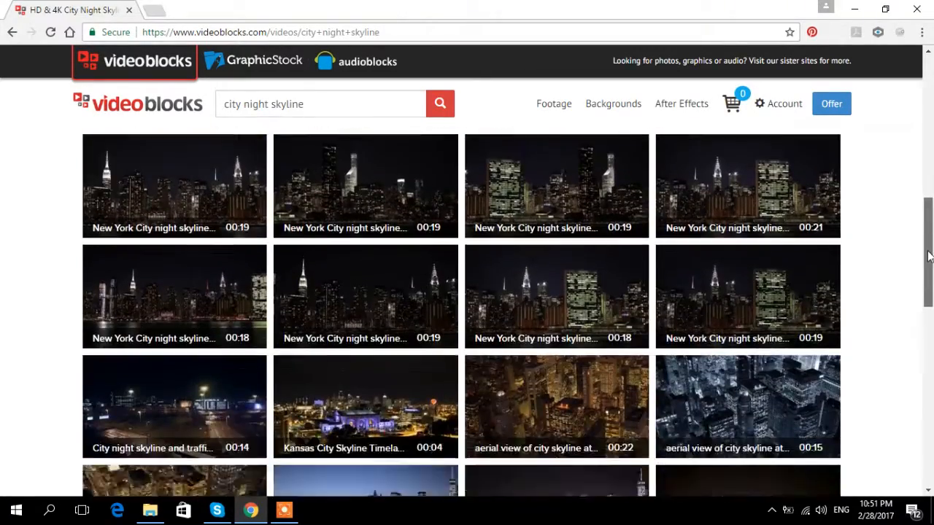
{"action": "scroll", "scroll_direction": "down", "scroll_amount": 3}
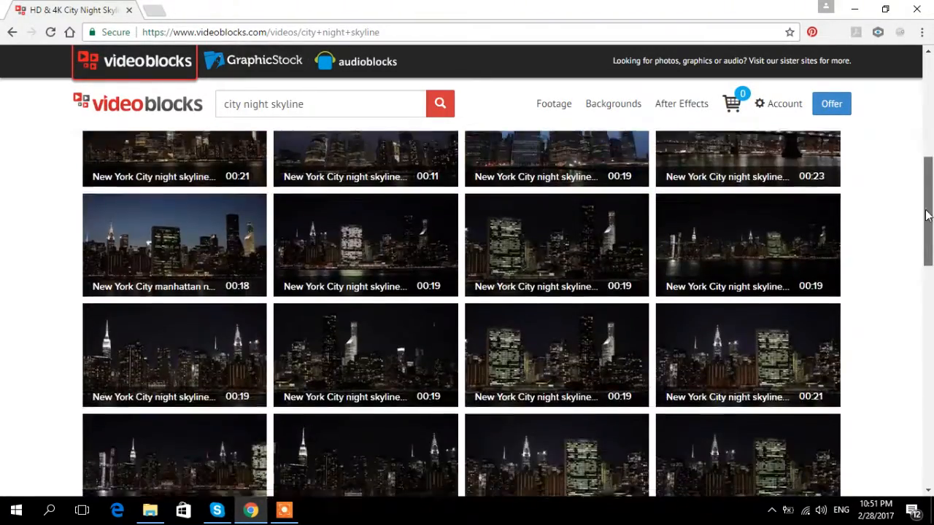
{"action": "scroll", "scroll_direction": "down", "scroll_amount": 3}
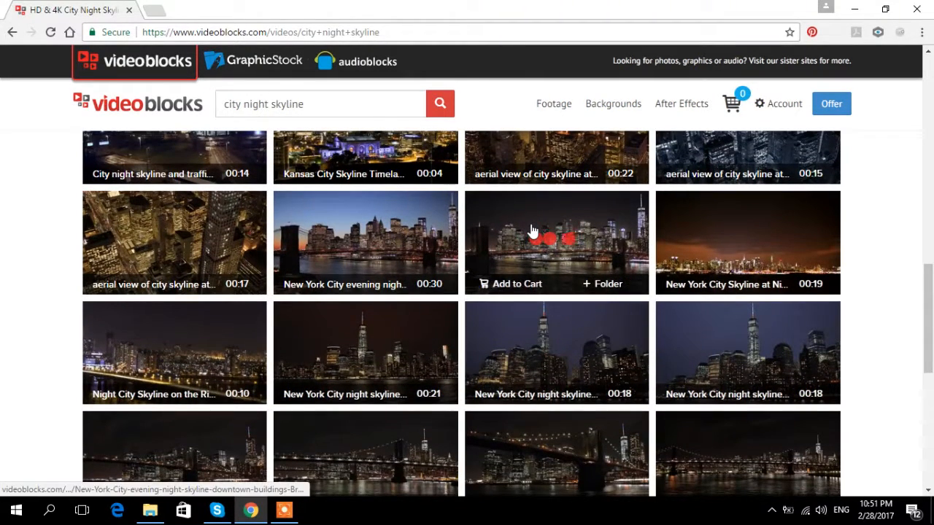
{"action": "mouse_move", "coordinate": [533, 230]}
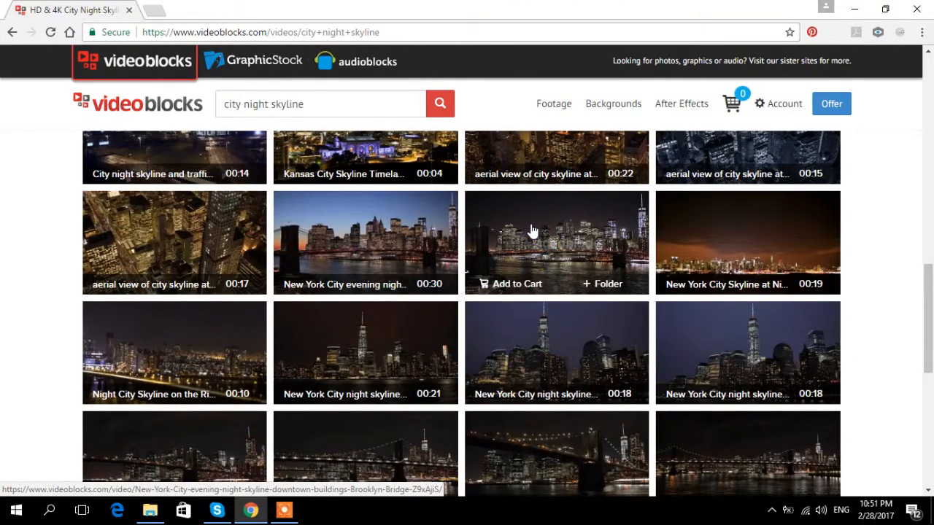
{"action": "mouse_move", "coordinate": [575, 233]}
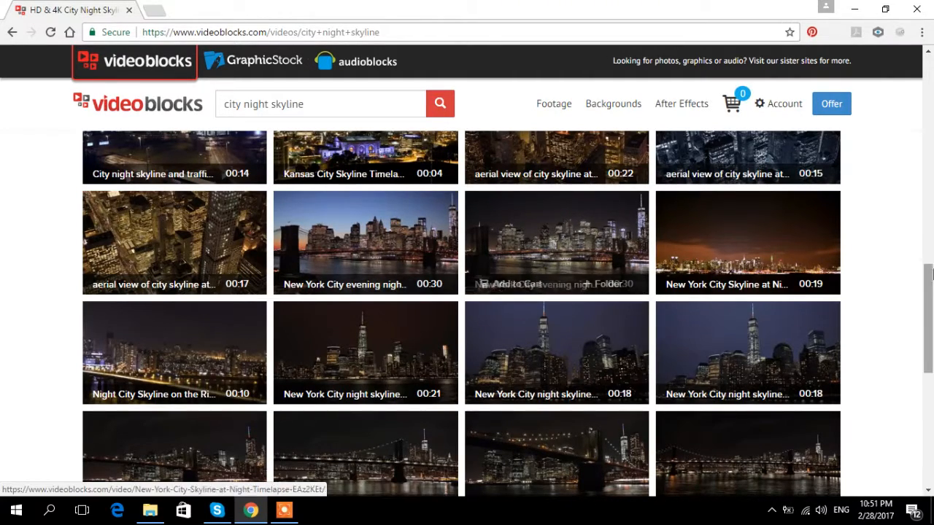
{"action": "scroll", "scroll_direction": "up", "scroll_amount": 3}
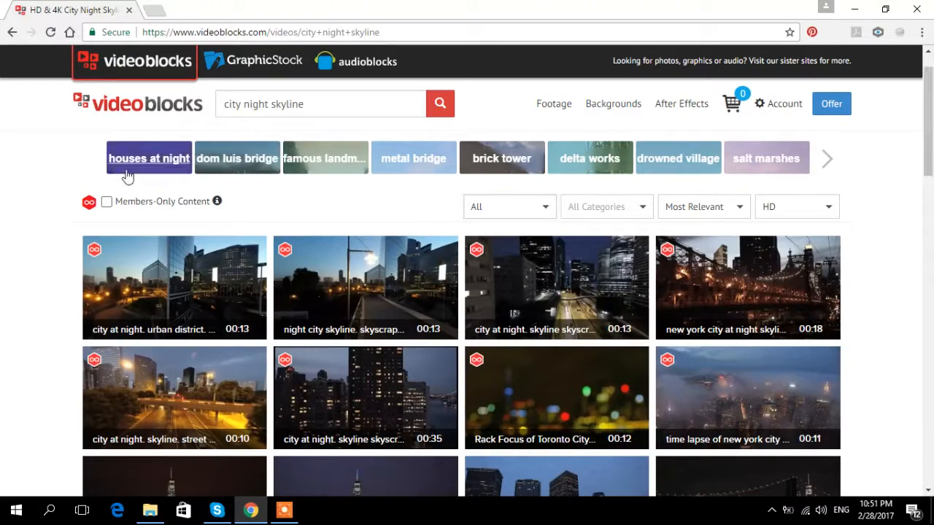
- Filter the results to Members-Only Content and browse the filtered clips
{"action": "left_click", "coordinate": [107, 201]}
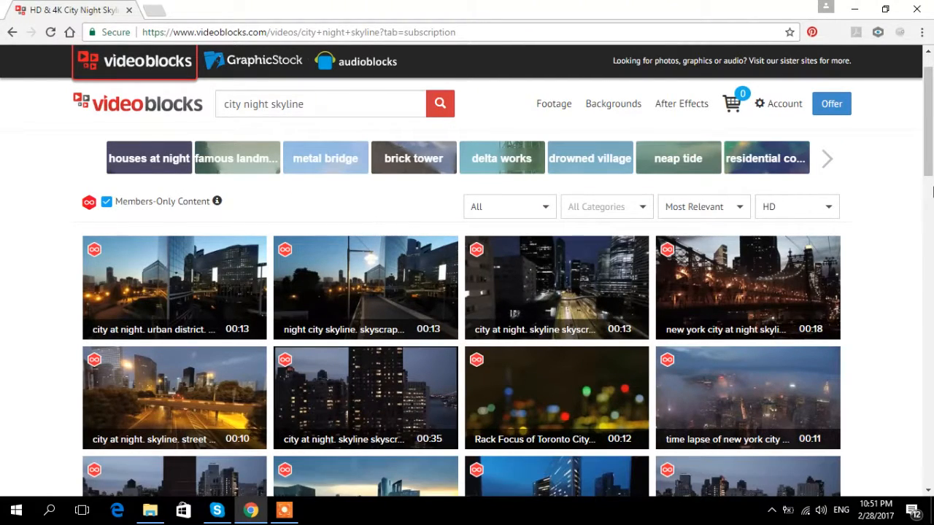
{"action": "scroll", "scroll_direction": "down", "scroll_amount": 3}
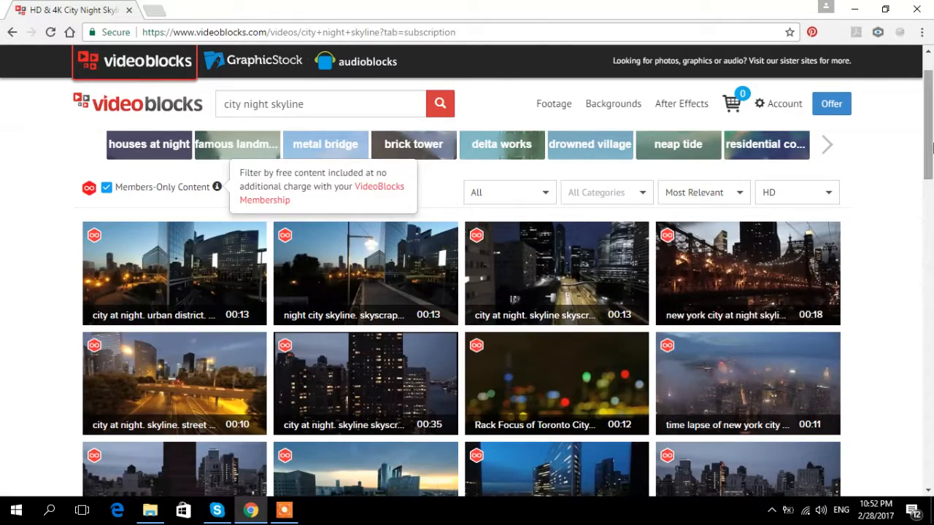
{"action": "scroll", "scroll_direction": "down", "scroll_amount": 3}
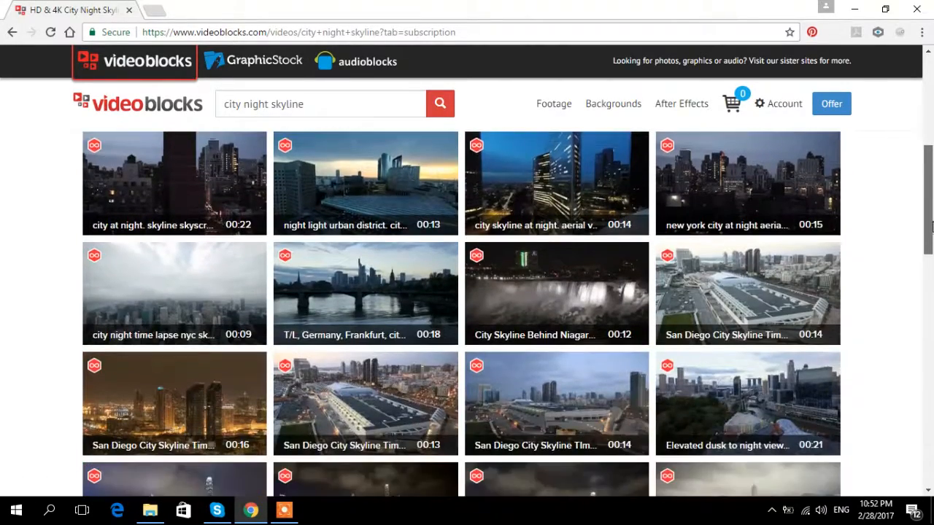
{"action": "scroll", "scroll_direction": "down", "scroll_amount": 3}
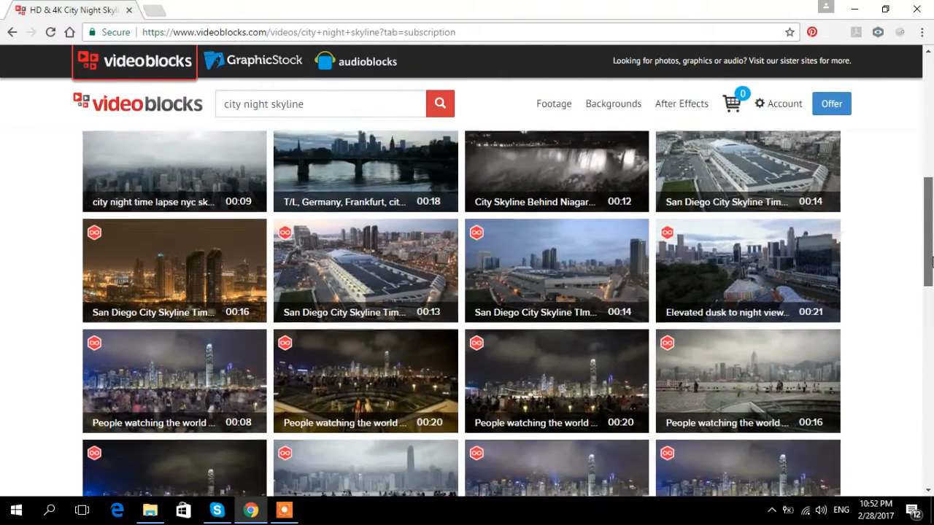
{"action": "scroll", "scroll_direction": "down", "scroll_amount": 3}
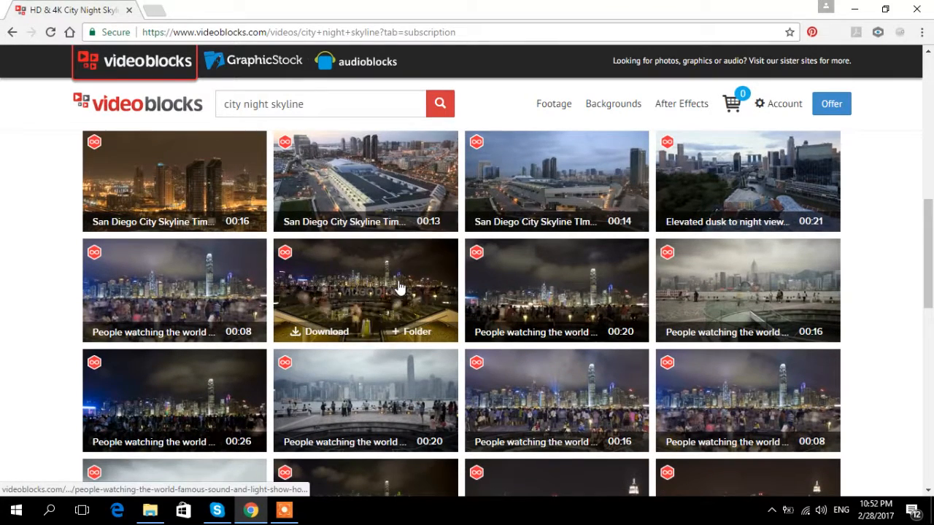
- Open the Hong Kong 'People watching the world' clip and play its preview, viewing its details
{"action": "left_click", "coordinate": [365, 289]}
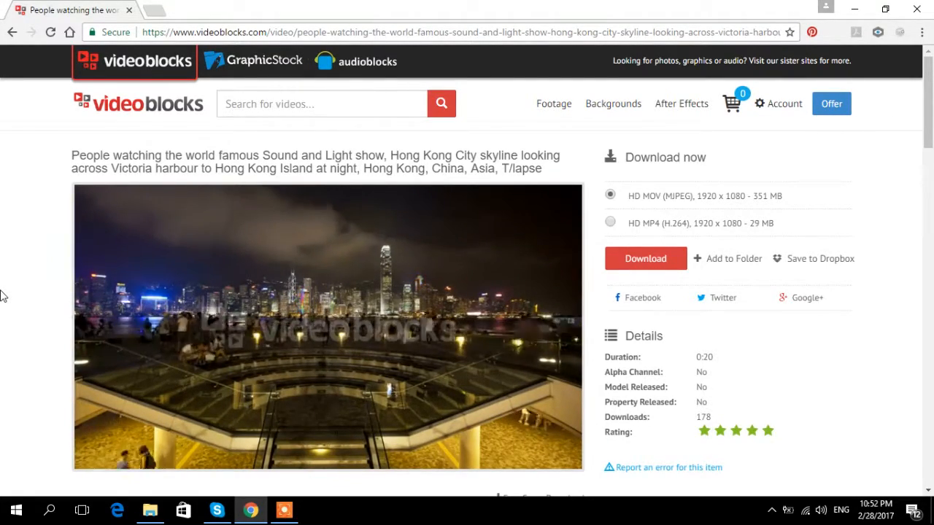
{"action": "left_click", "coordinate": [327, 325]}
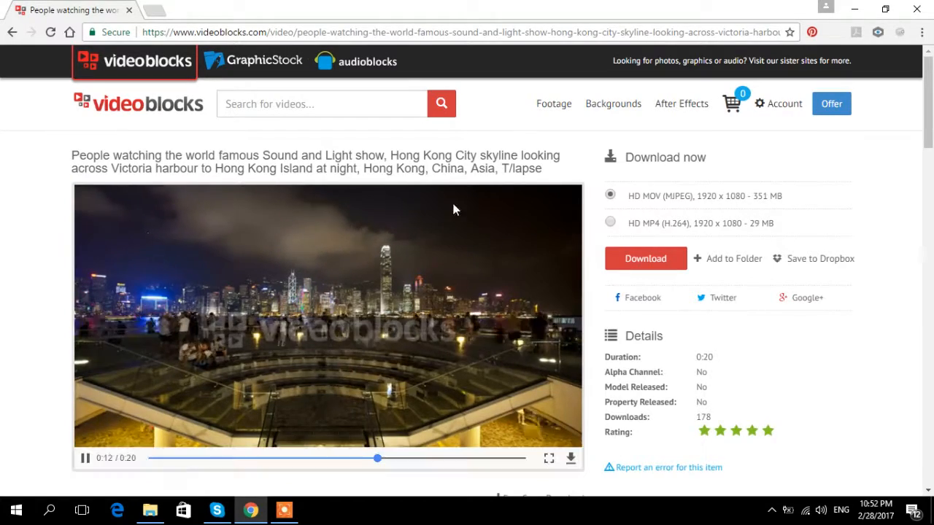
{"action": "scroll", "scroll_direction": "down", "scroll_amount": 3}
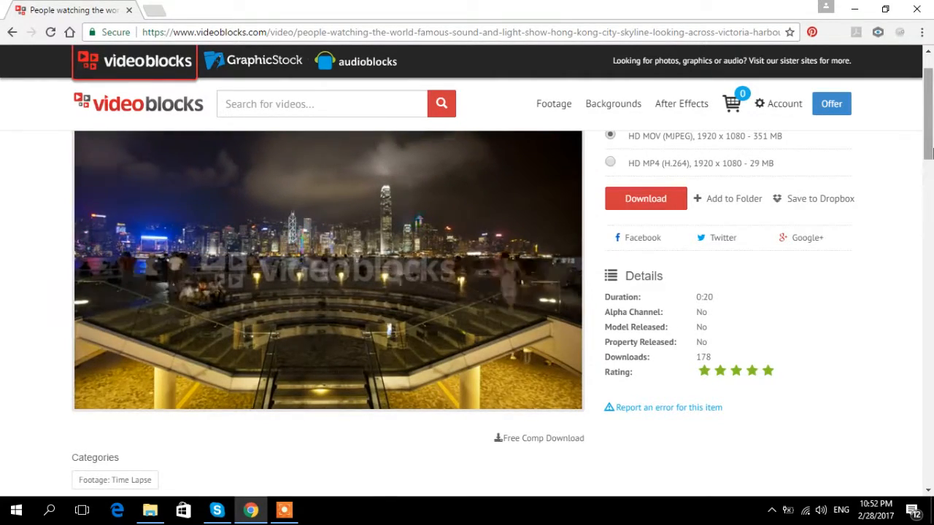
{"action": "left_click", "coordinate": [327, 268]}
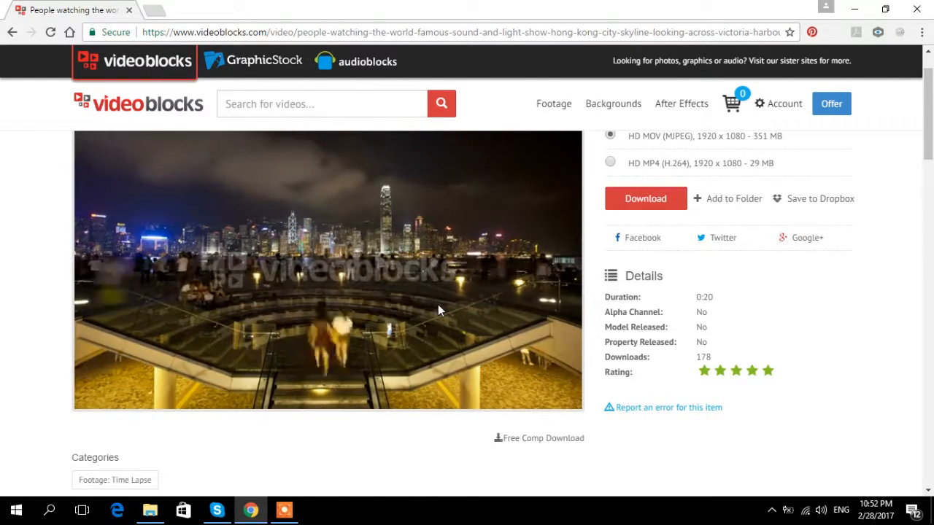
{"action": "left_click", "coordinate": [327, 268]}
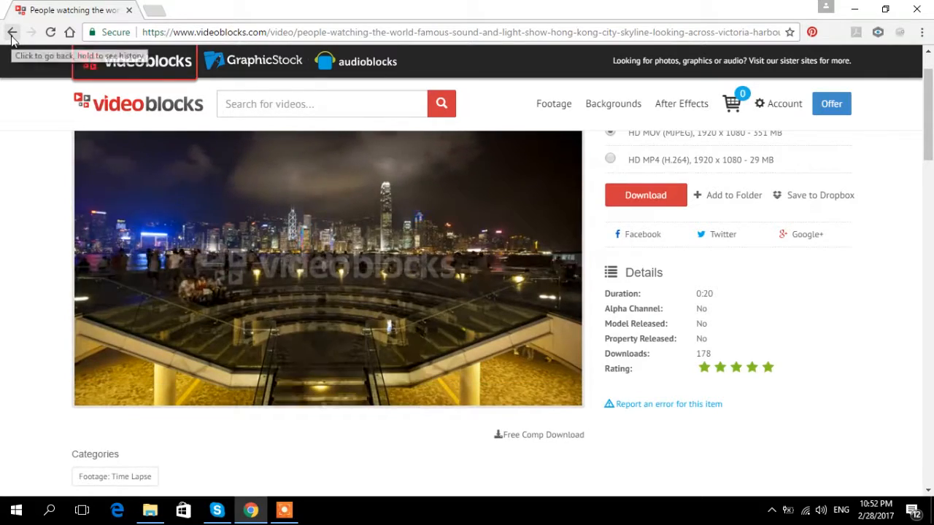
- Return to the city night skyline results and browse to the bottom of the list
{"action": "left_click", "coordinate": [11, 32]}
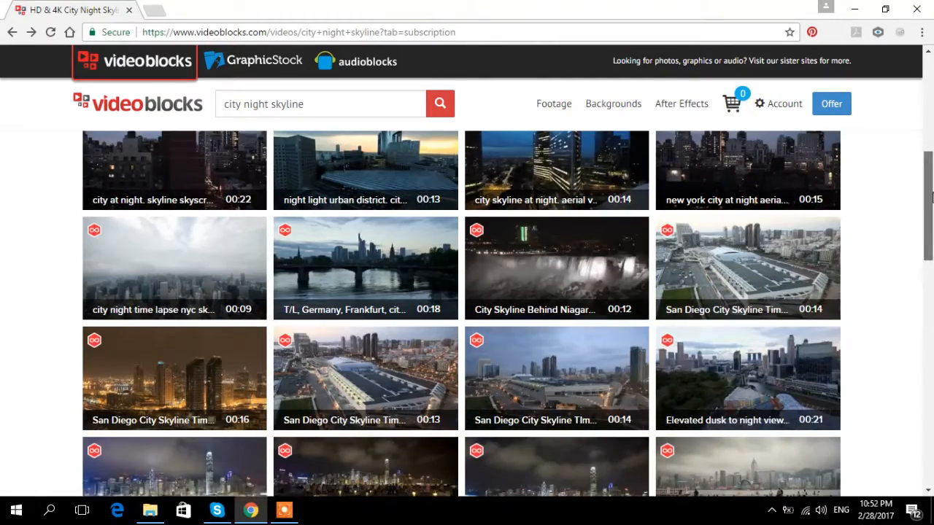
{"action": "scroll", "scroll_direction": "up", "scroll_amount": 3}
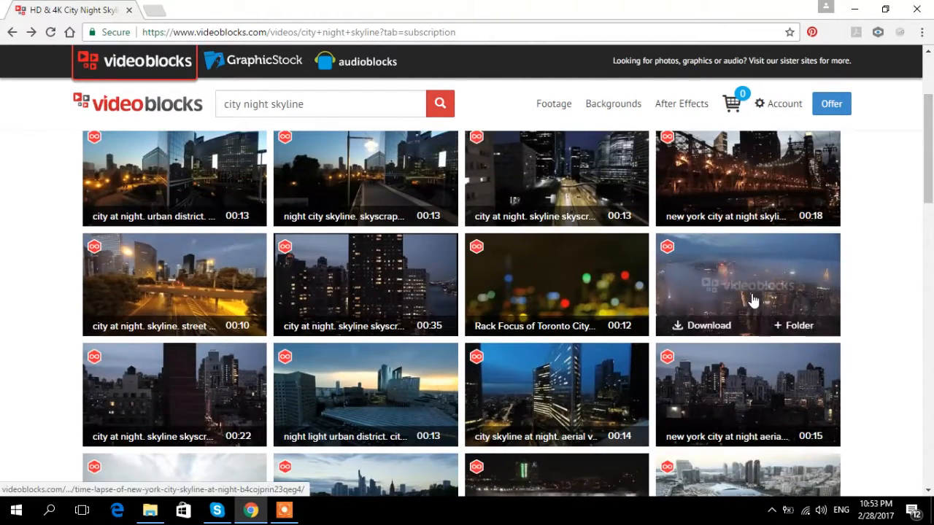
{"action": "scroll", "scroll_direction": "down", "scroll_amount": 3}
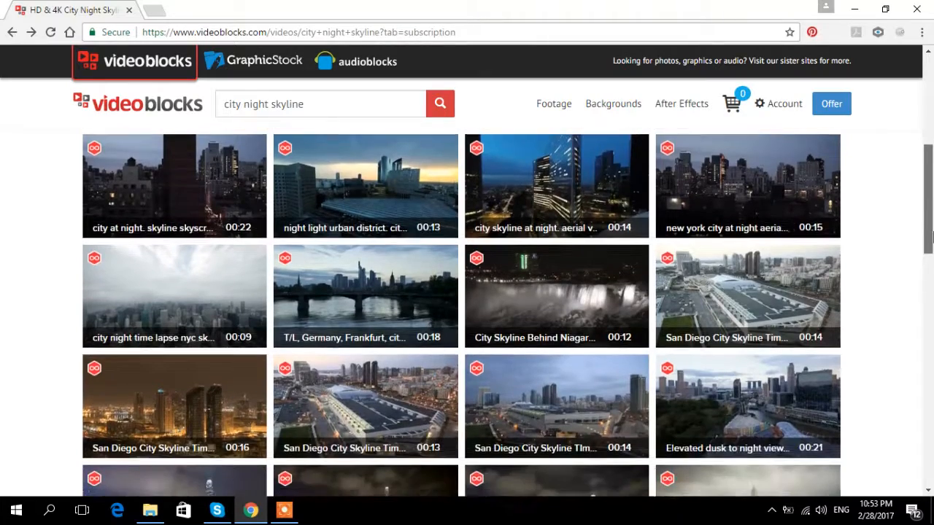
{"action": "scroll", "scroll_direction": "down", "scroll_amount": 3}
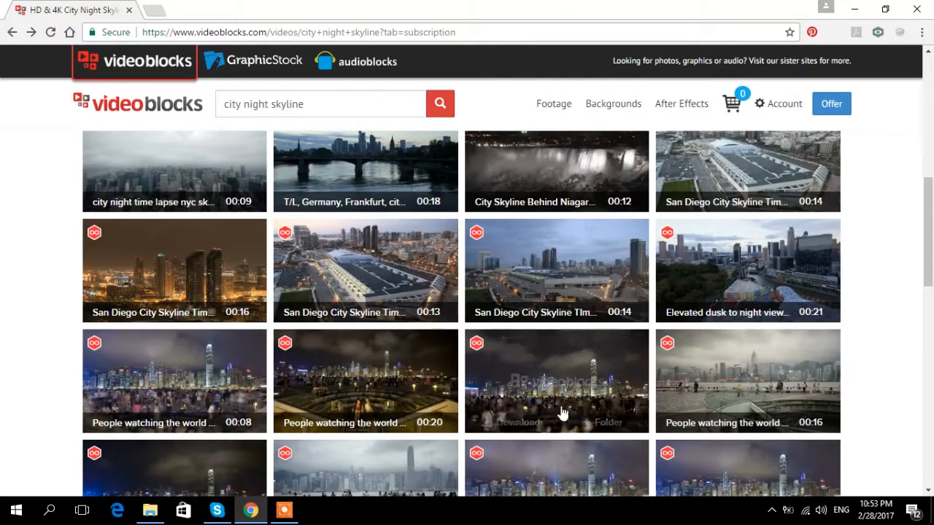
{"action": "mouse_move", "coordinate": [290, 277]}
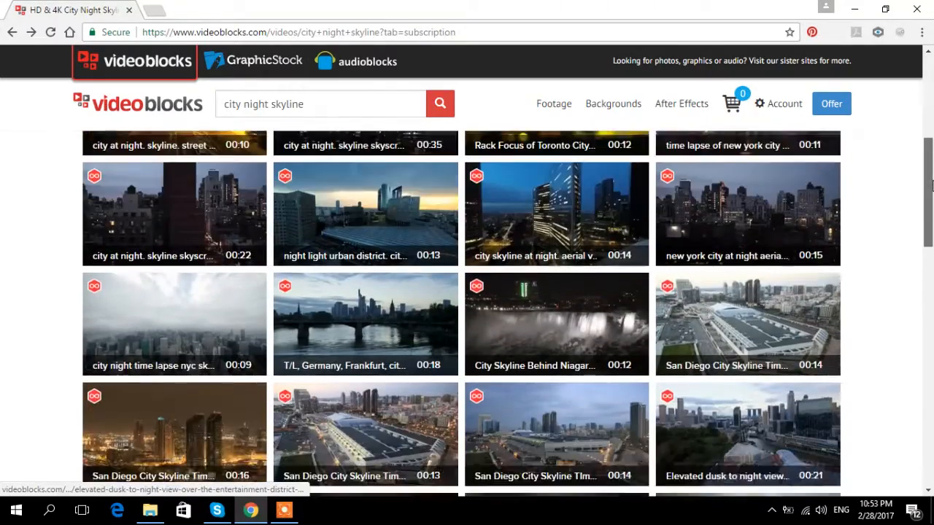
{"action": "scroll", "scroll_direction": "down", "scroll_amount": 3}
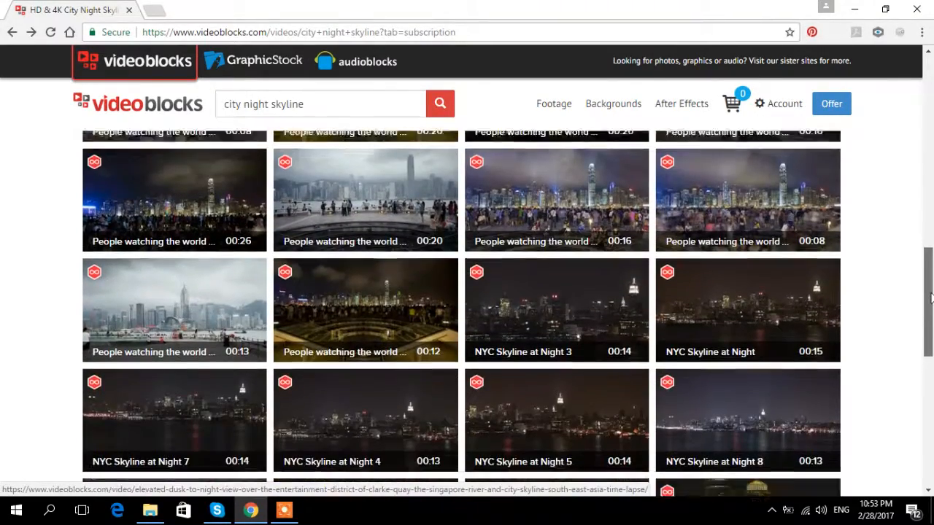
{"action": "scroll", "scroll_direction": "down", "scroll_amount": 3}
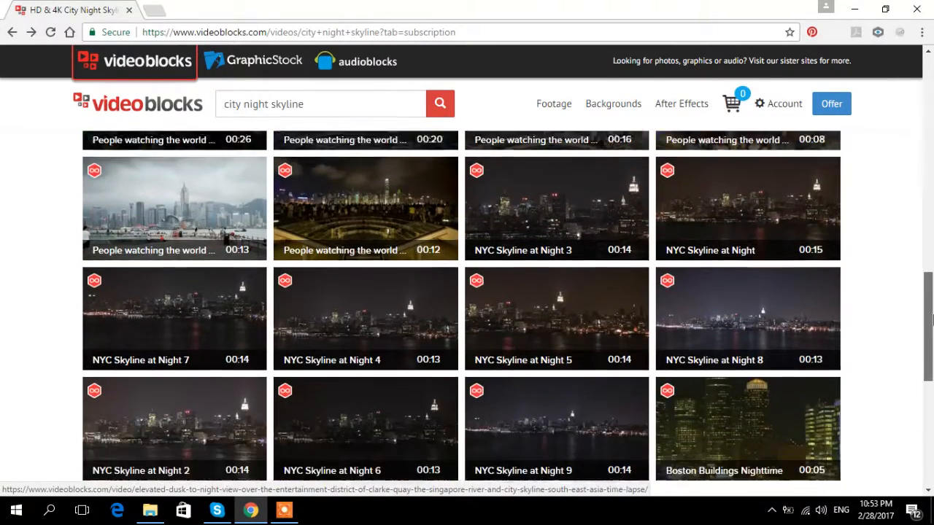
{"action": "scroll", "scroll_direction": "down", "scroll_amount": 3}
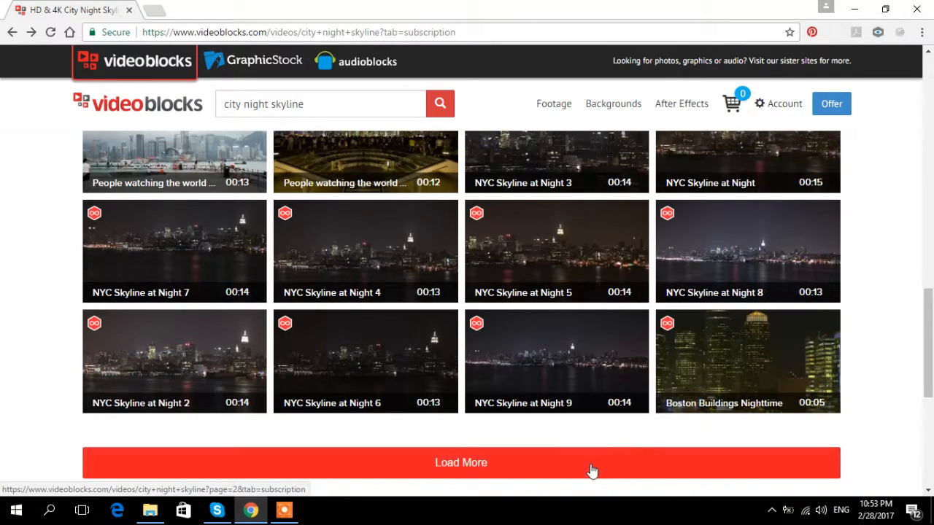
- Load a second page of city night skyline clips with Load More
{"action": "left_click", "coordinate": [461, 461]}
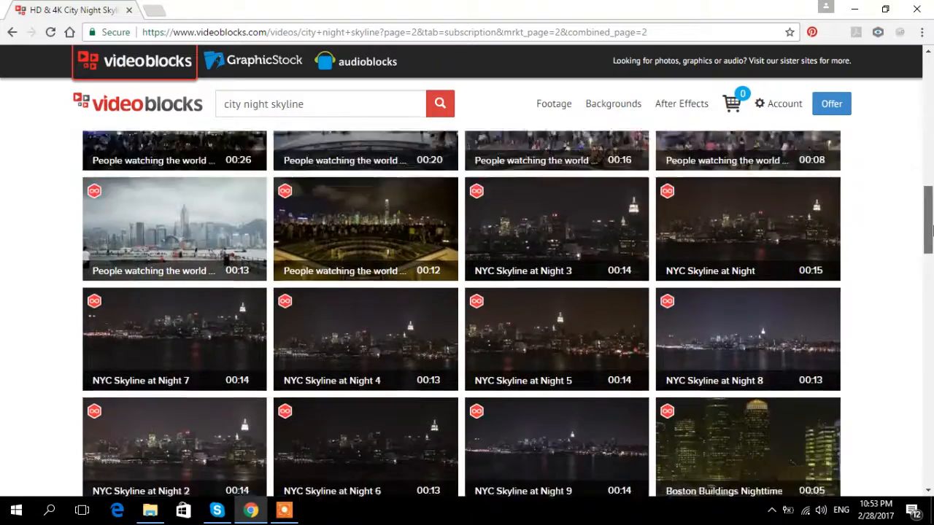
{"action": "scroll", "scroll_direction": "down", "scroll_amount": 3}
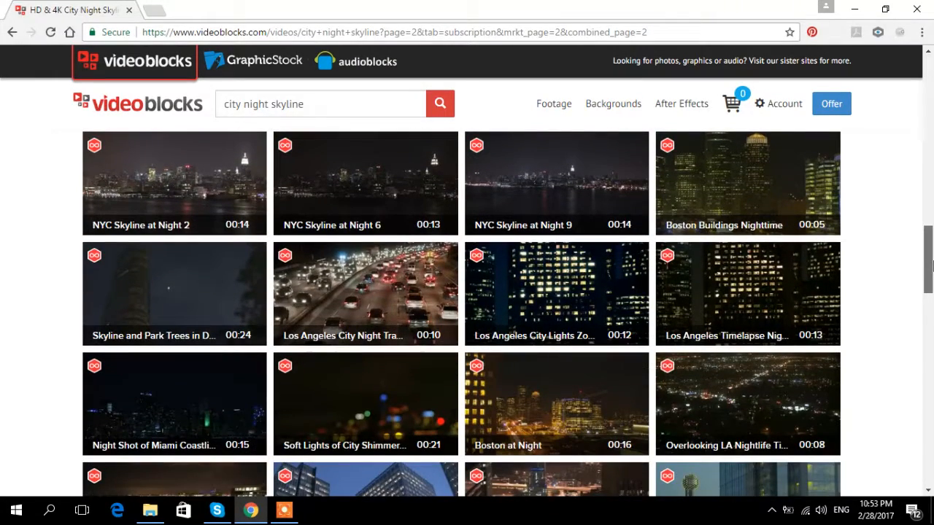
{"action": "mouse_move", "coordinate": [365, 293]}
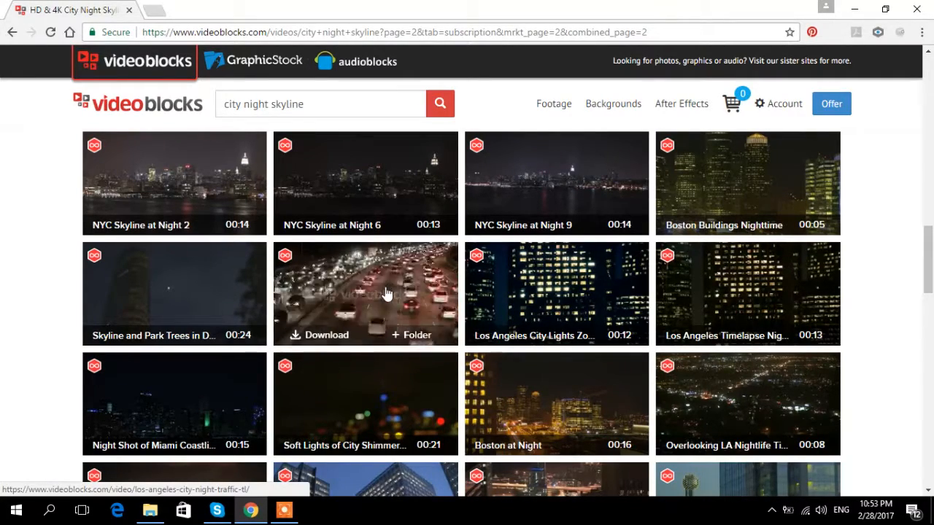
{"action": "left_click", "coordinate": [365, 293]}
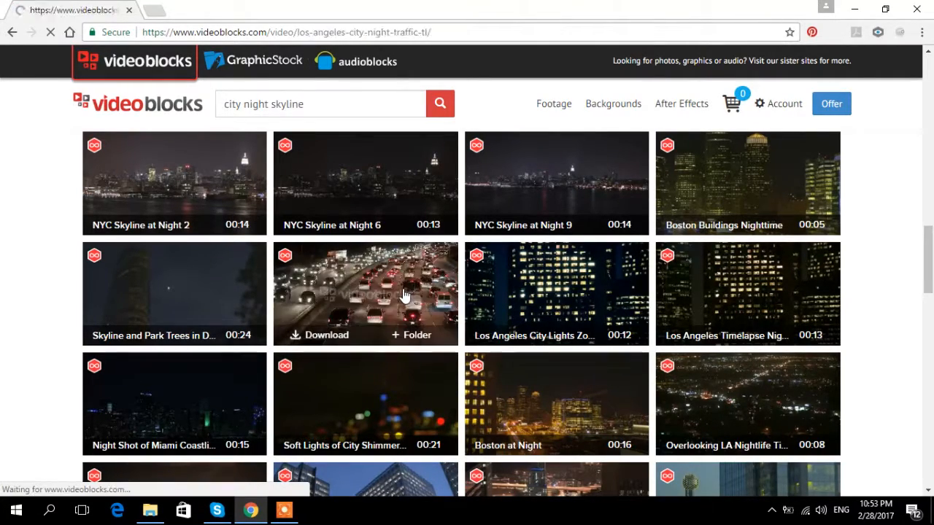
{"action": "left_click", "coordinate": [365, 294]}
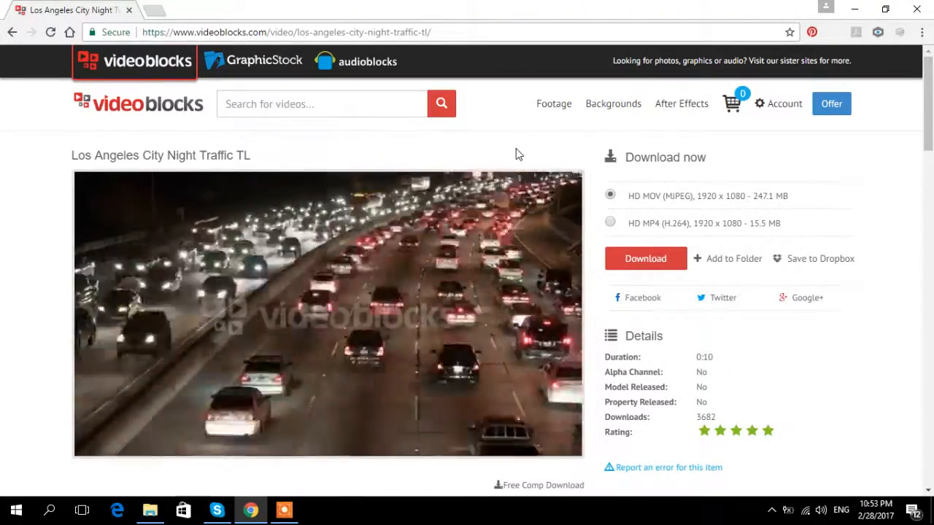
{"action": "left_click", "coordinate": [327, 305]}
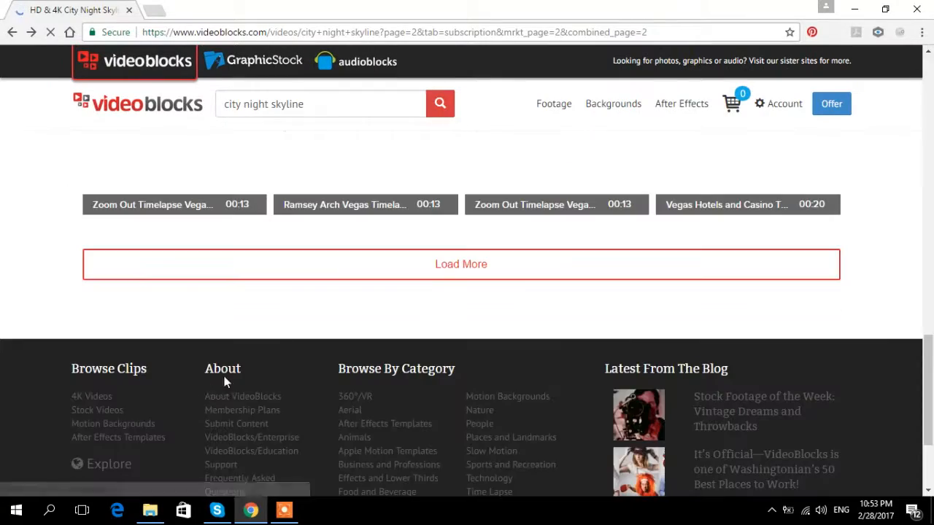
- Search for 'hong kong people' using the search suggestion and submit it
{"action": "scroll", "scroll_direction": "up", "scroll_amount": 3}
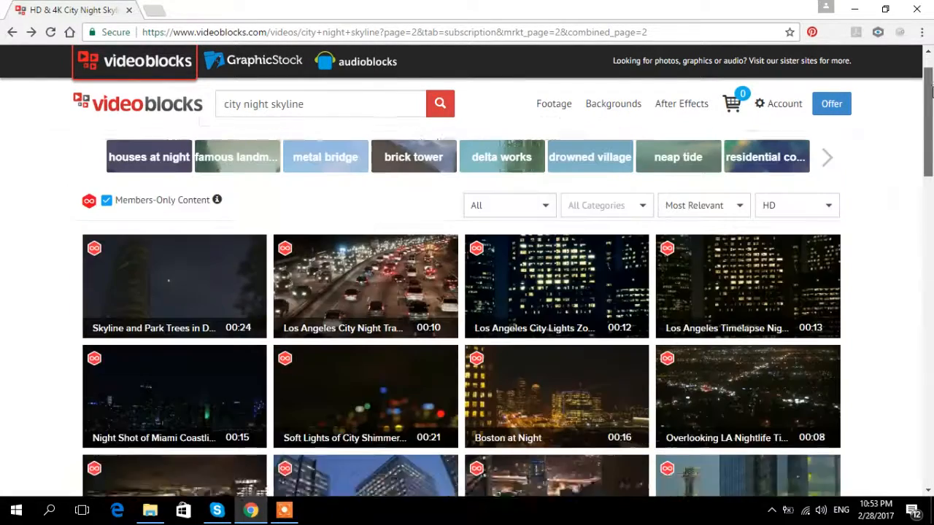
{"action": "scroll", "scroll_direction": "up", "scroll_amount": 3}
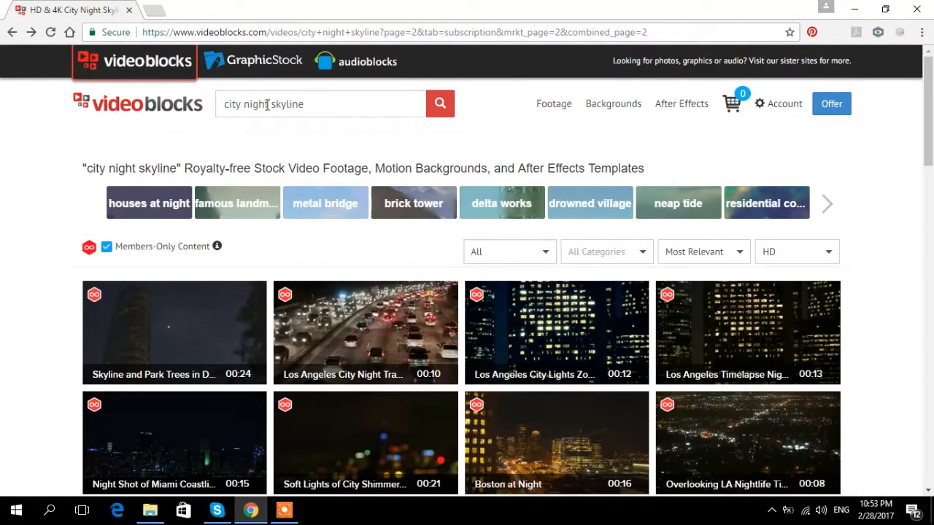
{"action": "triple_click", "coordinate": [320, 103]}
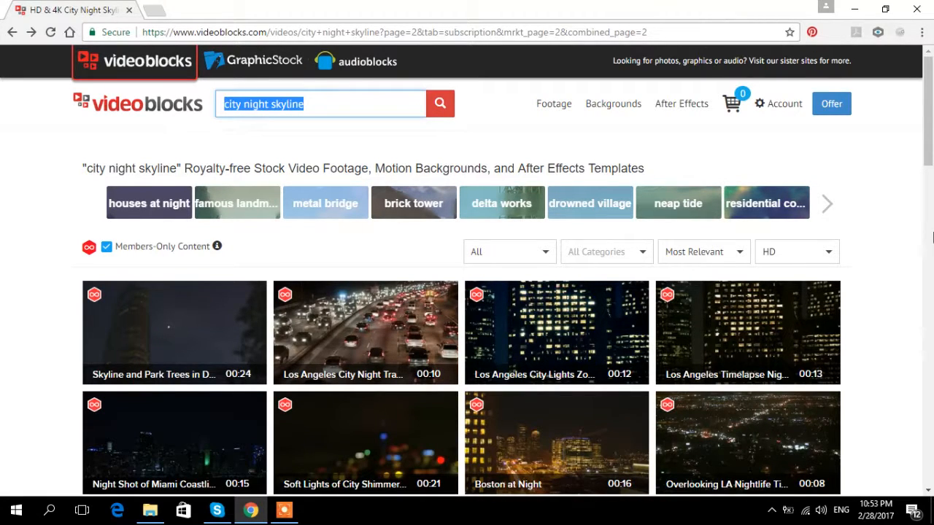
{"action": "type", "text": "hong"}
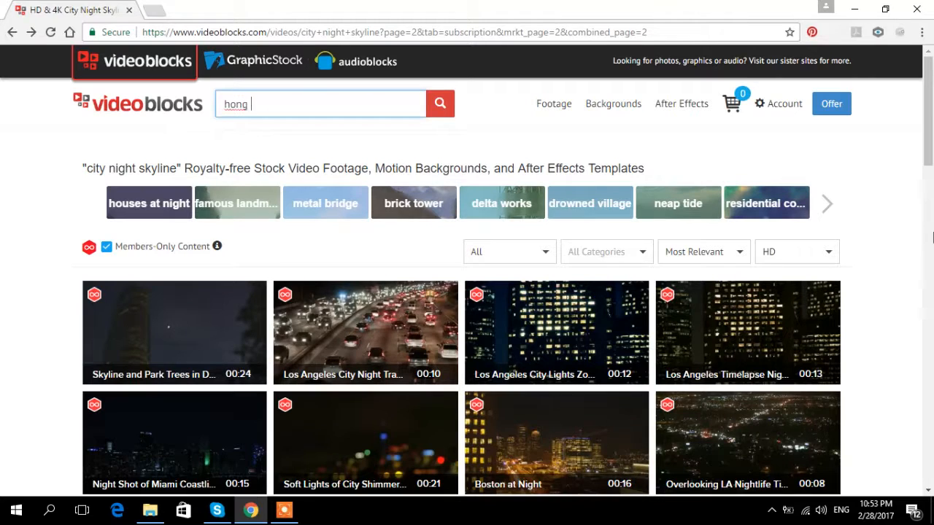
{"action": "type", "text": "kong"}
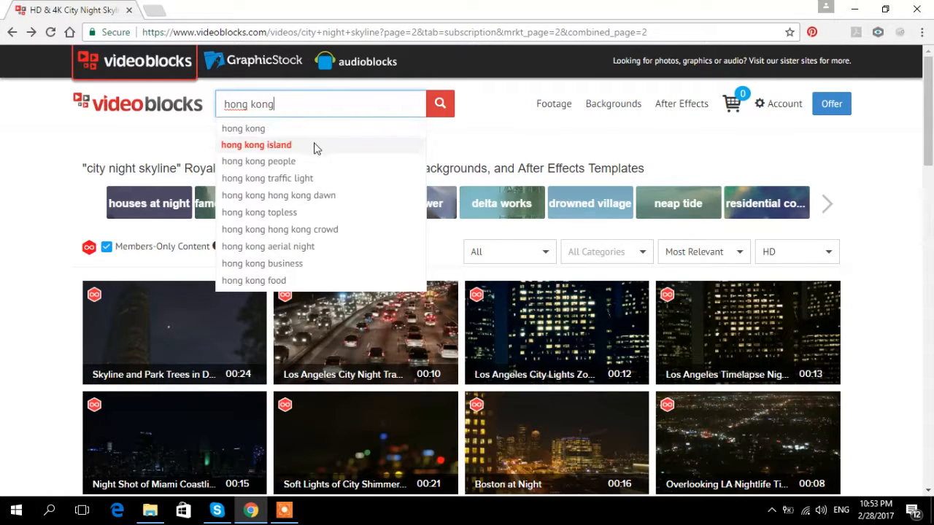
{"action": "left_click", "coordinate": [258, 160]}
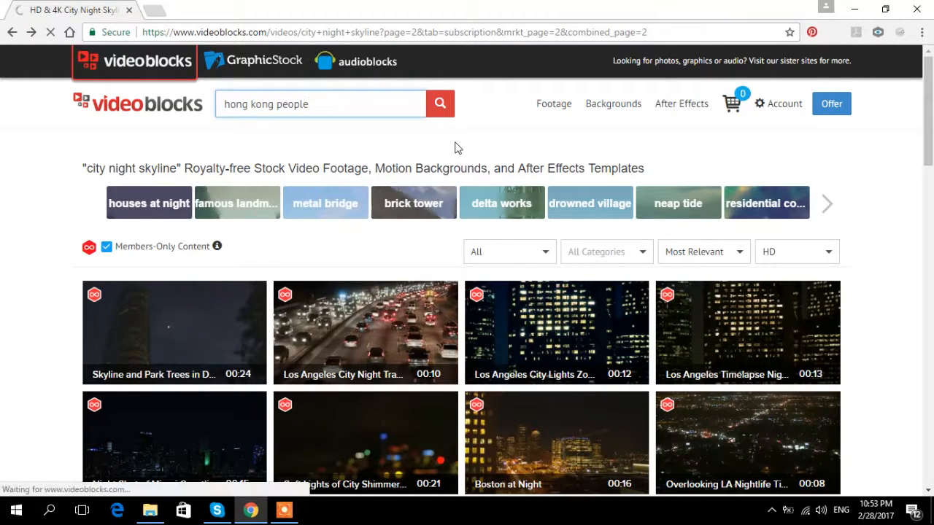
{"action": "left_click", "coordinate": [440, 104]}
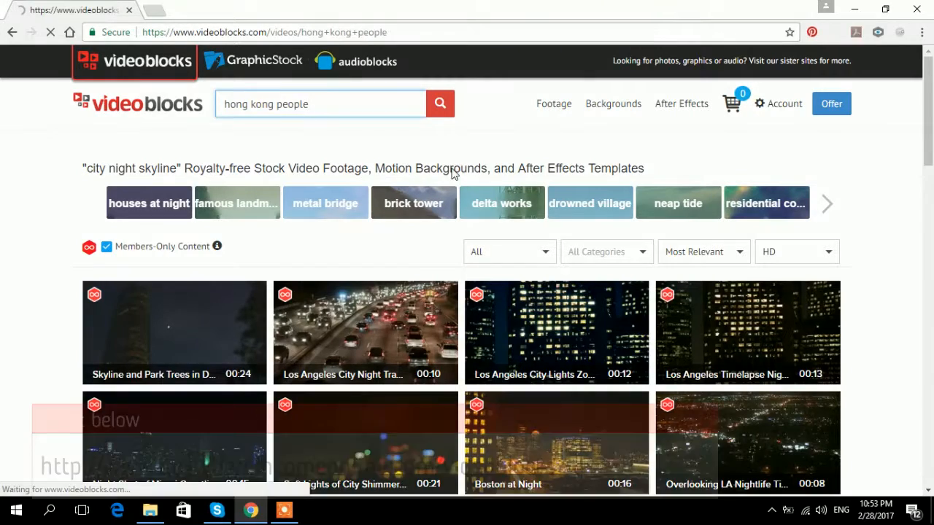
- Filter the hong kong people results to Members-Only Content and browse them
{"action": "left_click", "coordinate": [439, 104]}
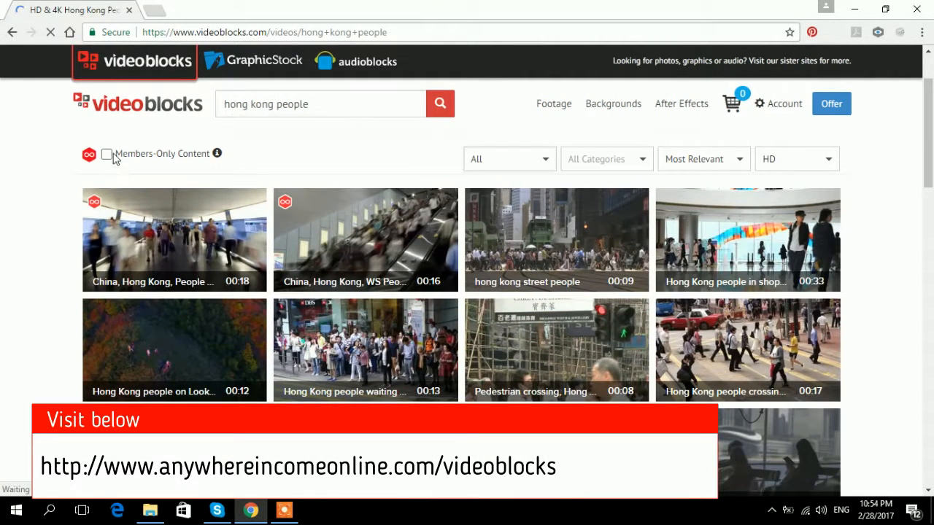
{"action": "left_click", "coordinate": [106, 154]}
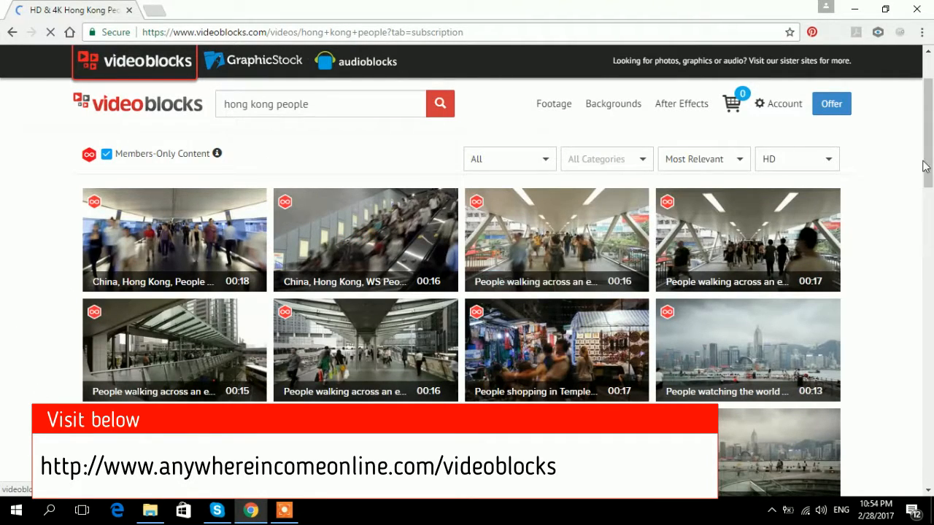
{"action": "scroll", "scroll_direction": "down", "scroll_amount": 3}
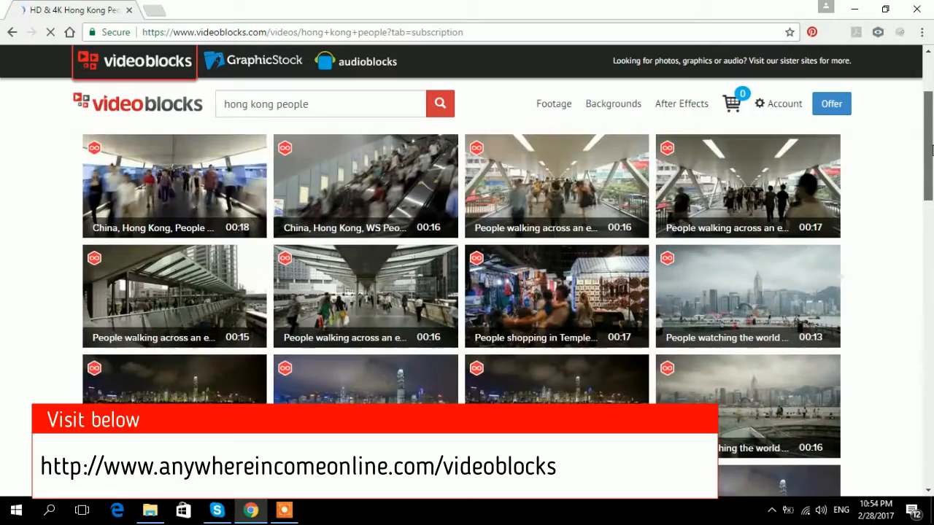
{"action": "scroll", "scroll_direction": "down", "scroll_amount": 3}
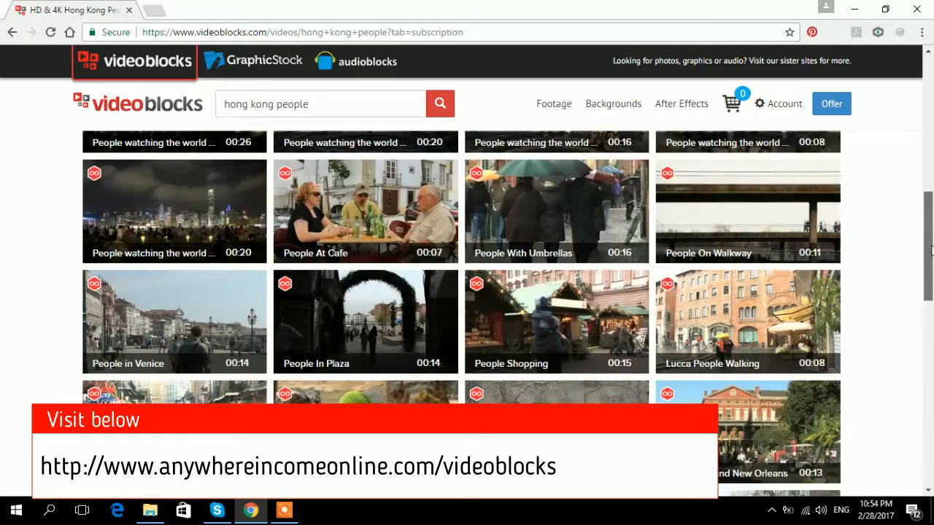
{"action": "scroll", "scroll_direction": "up", "scroll_amount": 3}
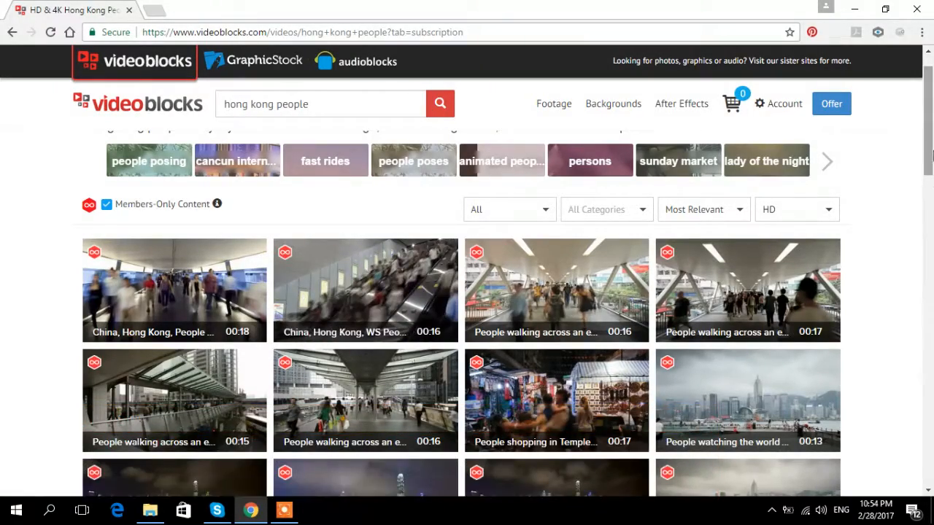
{"action": "scroll", "scroll_direction": "down", "scroll_amount": 3}
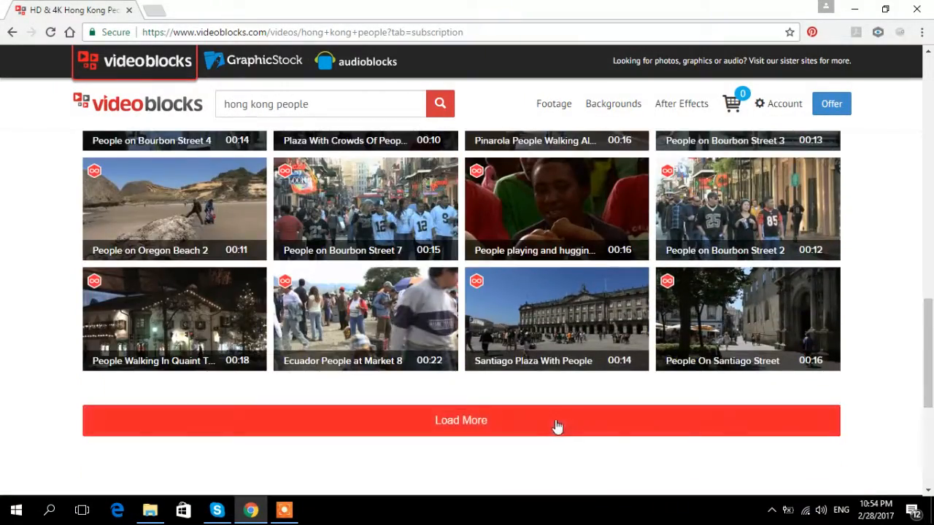
- Load a second batch of hong kong people clips and browse through them
{"action": "left_click", "coordinate": [461, 421]}
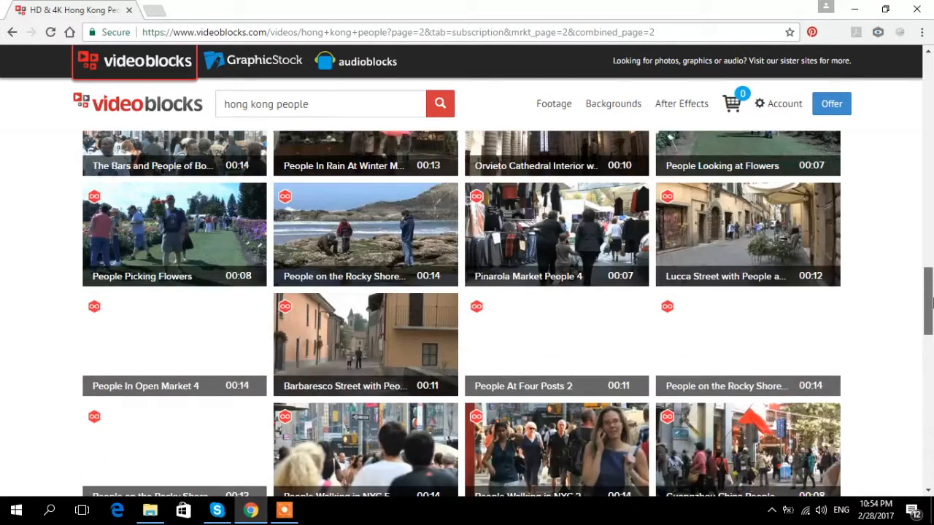
{"action": "scroll", "scroll_direction": "down", "scroll_amount": 3}
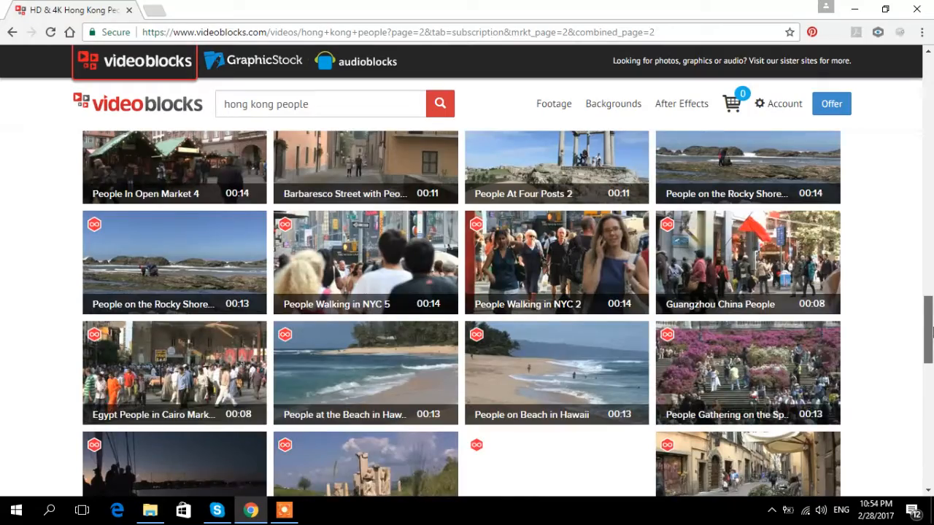
{"action": "scroll", "scroll_direction": "down", "scroll_amount": 3}
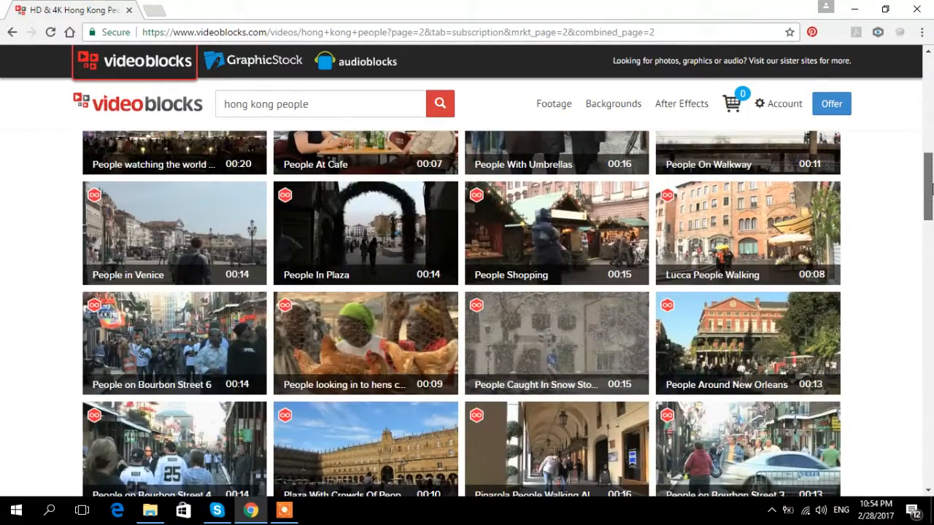
{"action": "scroll", "scroll_direction": "down", "scroll_amount": 3}
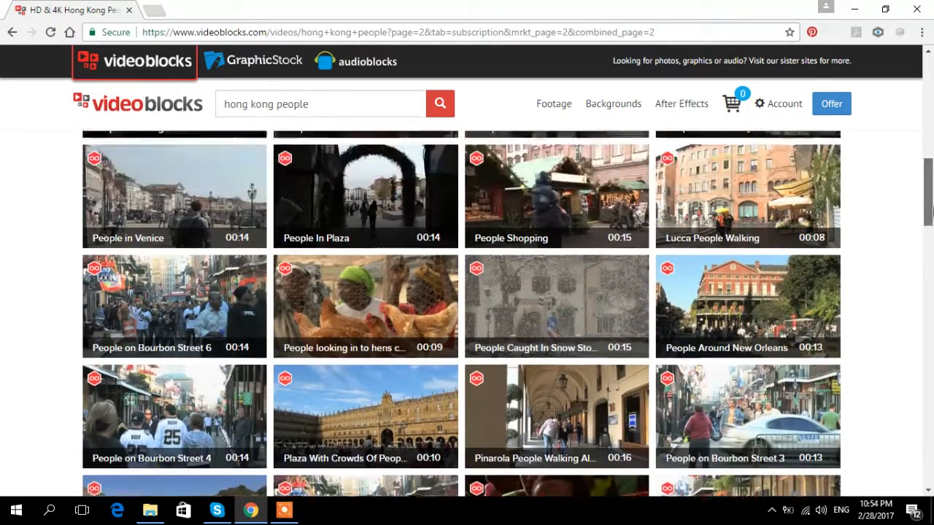
{"action": "scroll", "scroll_direction": "up", "scroll_amount": 3}
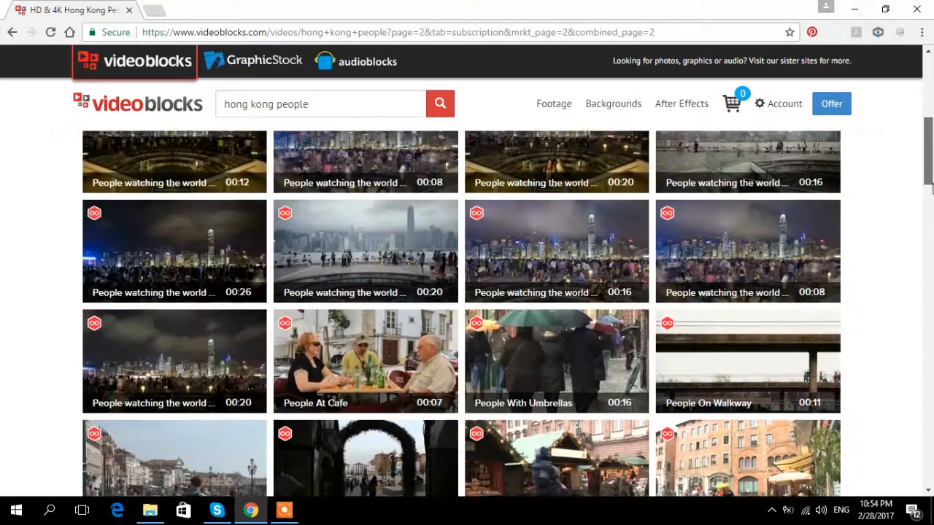
{"action": "scroll", "scroll_direction": "up", "scroll_amount": 3}
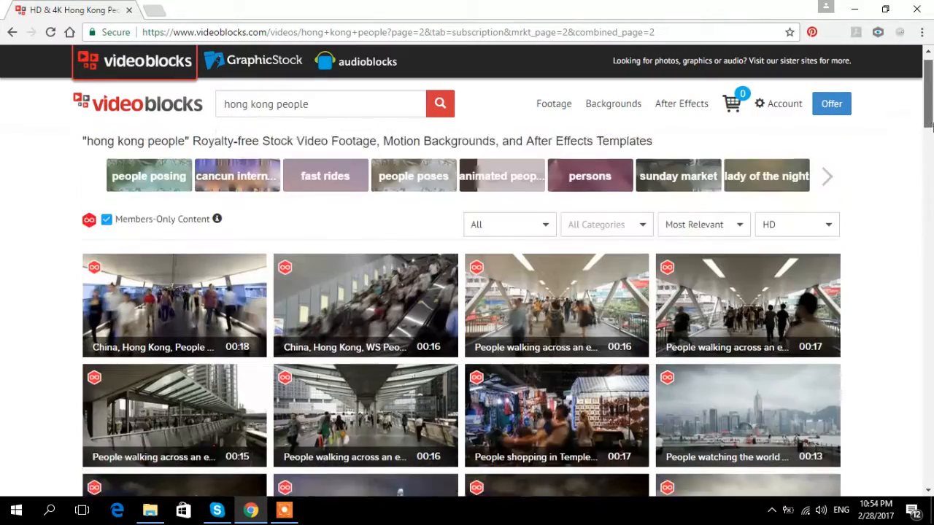
{"action": "scroll", "scroll_direction": "down", "scroll_amount": 3}
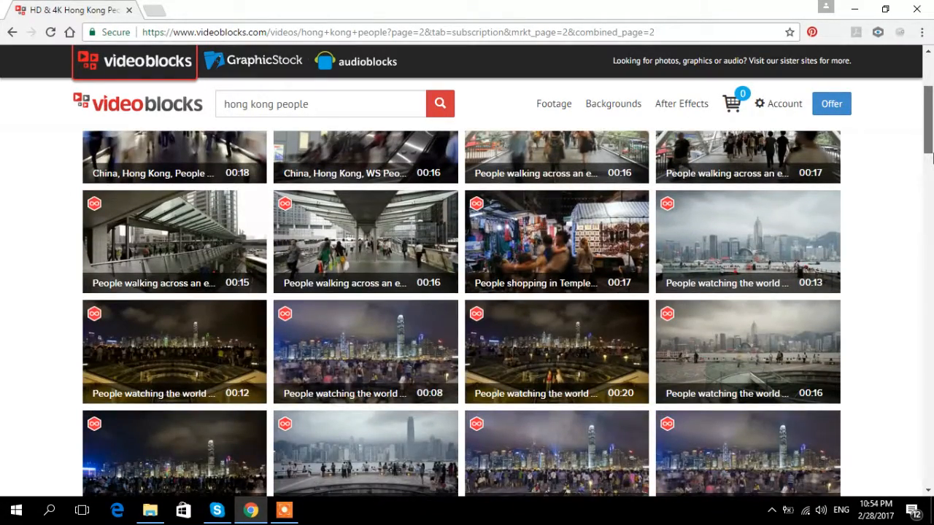
{"action": "mouse_move", "coordinate": [753, 248]}
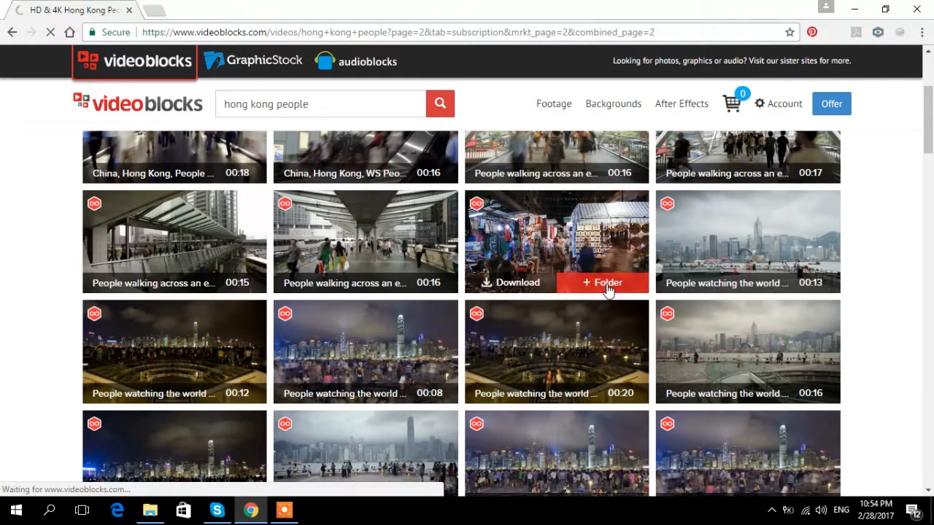
- Add the people shopping clip to a folder and return to the top of the results
{"action": "left_click", "coordinate": [747, 241]}
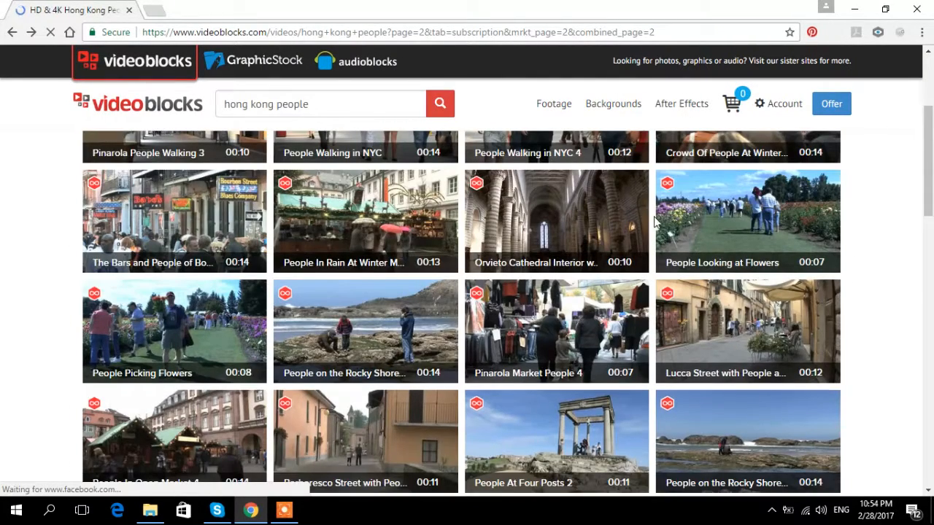
{"action": "scroll", "scroll_direction": "up", "scroll_amount": 3}
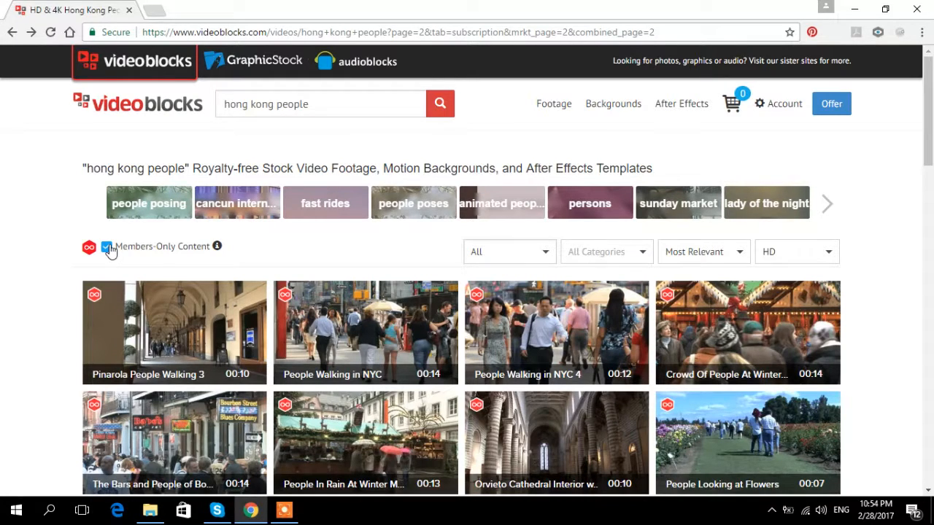
- Load a third page of hong kong people clips and browse the commuting and subway scenes
{"action": "left_click", "coordinate": [107, 245]}
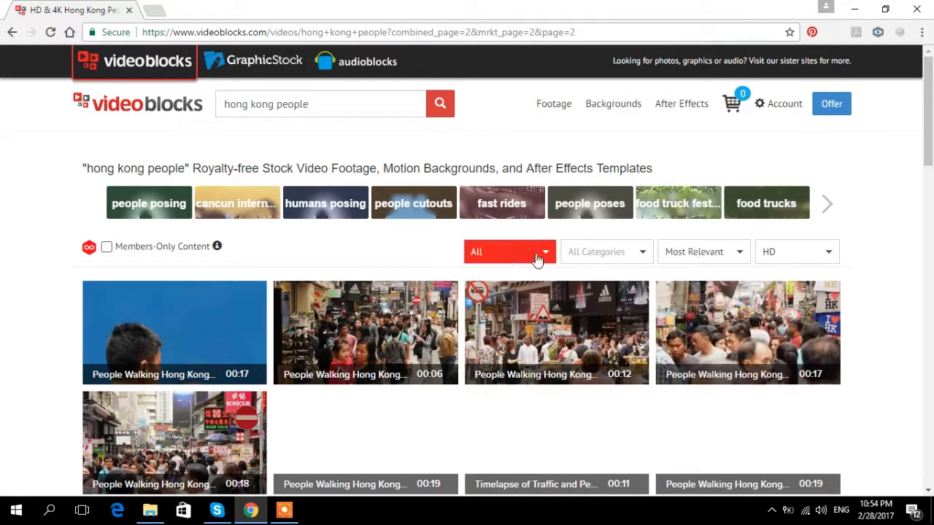
{"action": "scroll", "scroll_direction": "down", "scroll_amount": 3}
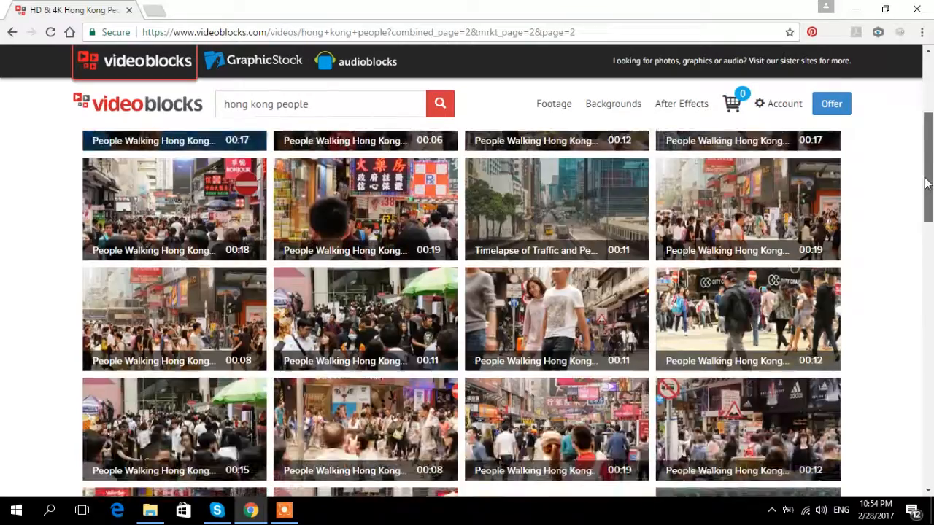
{"action": "scroll", "scroll_direction": "down", "scroll_amount": 3}
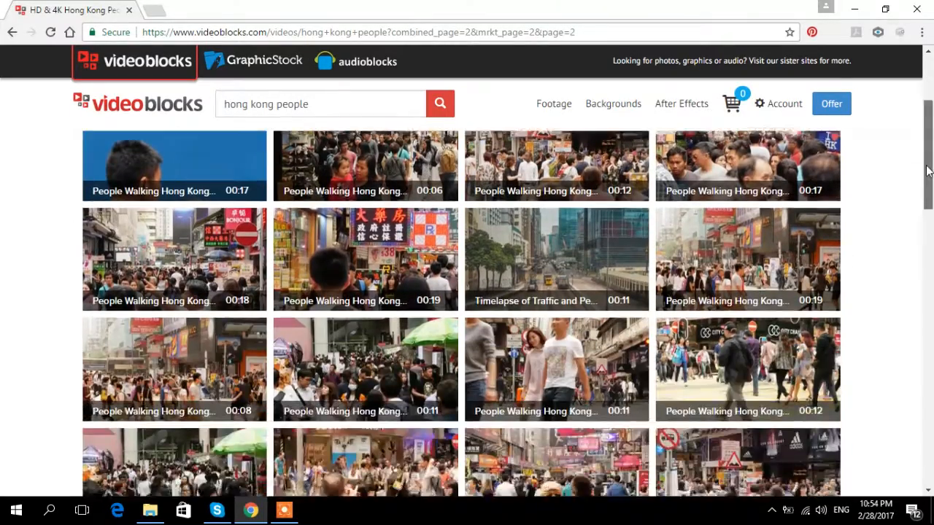
{"action": "scroll", "scroll_direction": "down", "scroll_amount": 3}
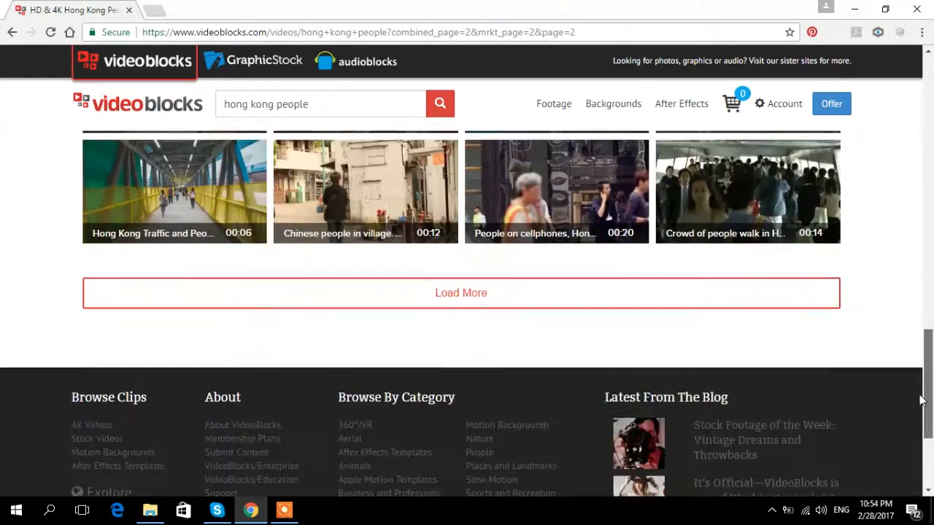
{"action": "left_click", "coordinate": [461, 292]}
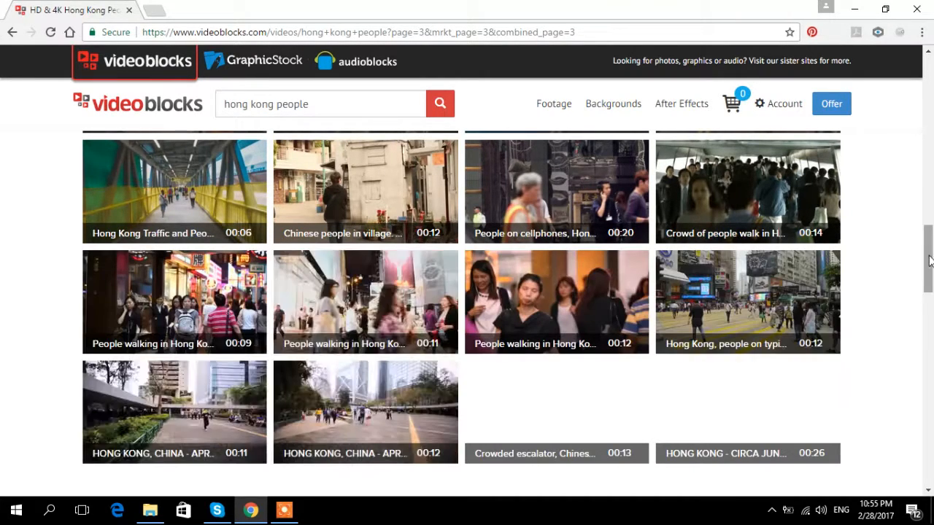
{"action": "scroll", "scroll_direction": "down", "scroll_amount": 3}
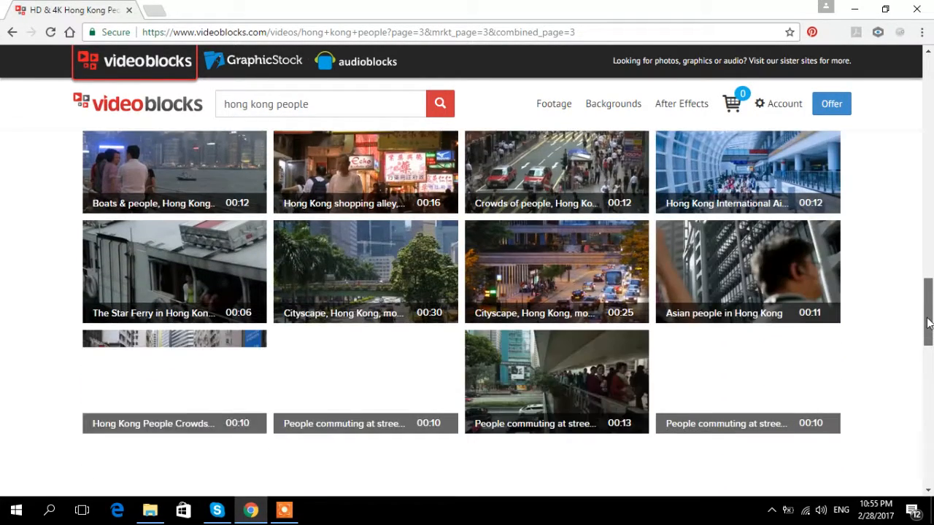
{"action": "scroll", "scroll_direction": "down", "scroll_amount": 3}
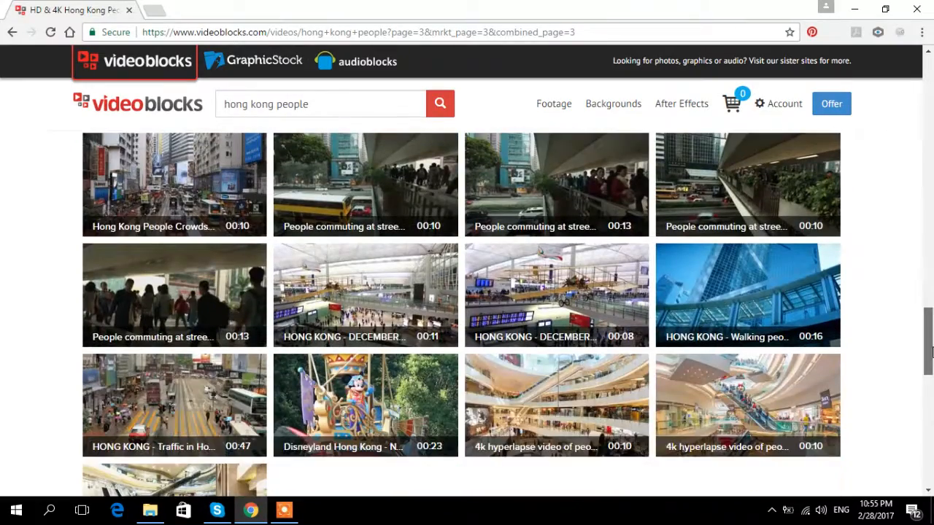
{"action": "scroll", "scroll_direction": "down", "scroll_amount": 3}
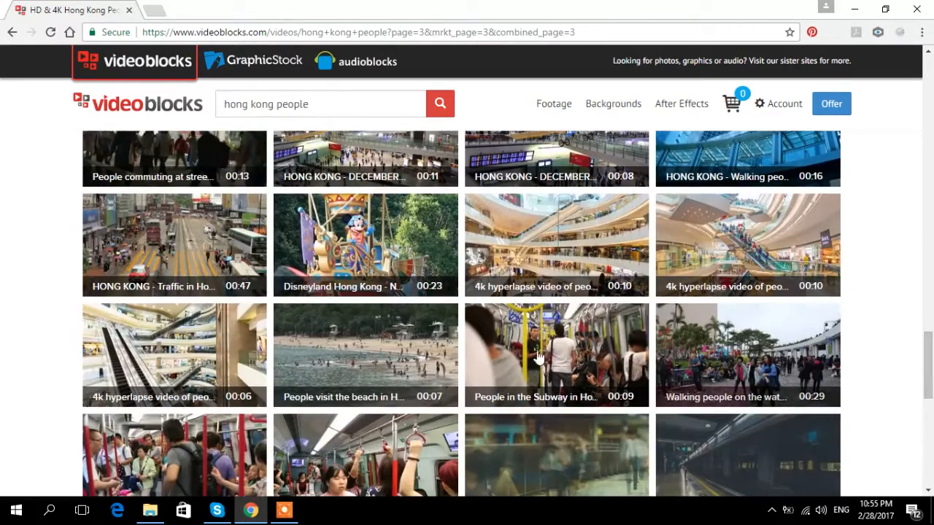
{"action": "mouse_move", "coordinate": [349, 344]}
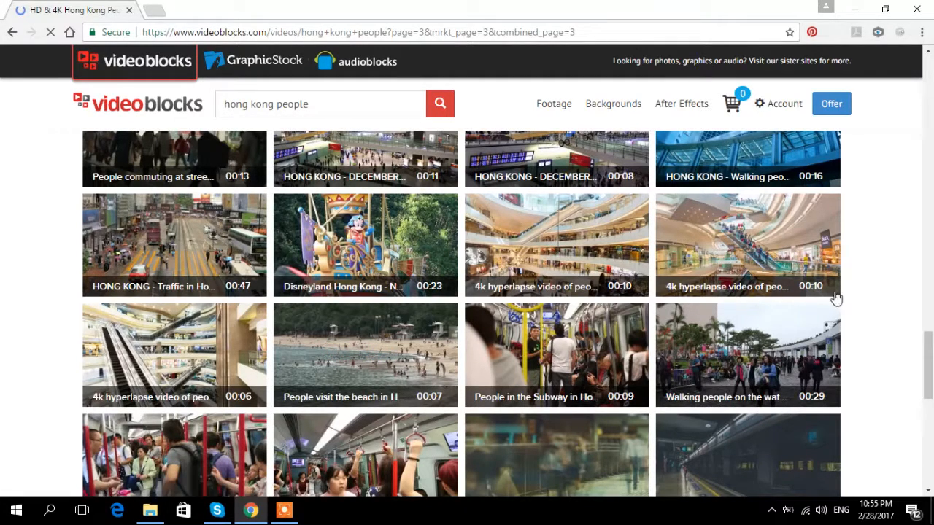
{"action": "left_click", "coordinate": [364, 356]}
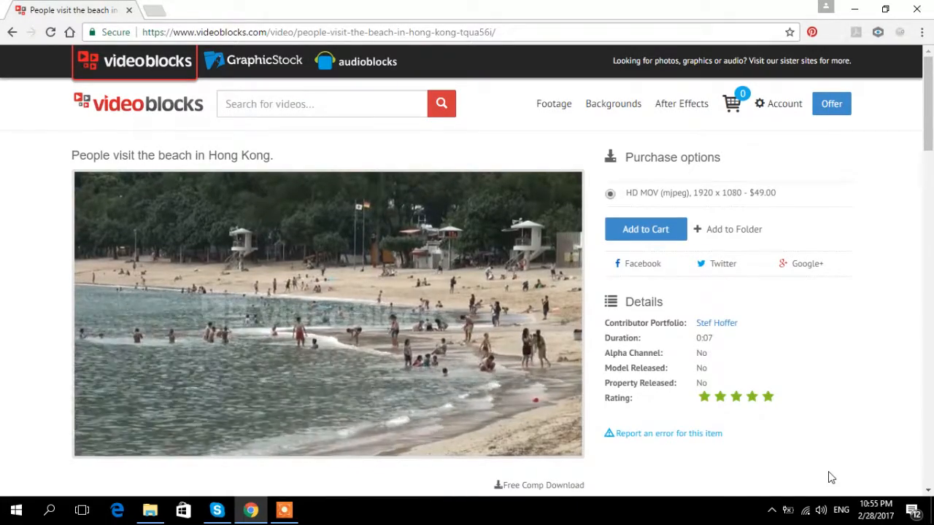
{"action": "left_click", "coordinate": [327, 313]}
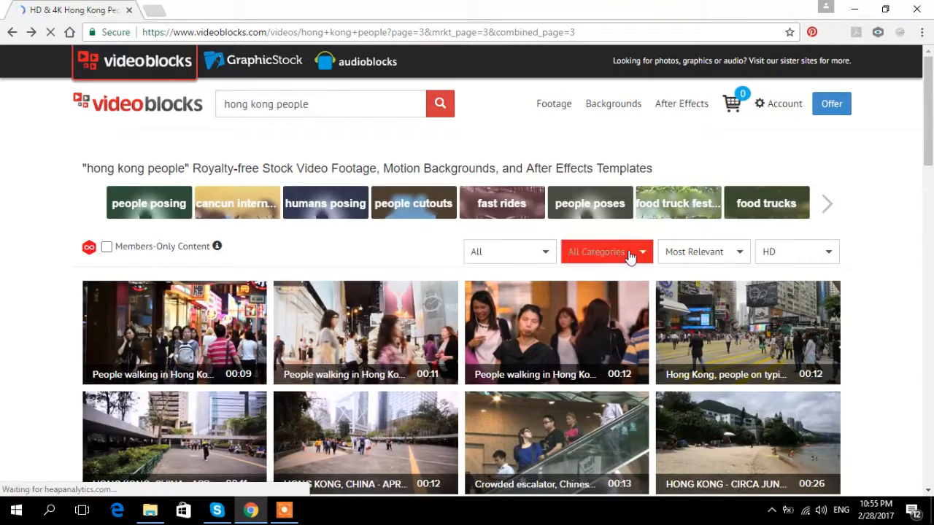
- Sort the hong kong people results by Most Downloaded
{"action": "scroll", "scroll_direction": "down", "scroll_amount": 3}
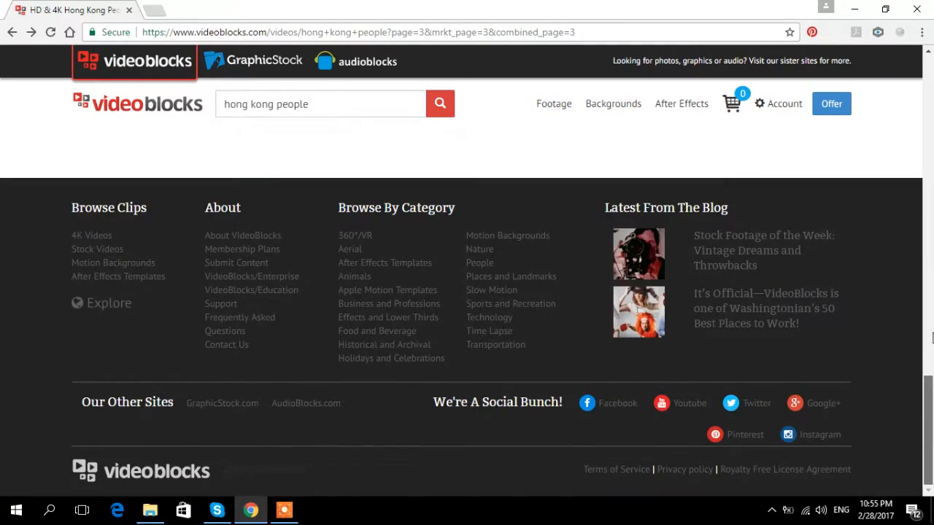
{"action": "left_click", "coordinate": [508, 251]}
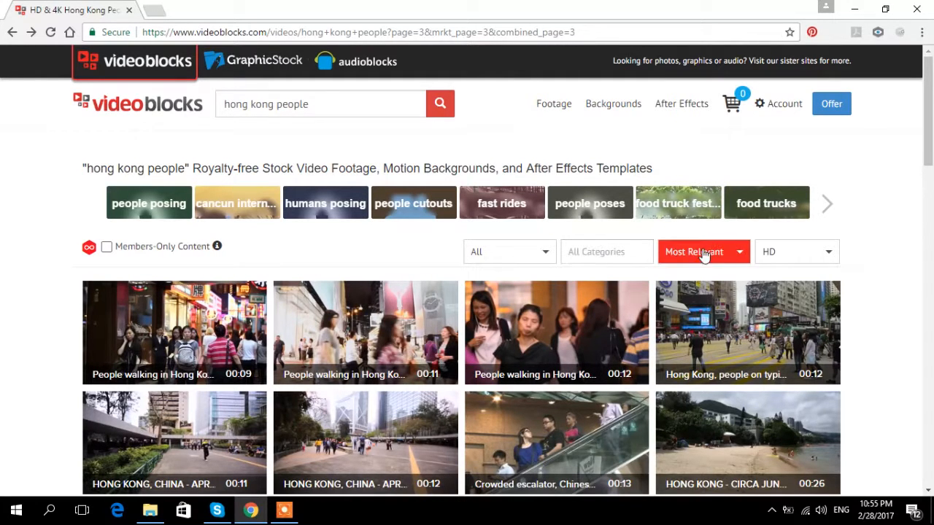
{"action": "mouse_move", "coordinate": [825, 239]}
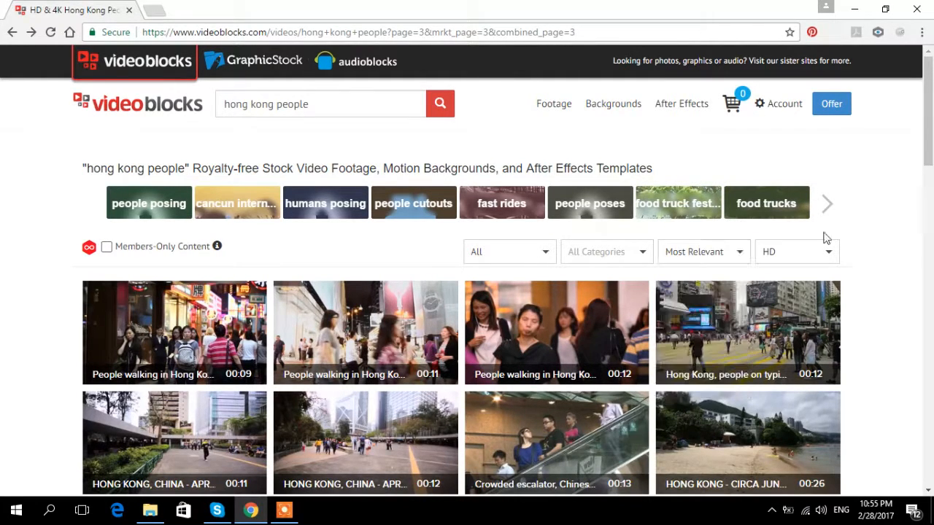
{"action": "left_click", "coordinate": [703, 251]}
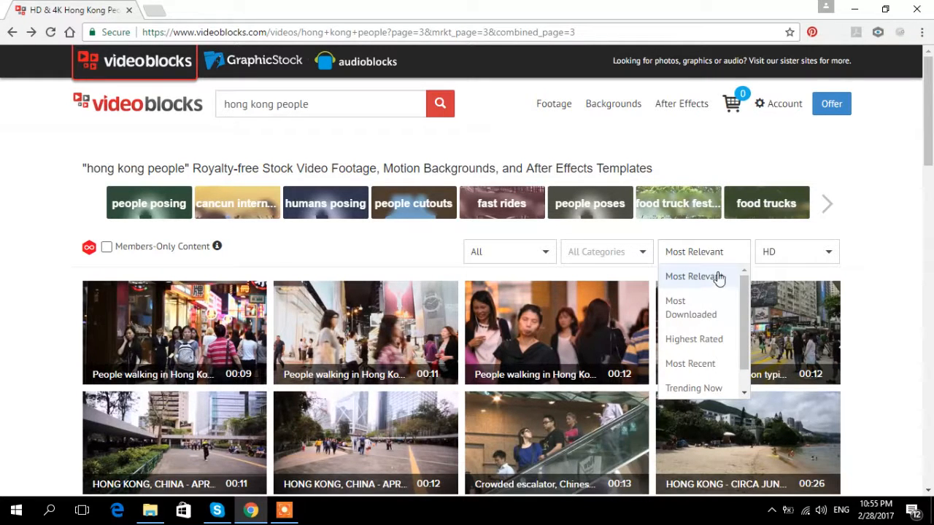
{"action": "mouse_move", "coordinate": [715, 280]}
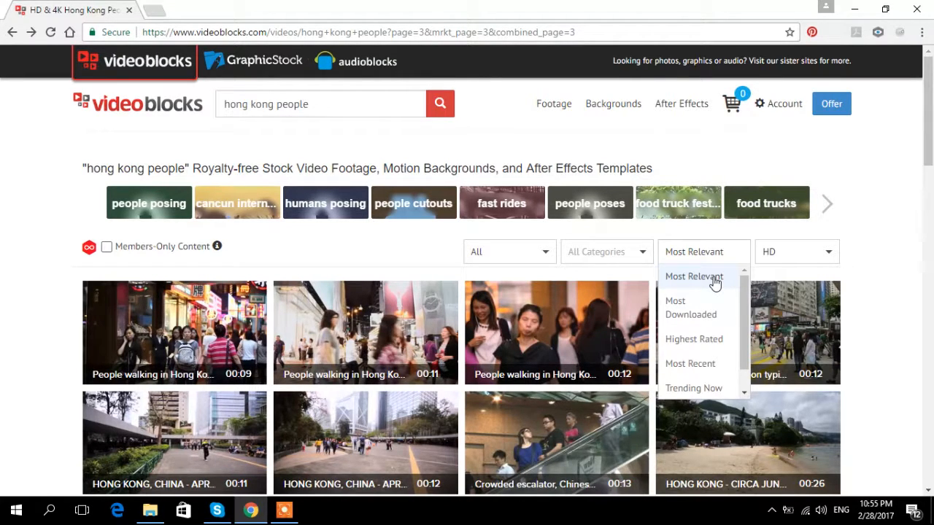
{"action": "mouse_move", "coordinate": [688, 307]}
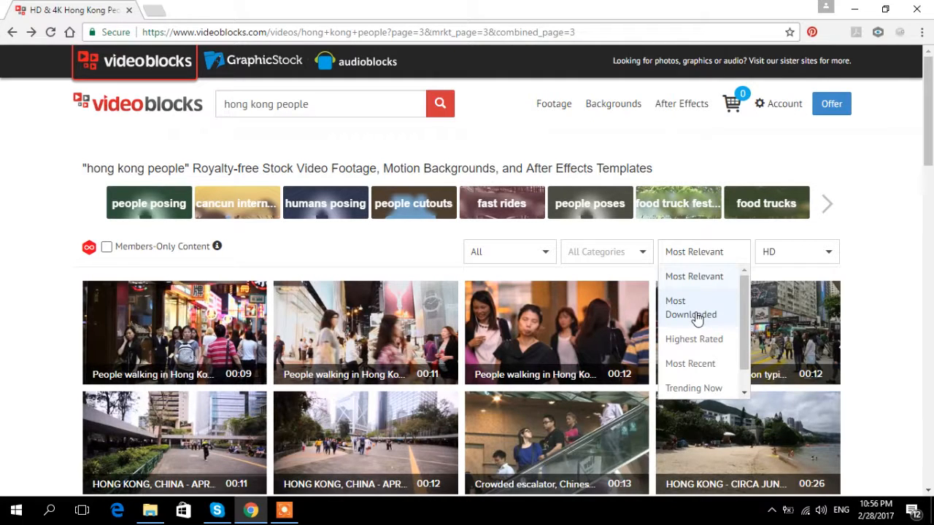
{"action": "left_click", "coordinate": [690, 306]}
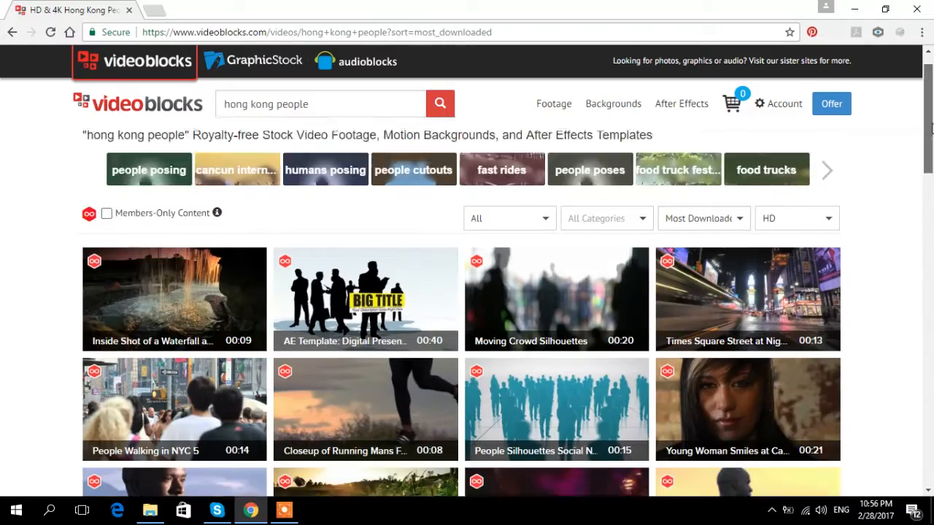
- Load two more pages of most-downloaded clips with Load More
{"action": "scroll", "scroll_direction": "down", "scroll_amount": 3}
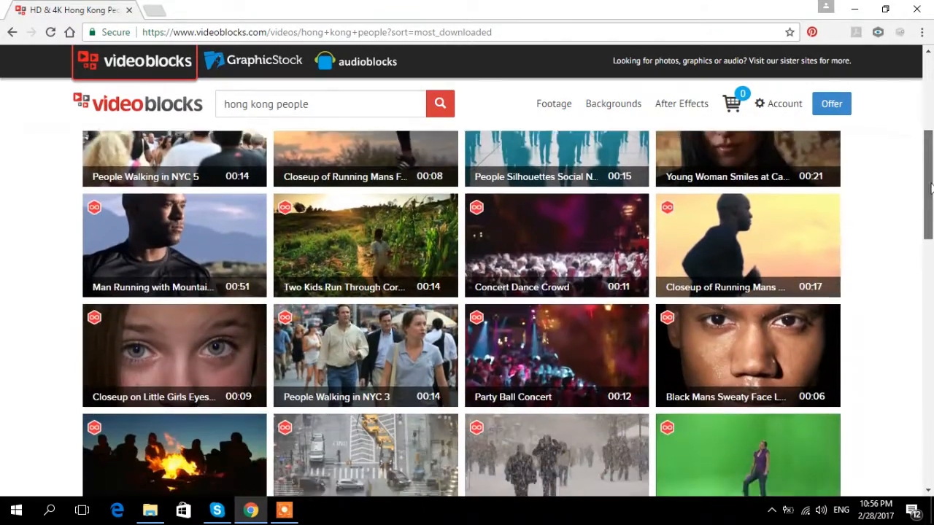
{"action": "scroll", "scroll_direction": "down", "scroll_amount": 3}
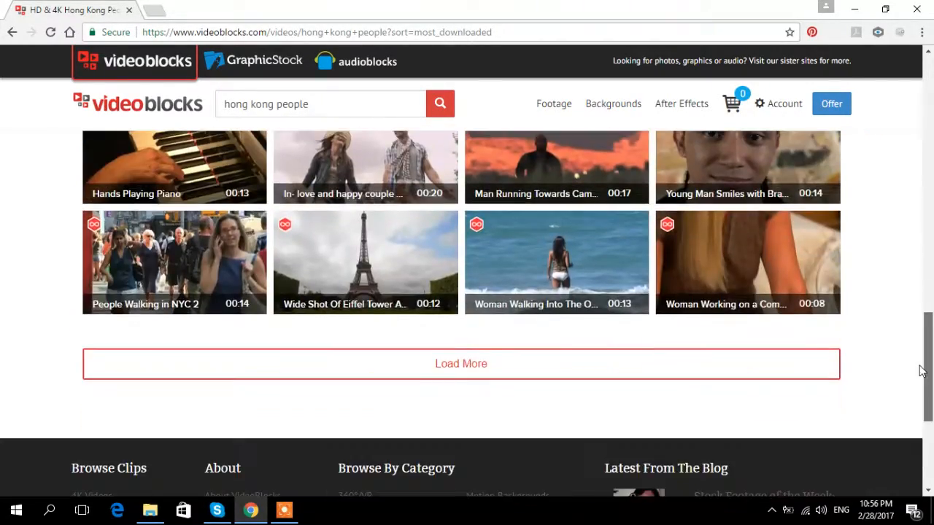
{"action": "scroll", "scroll_direction": "down", "scroll_amount": 3}
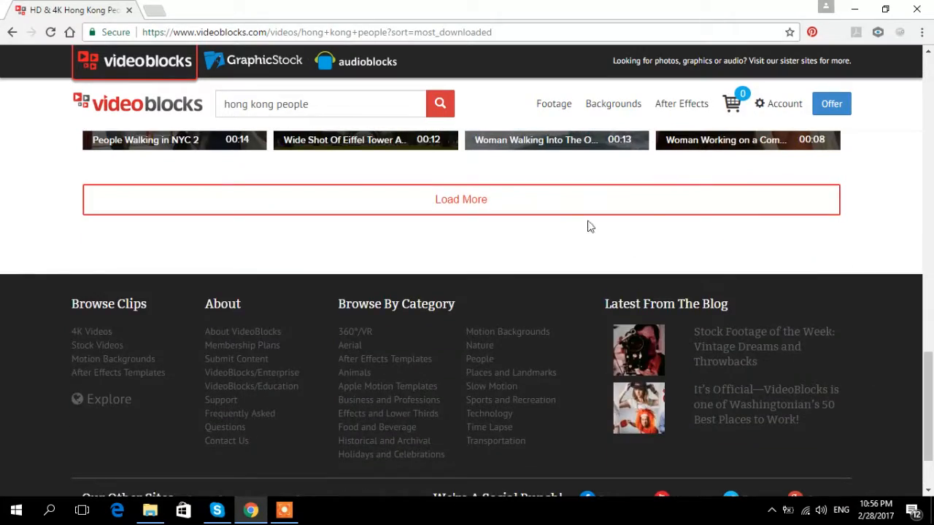
{"action": "left_click", "coordinate": [461, 199]}
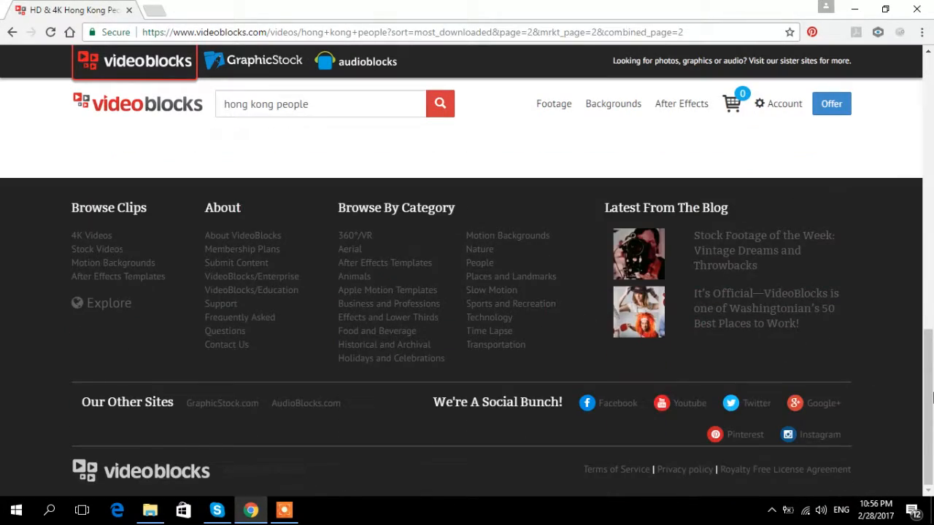
{"action": "scroll", "scroll_direction": "up", "scroll_amount": 3}
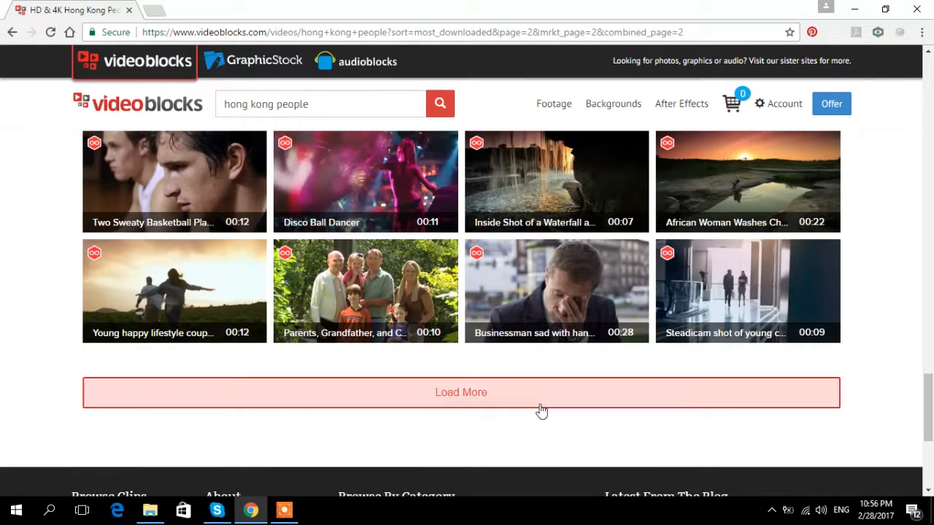
{"action": "left_click", "coordinate": [461, 391]}
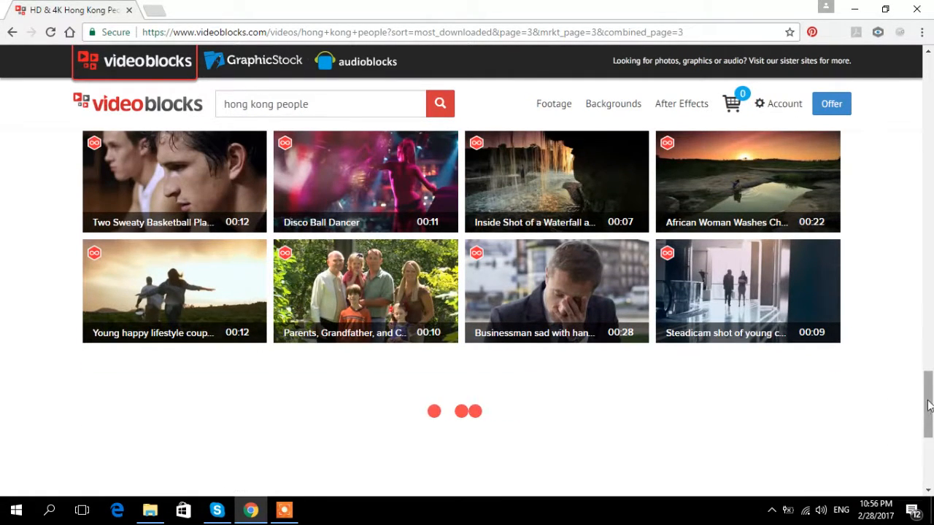
{"action": "scroll", "scroll_direction": "down", "scroll_amount": 3}
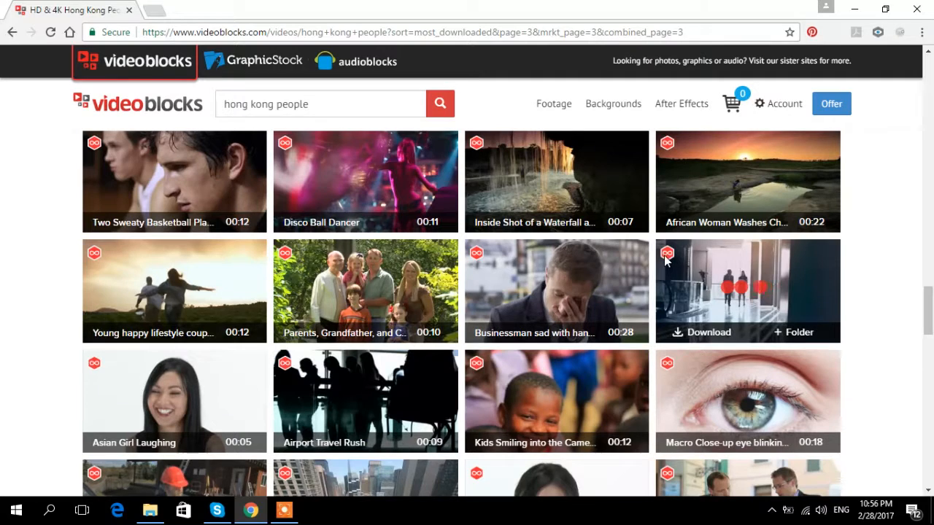
{"action": "mouse_move", "coordinate": [477, 262]}
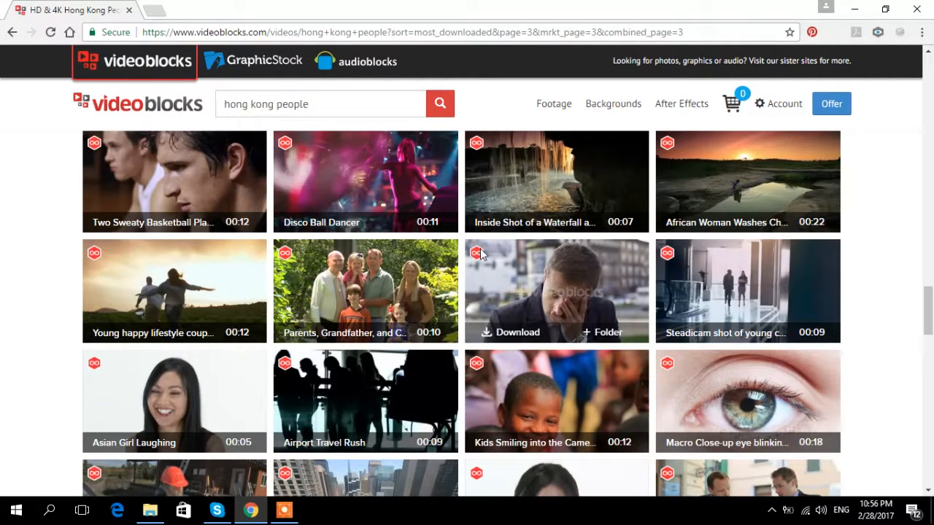
{"action": "mouse_move", "coordinate": [671, 263]}
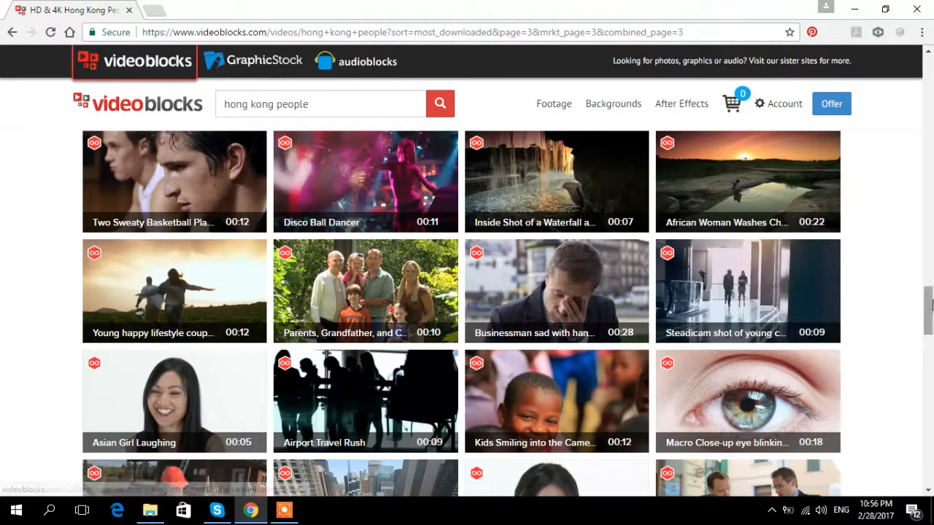
- Browse the loaded clips and reopen the sort order choices
{"action": "scroll", "scroll_direction": "up", "scroll_amount": 3}
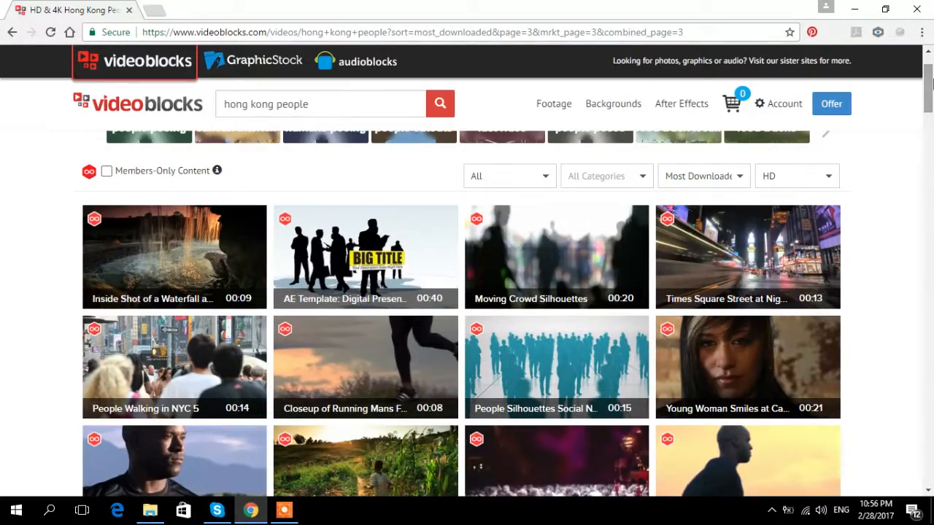
{"action": "scroll", "scroll_direction": "down", "scroll_amount": 3}
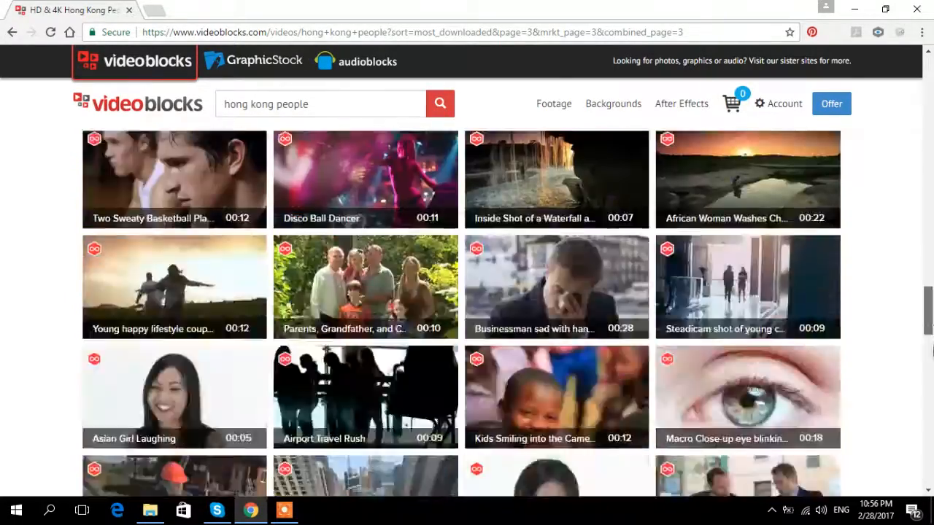
{"action": "scroll", "scroll_direction": "down", "scroll_amount": 3}
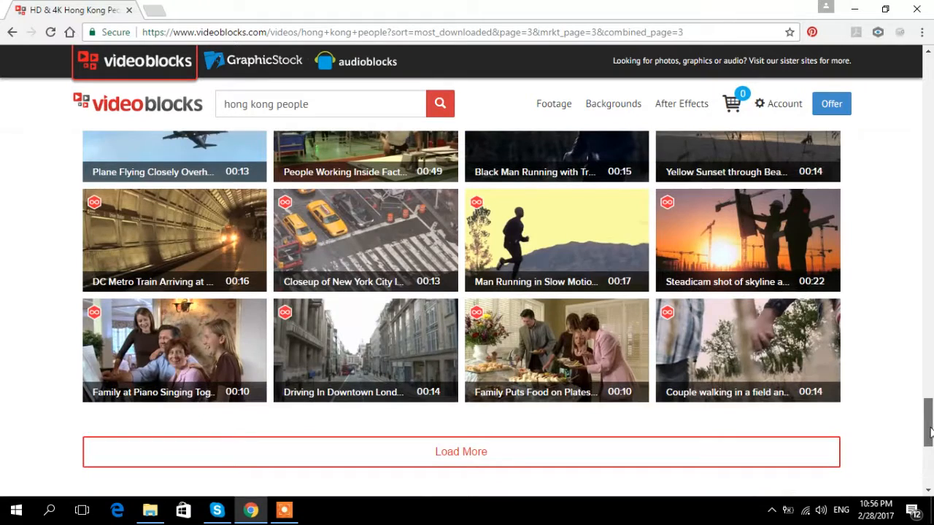
{"action": "left_click", "coordinate": [699, 251]}
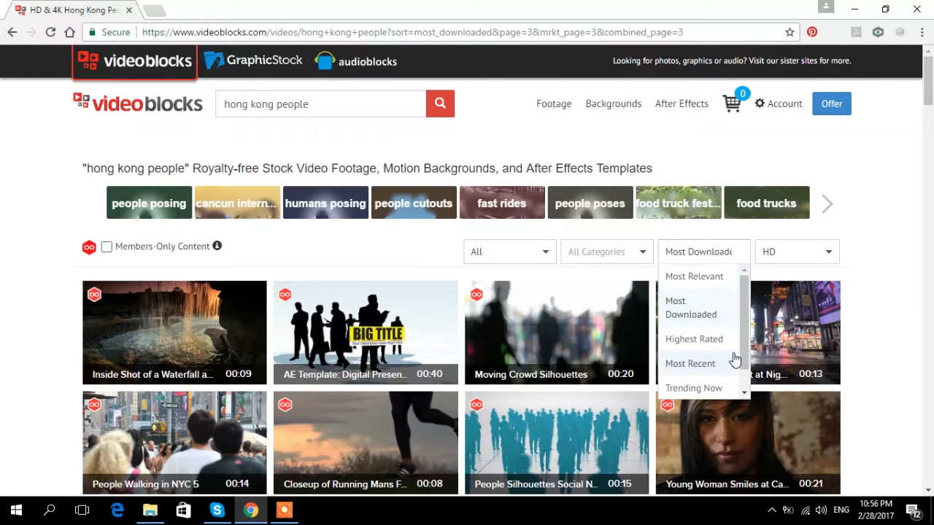
{"action": "left_click", "coordinate": [695, 339]}
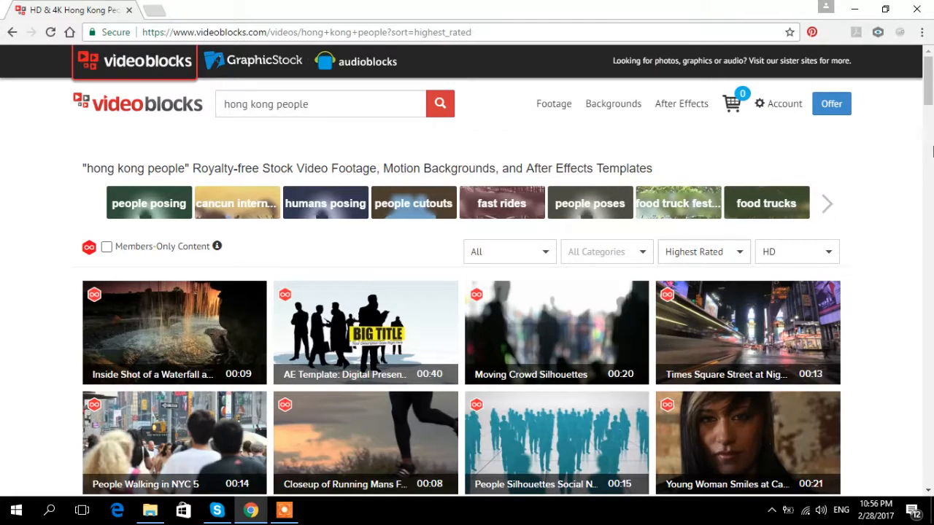
{"action": "scroll", "scroll_direction": "down", "scroll_amount": 3}
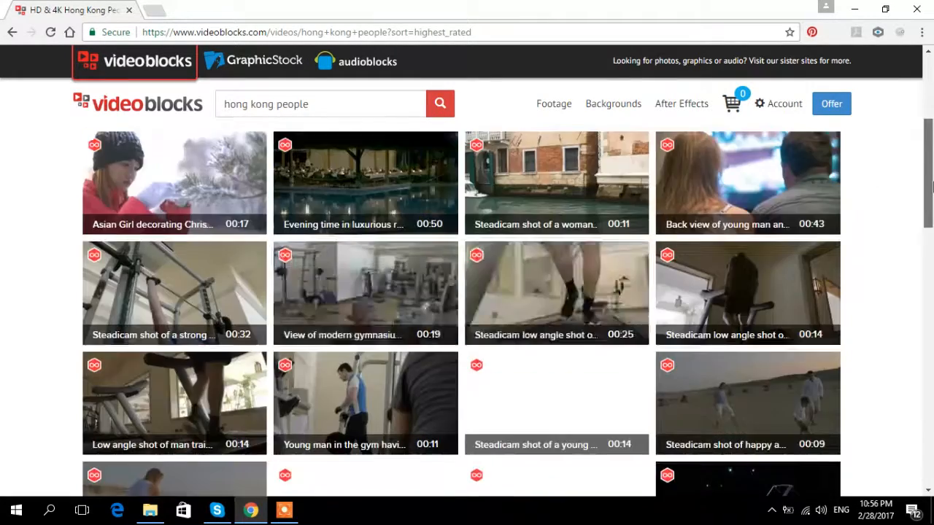
{"action": "scroll", "scroll_direction": "down", "scroll_amount": 3}
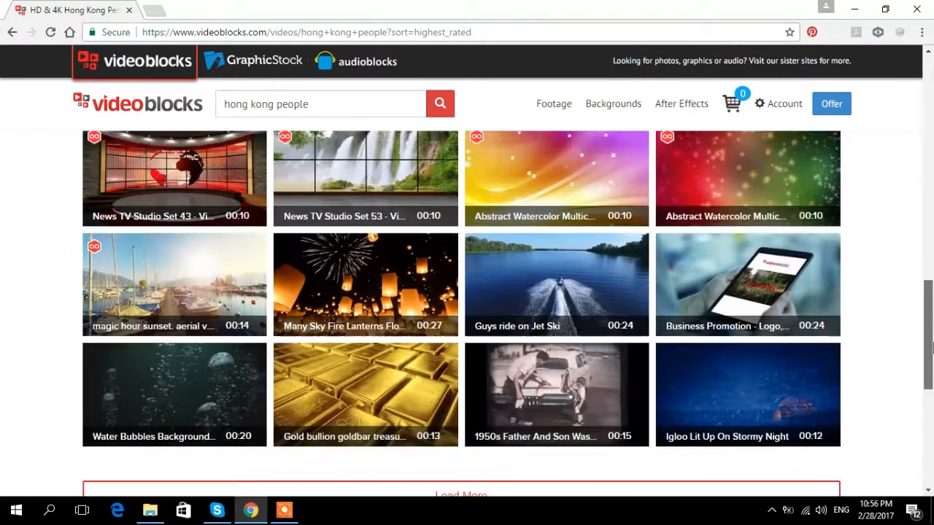
{"action": "scroll", "scroll_direction": "down", "scroll_amount": 3}
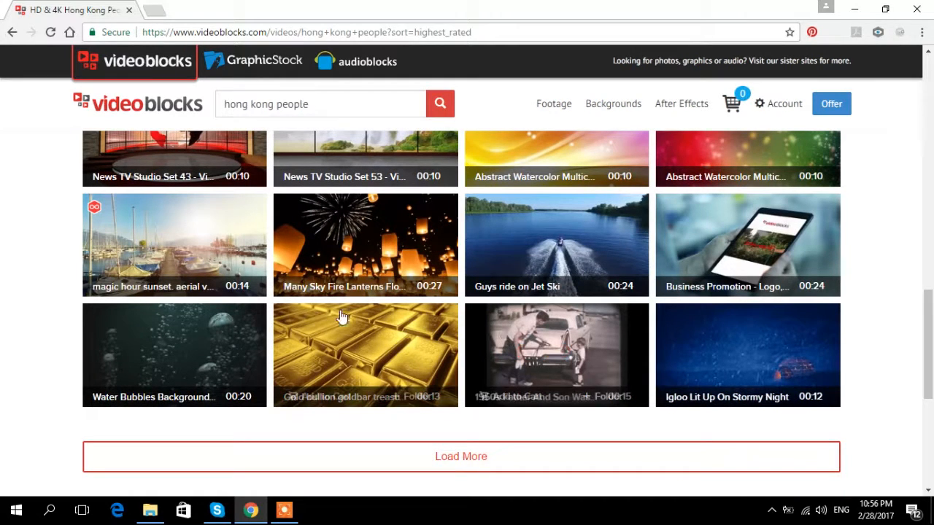
{"action": "mouse_move", "coordinate": [378, 239]}
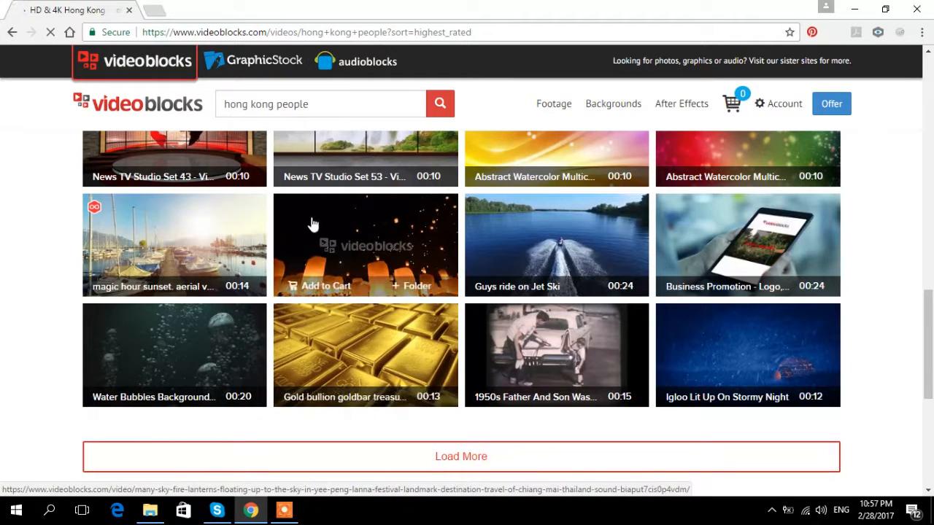
- Open the Many Sky Fire Lanterns clip page and play its preview
{"action": "left_click", "coordinate": [365, 245]}
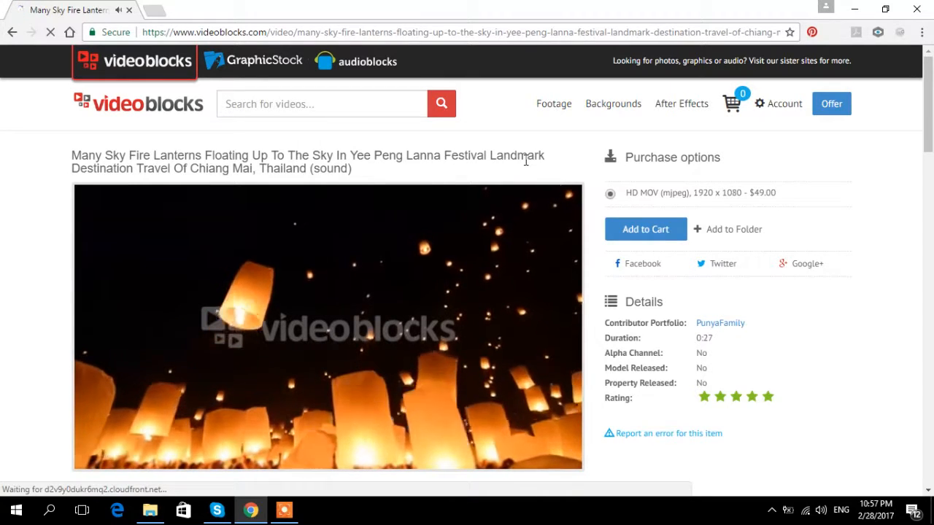
{"action": "left_click", "coordinate": [328, 323]}
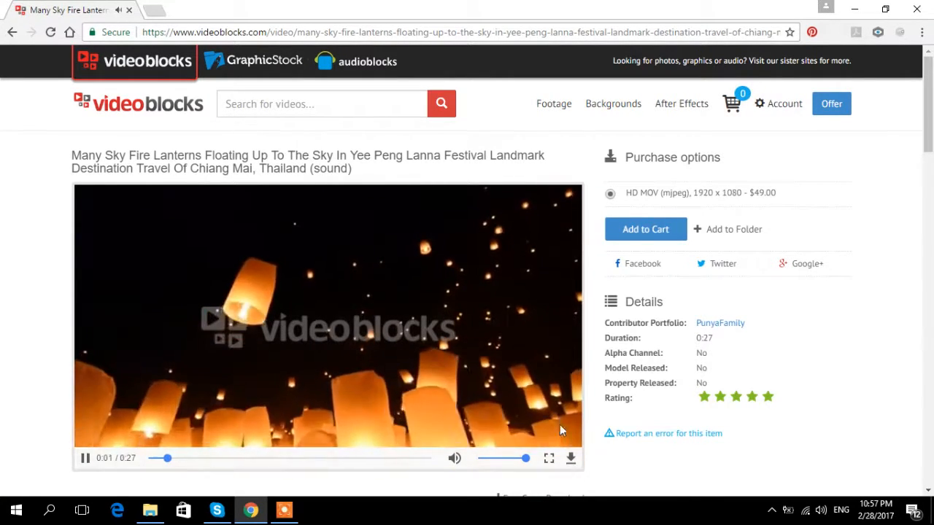
{"action": "left_click", "coordinate": [548, 458]}
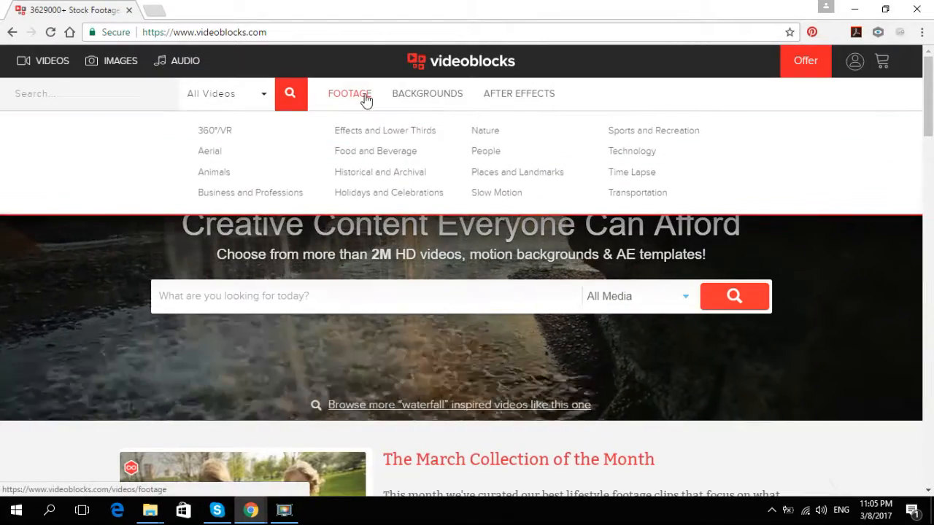
{"action": "mouse_move", "coordinate": [385, 130]}
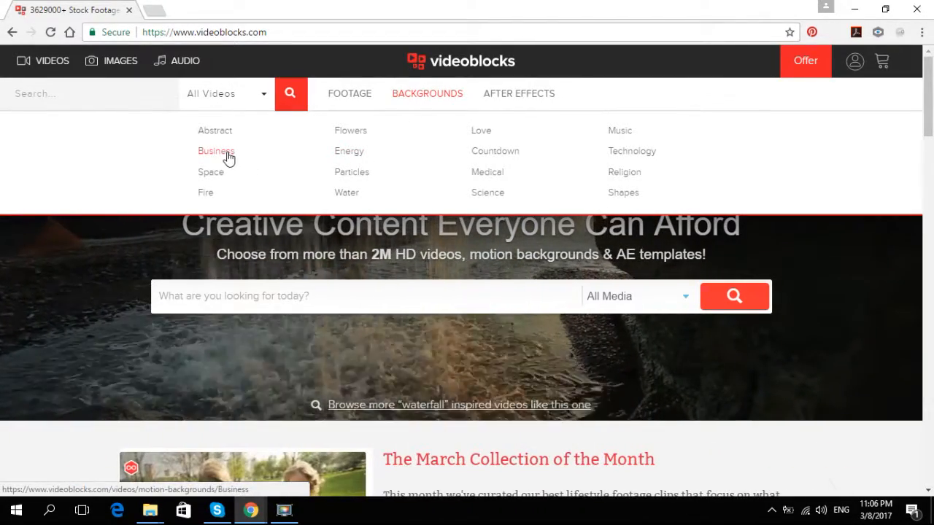
- Browse the Business motion backgrounds grid, including Business in the Red and Business Tracking
{"action": "left_click", "coordinate": [216, 151]}
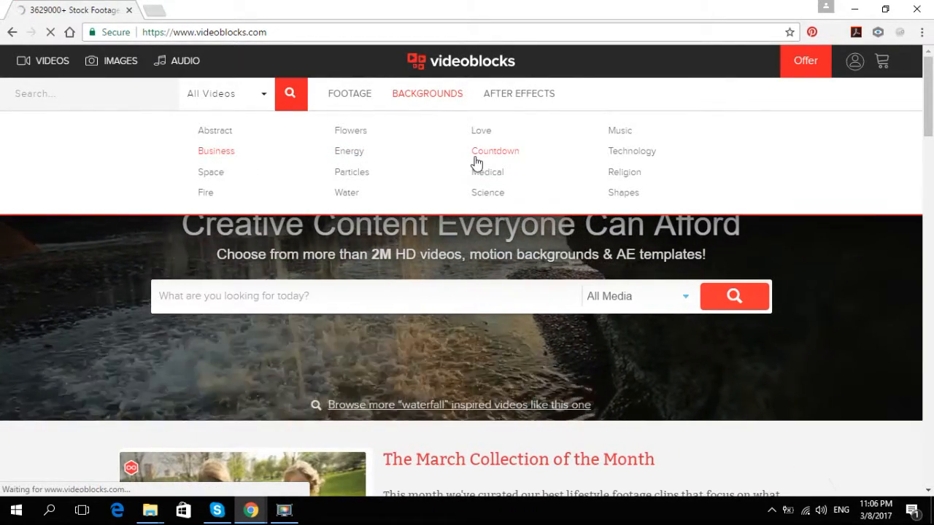
{"action": "left_click", "coordinate": [216, 151]}
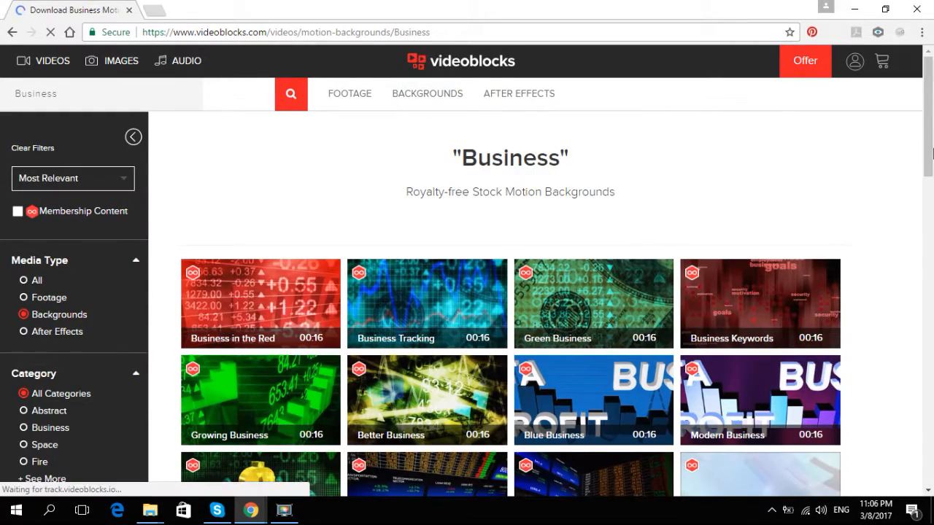
{"action": "scroll", "scroll_direction": "down", "scroll_amount": 3}
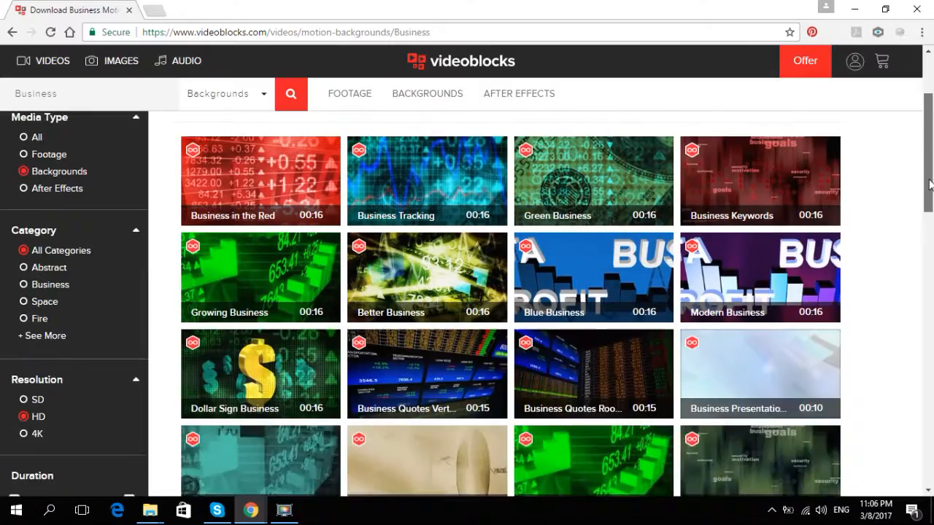
{"action": "scroll", "scroll_direction": "up", "scroll_amount": 3}
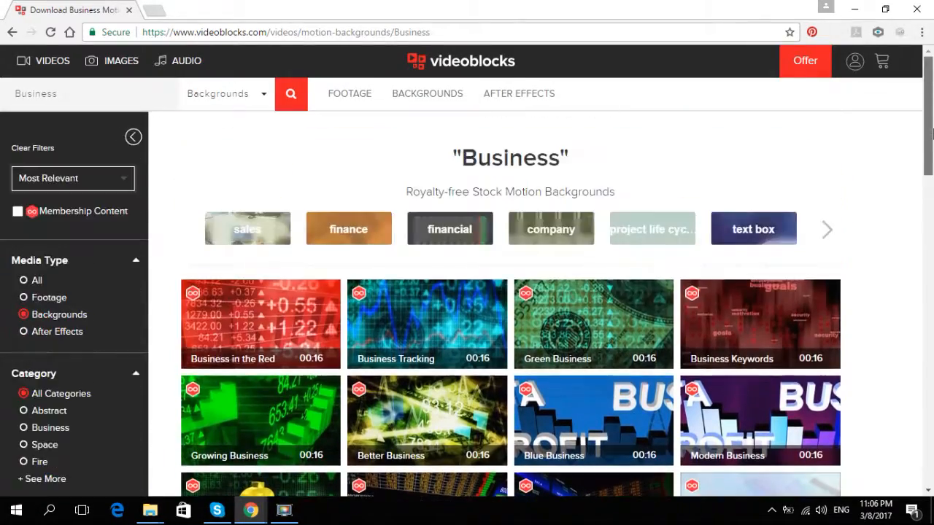
{"action": "scroll", "scroll_direction": "down", "scroll_amount": 3}
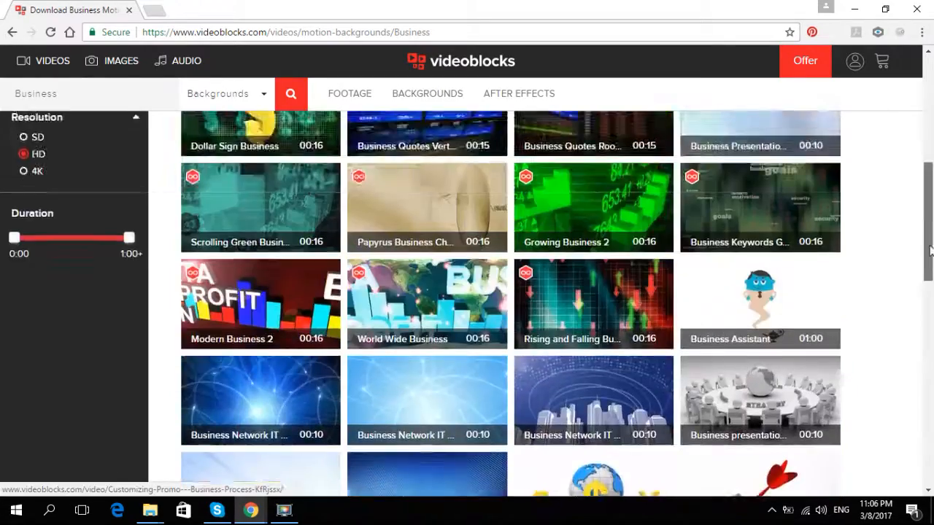
{"action": "scroll", "scroll_direction": "up", "scroll_amount": 3}
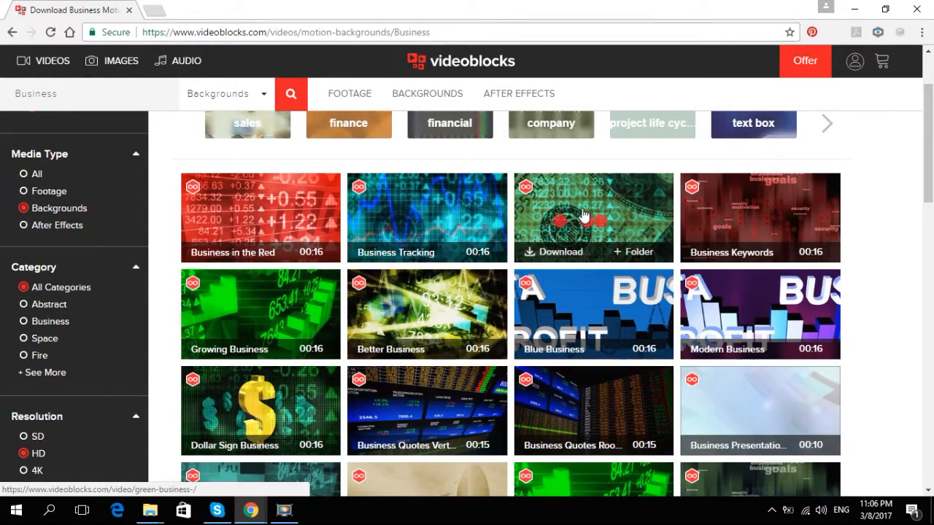
{"action": "mouse_move", "coordinate": [616, 195]}
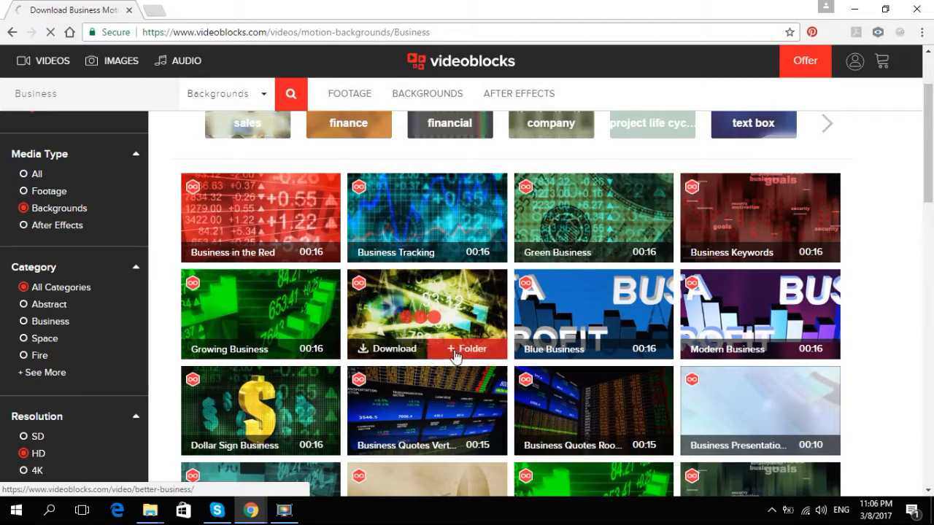
- View the Green Business clip page and start its preview playing
{"action": "left_click", "coordinate": [592, 218]}
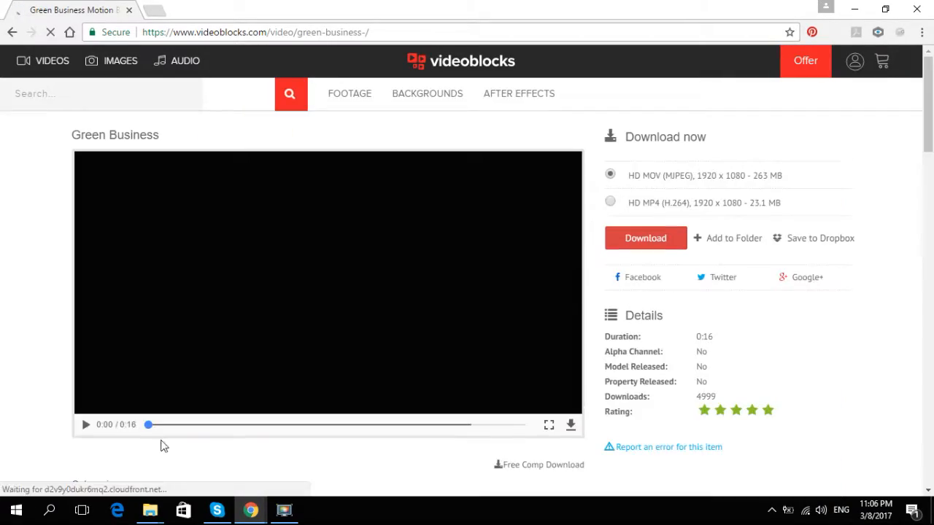
{"action": "left_click", "coordinate": [85, 425]}
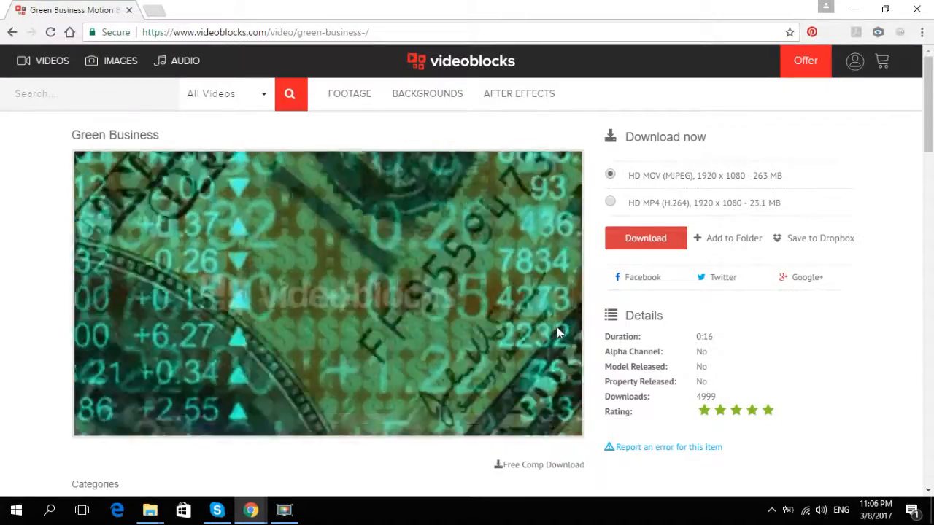
{"action": "left_click", "coordinate": [426, 93]}
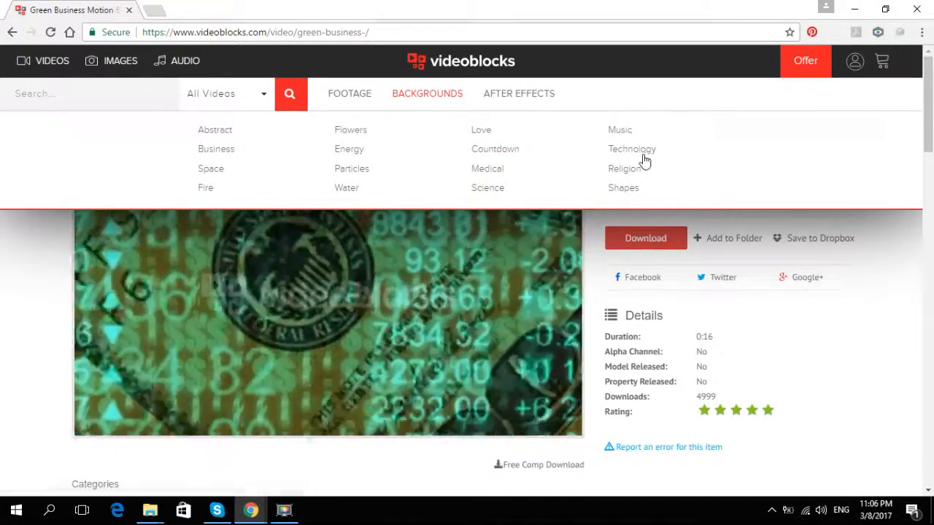
- Browse the Music motion backgrounds listing
{"action": "left_click", "coordinate": [618, 128]}
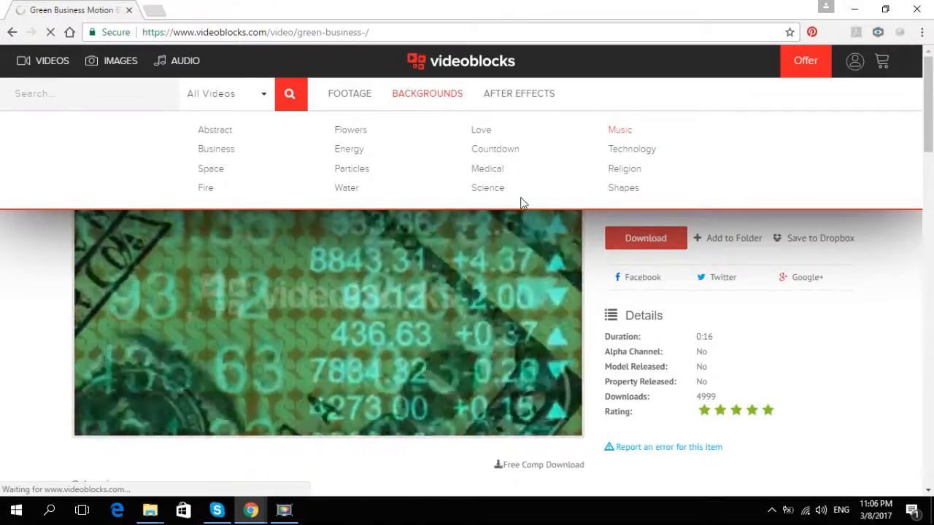
{"action": "left_click", "coordinate": [619, 129]}
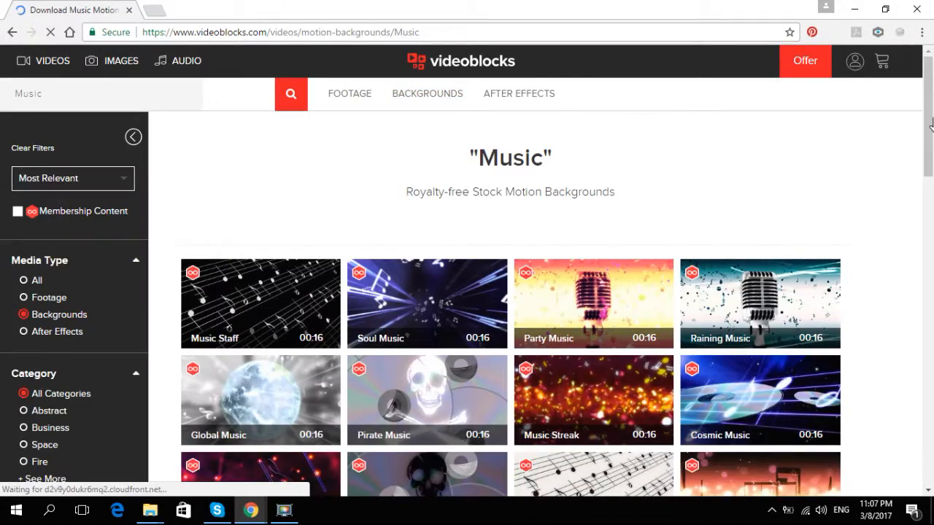
{"action": "scroll", "scroll_direction": "down", "scroll_amount": 3}
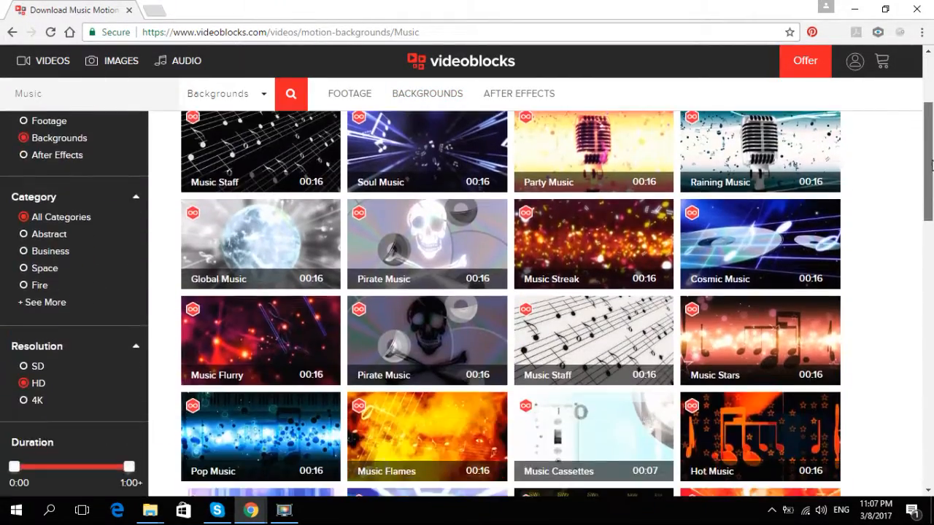
{"action": "mouse_move", "coordinate": [426, 340]}
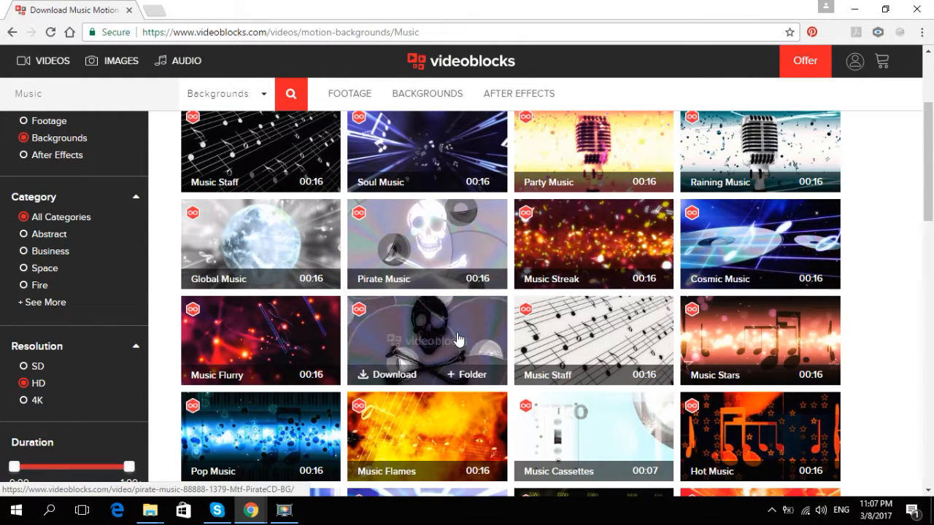
- Preview the Party Music clip and return to the Music listing
{"action": "left_click", "coordinate": [426, 340]}
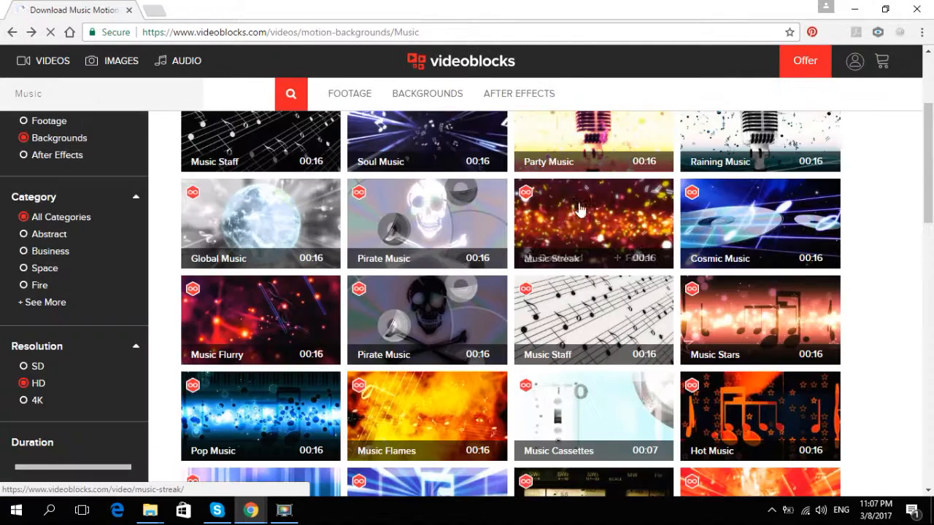
{"action": "scroll", "scroll_direction": "up", "scroll_amount": 3}
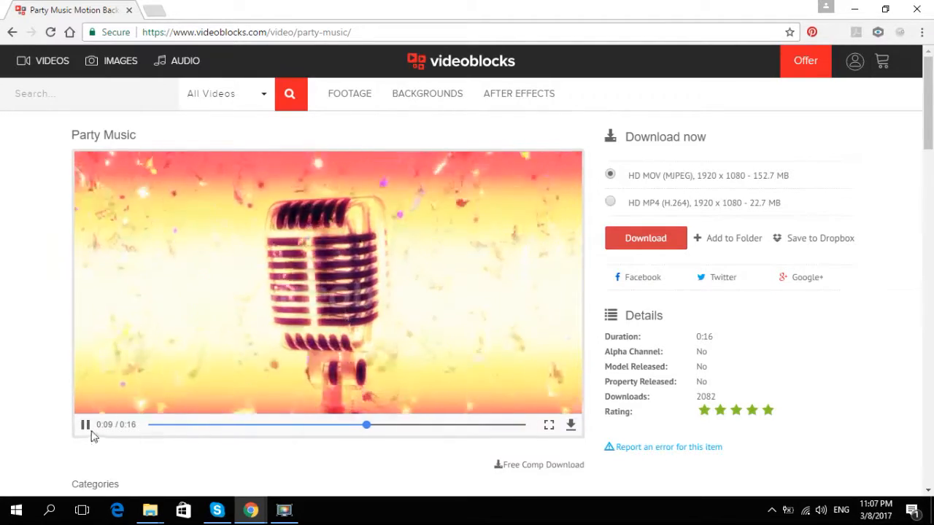
{"action": "left_click", "coordinate": [85, 425]}
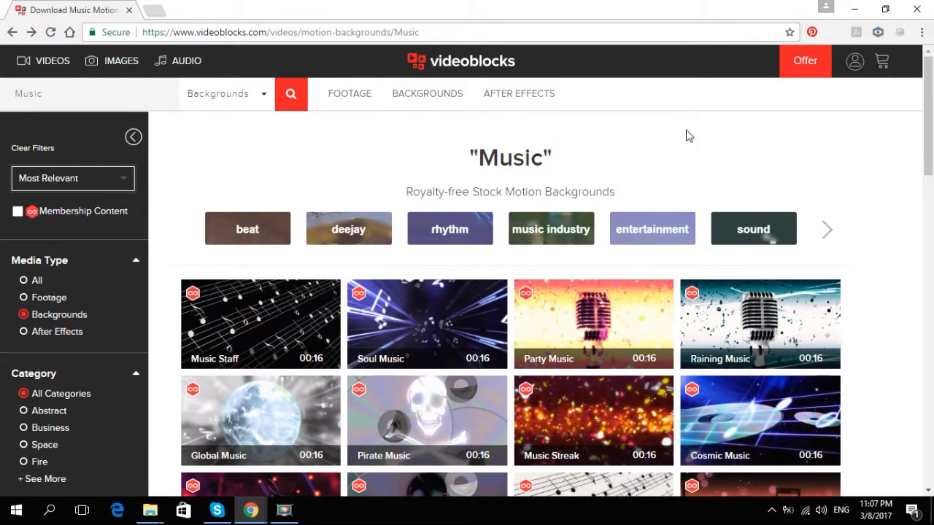
{"action": "left_click", "coordinate": [519, 93]}
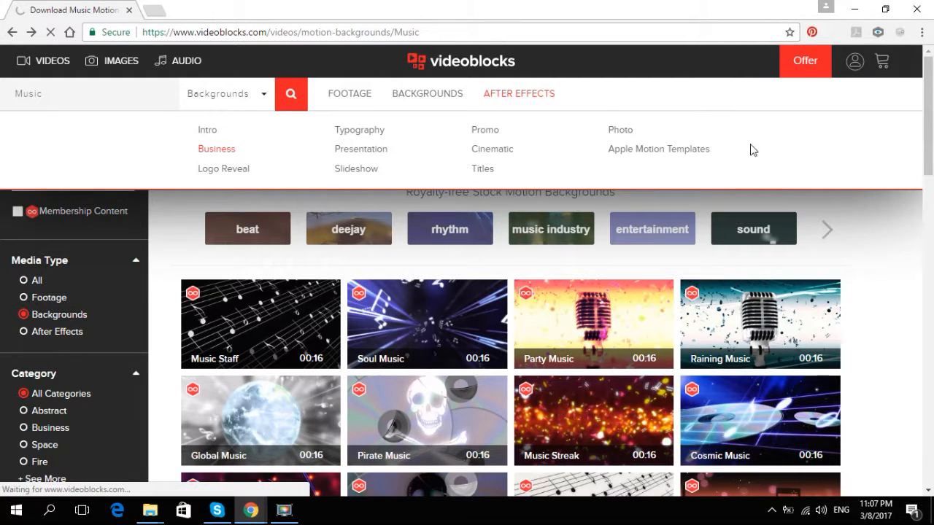
- Reach the Business Statistics Intro template from the Business After Effects templates
{"action": "left_click", "coordinate": [216, 149]}
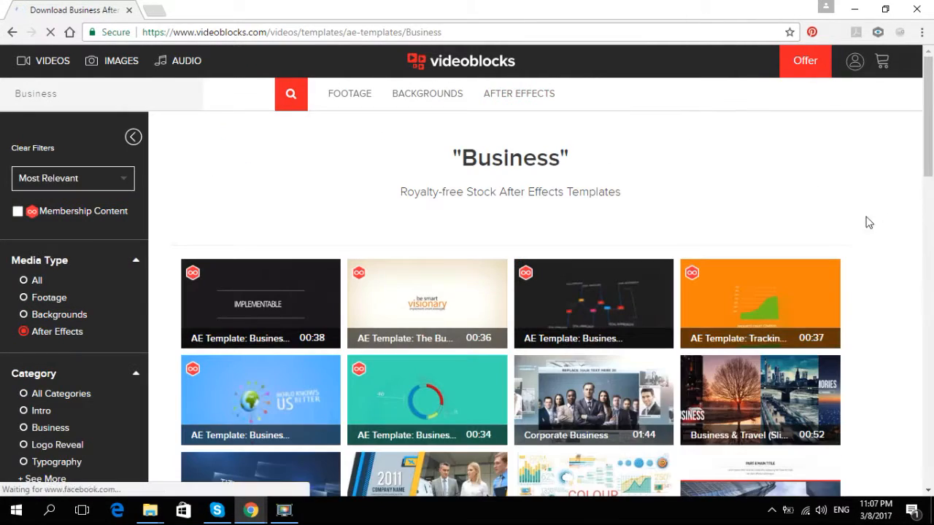
{"action": "scroll", "scroll_direction": "down", "scroll_amount": 3}
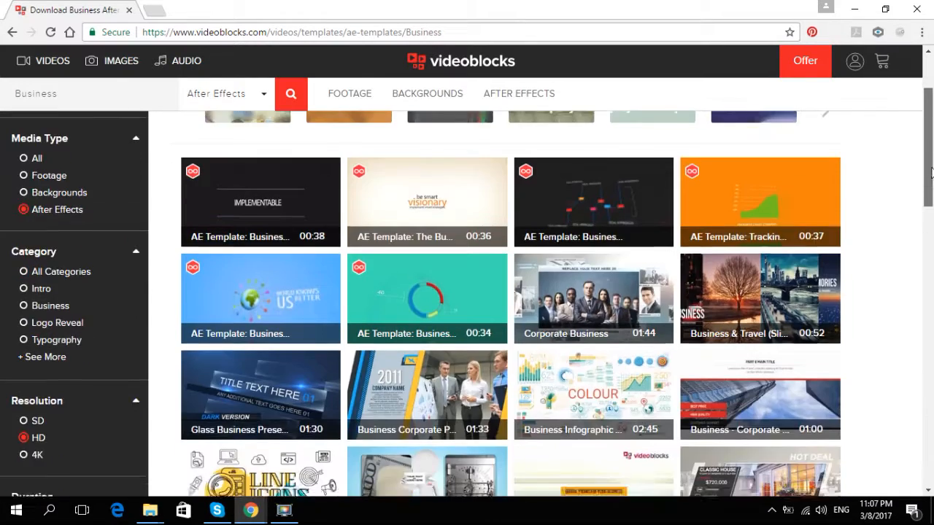
{"action": "scroll", "scroll_direction": "down", "scroll_amount": 3}
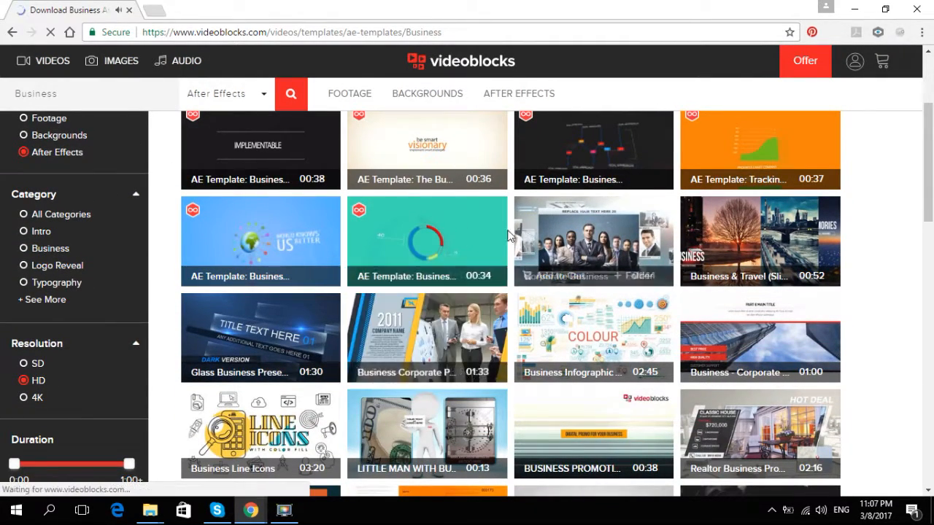
{"action": "left_click", "coordinate": [426, 241]}
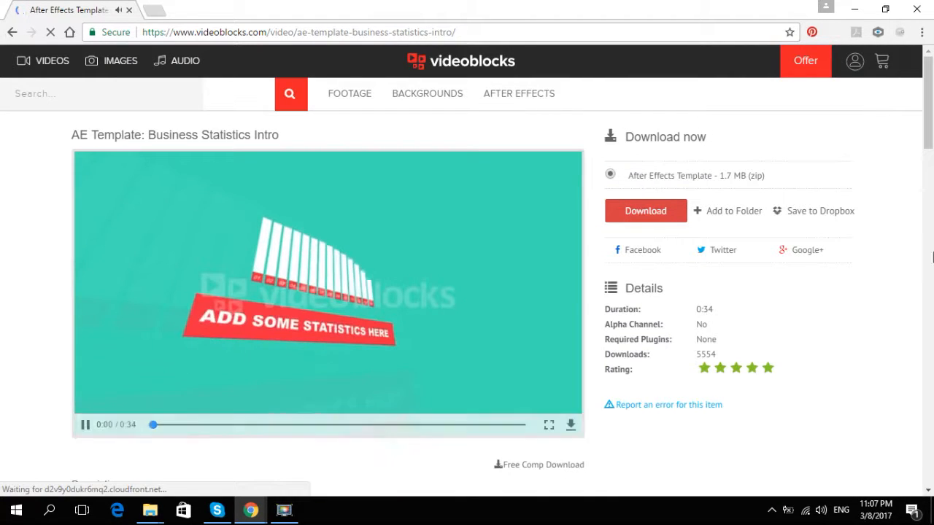
- Look through the Business Statistics Intro template's details and category tags
{"action": "scroll", "scroll_direction": "down", "scroll_amount": 3}
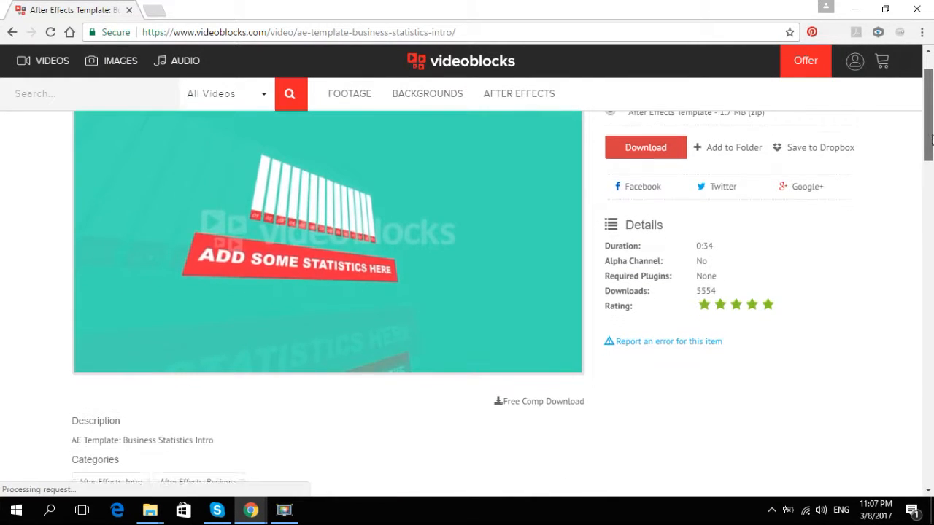
{"action": "scroll", "scroll_direction": "down", "scroll_amount": 3}
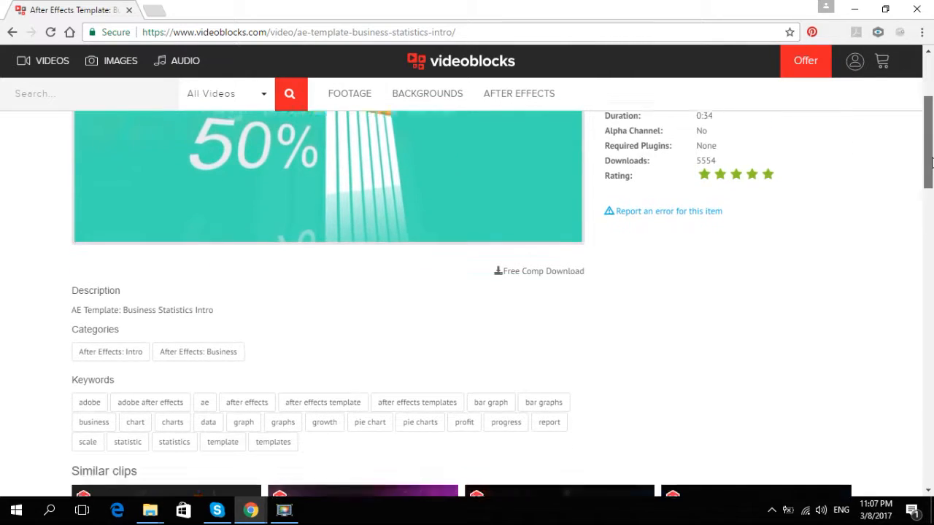
{"action": "scroll", "scroll_direction": "down", "scroll_amount": 3}
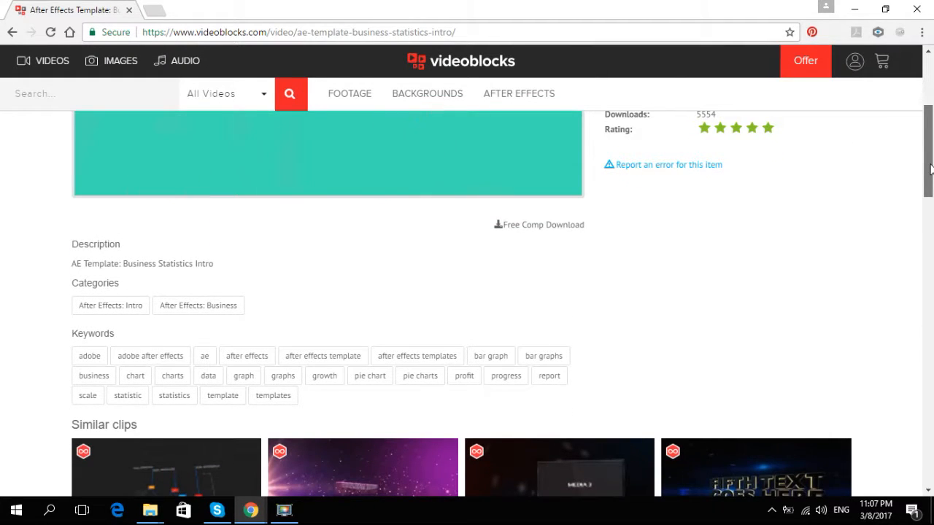
{"action": "scroll", "scroll_direction": "up", "scroll_amount": 3}
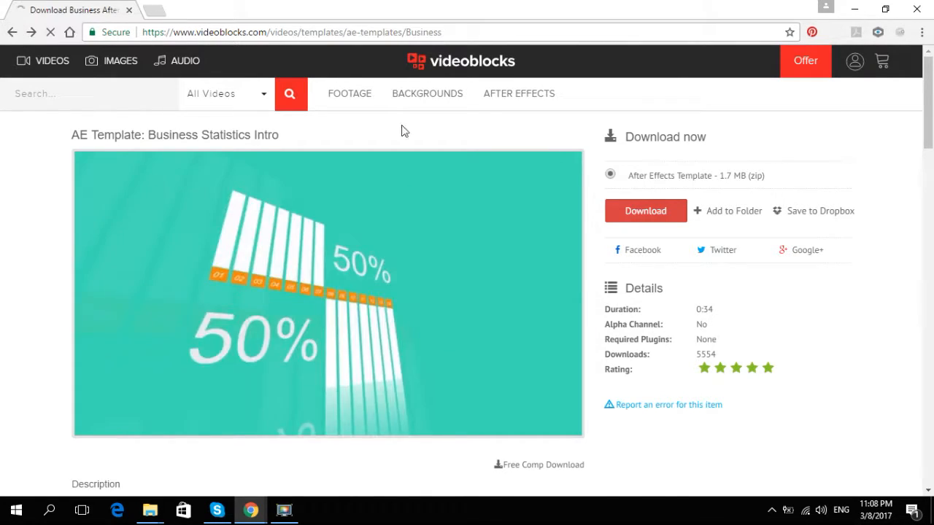
- Browse the Business After Effects templates results, such as Corporate Business and Business & Travel
{"action": "left_click", "coordinate": [289, 93]}
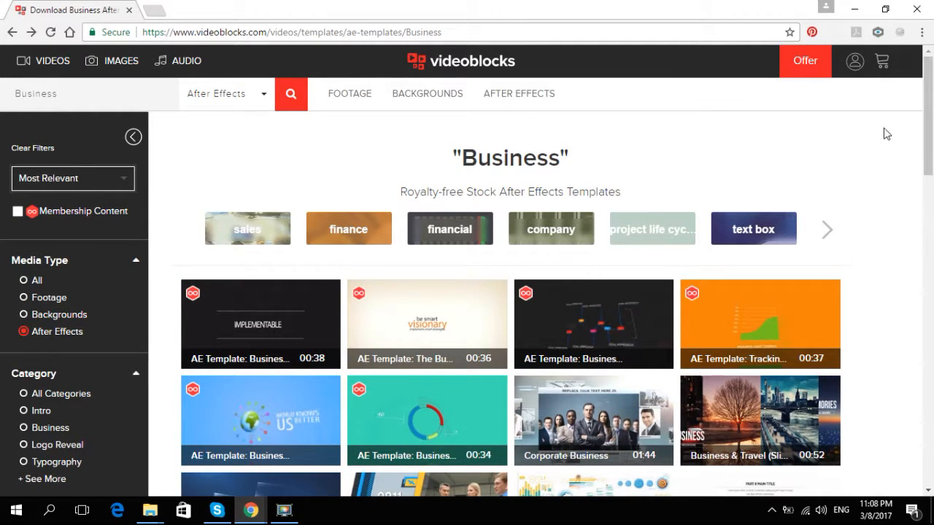
{"action": "mouse_move", "coordinate": [871, 137]}
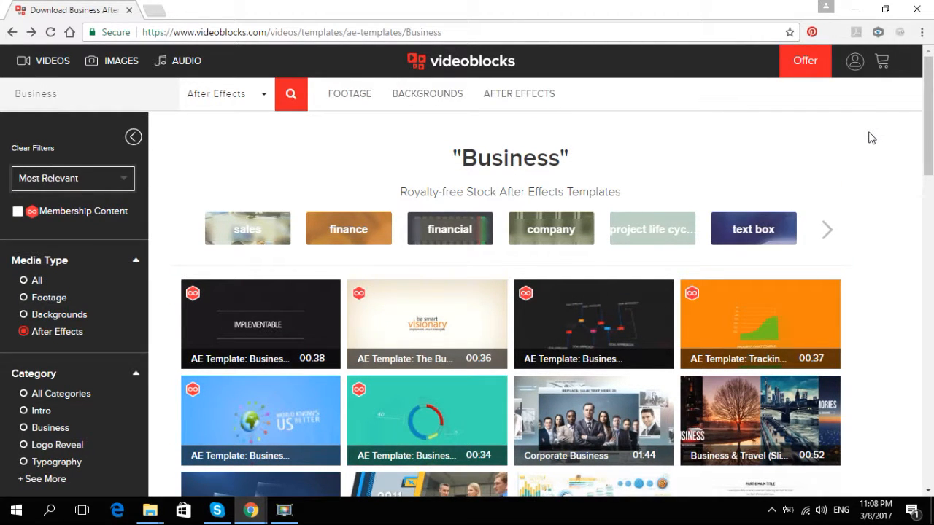
{"action": "mouse_move", "coordinate": [531, 79]}
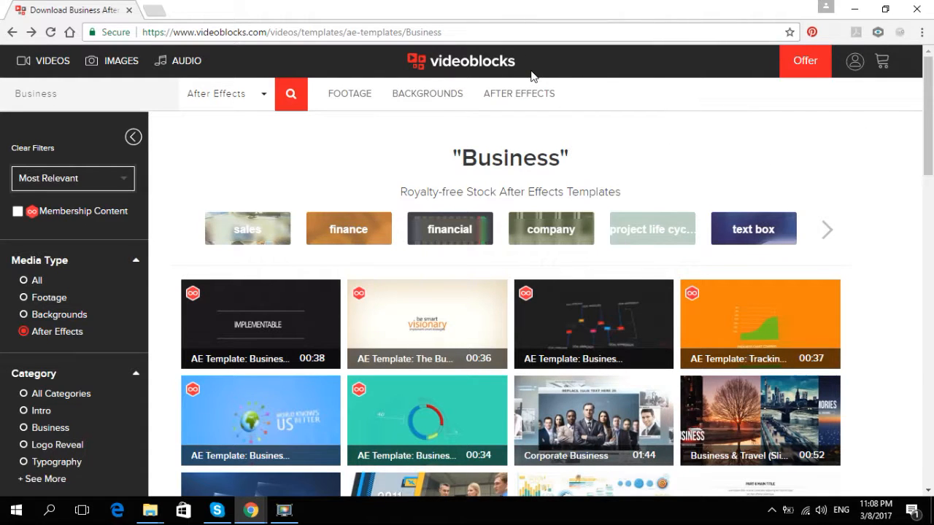
{"action": "mouse_move", "coordinate": [586, 95]}
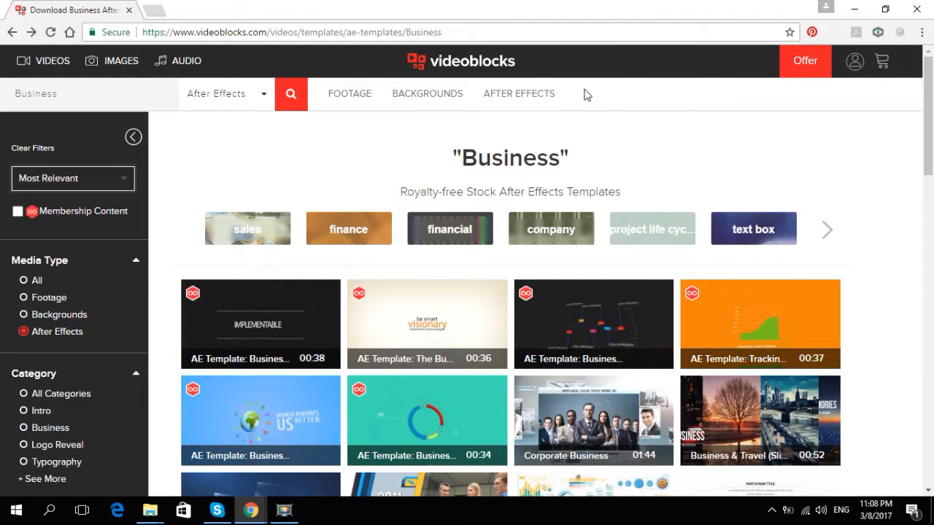
{"action": "mouse_move", "coordinate": [873, 180]}
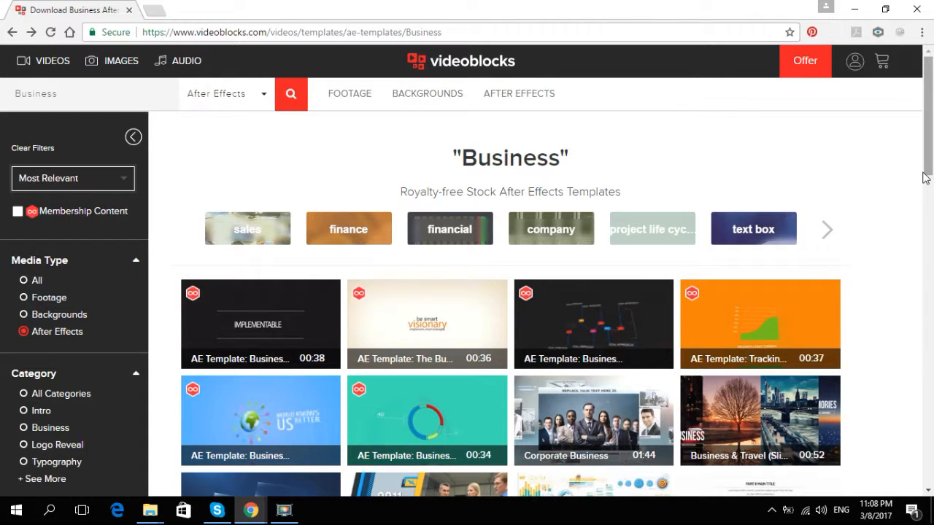
{"action": "mouse_move", "coordinate": [805, 61]}
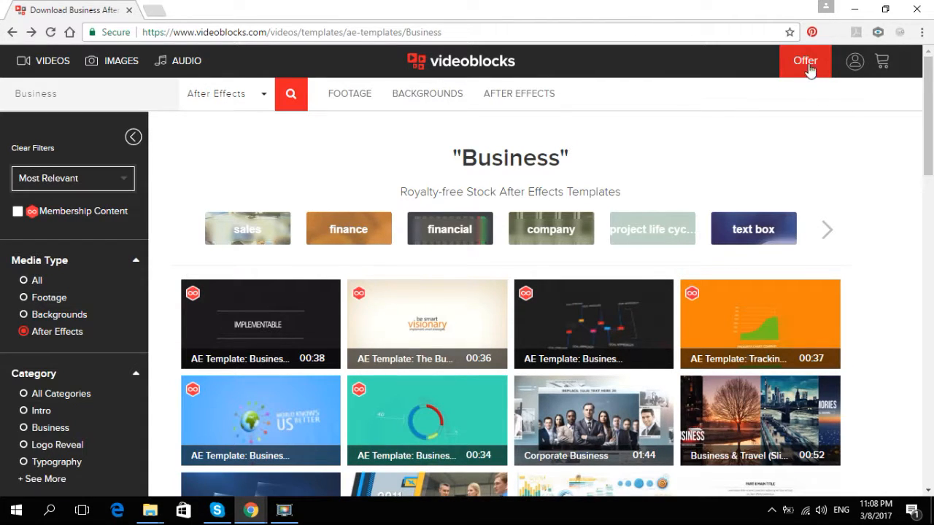
{"action": "scroll", "scroll_direction": "down", "scroll_amount": 3}
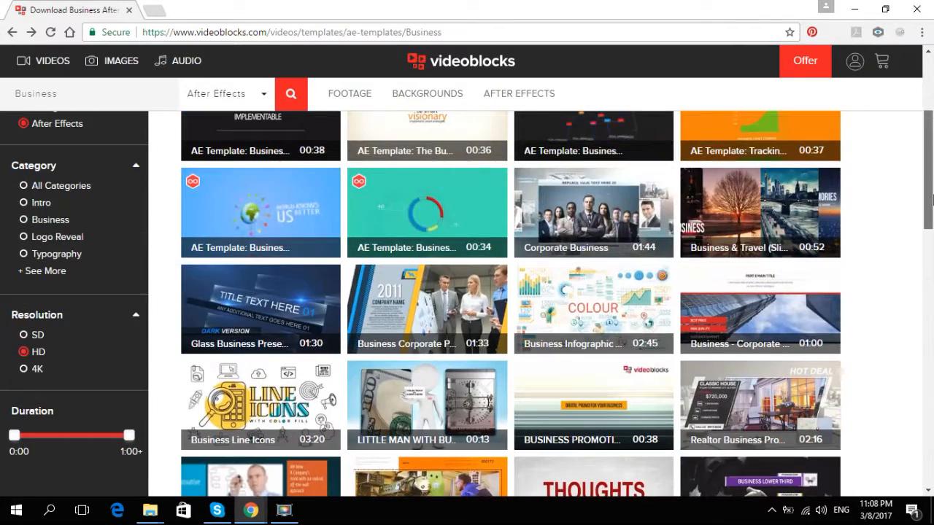
{"action": "scroll", "scroll_direction": "up", "scroll_amount": 3}
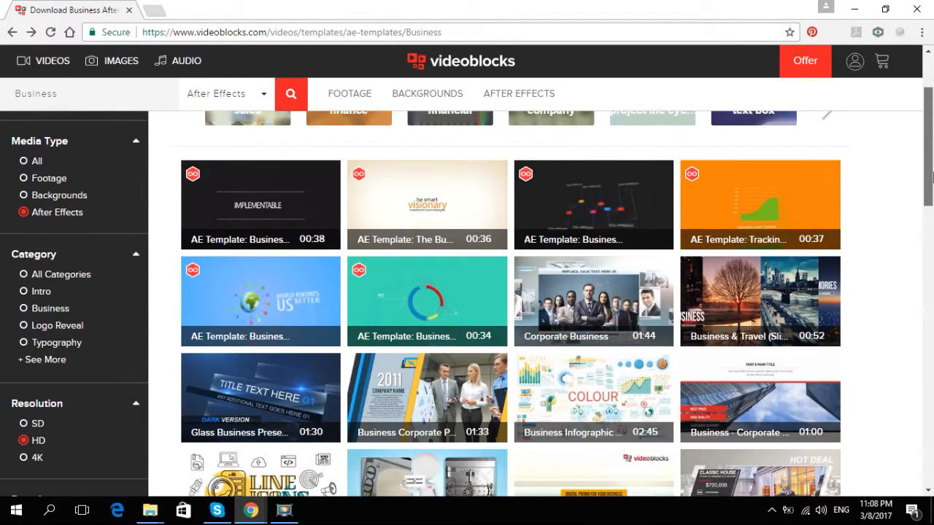
{"action": "scroll", "scroll_direction": "up", "scroll_amount": 3}
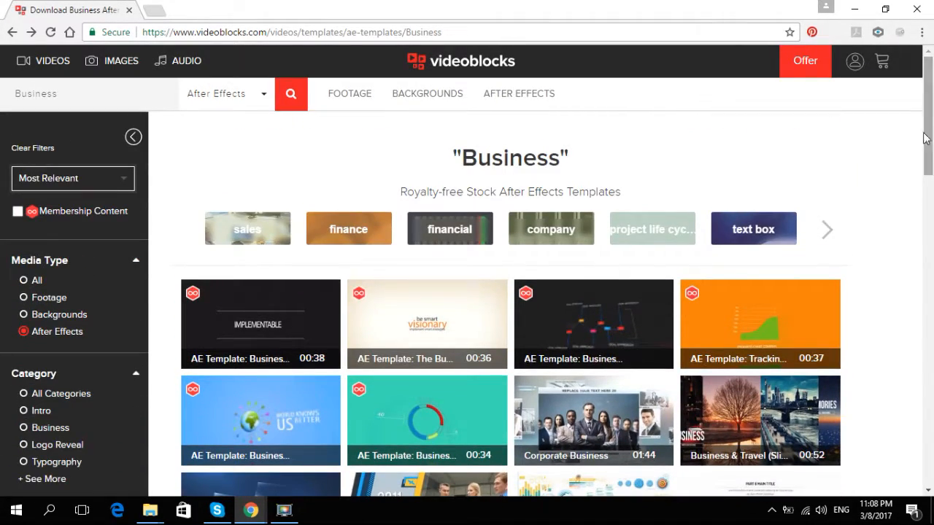
{"action": "mouse_move", "coordinate": [907, 143]}
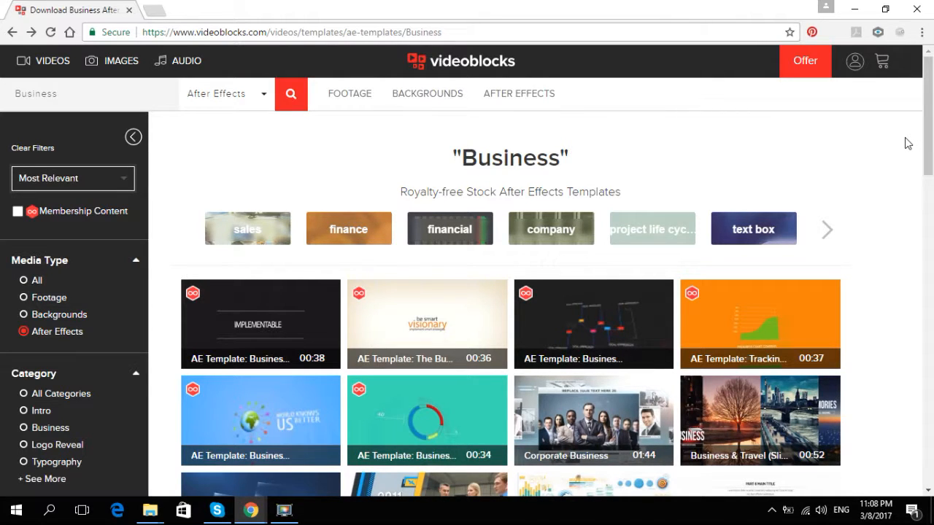
{"action": "mouse_move", "coordinate": [604, 159]}
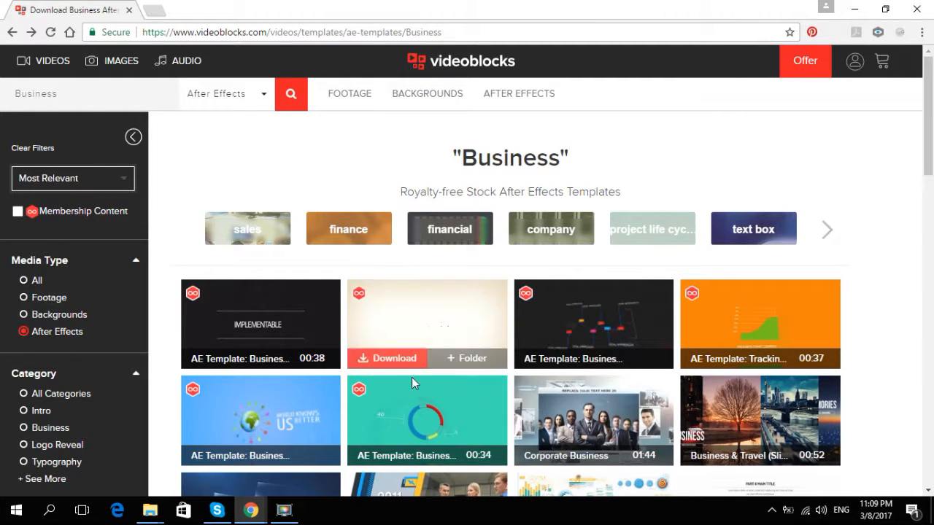
{"action": "scroll", "scroll_direction": "down", "scroll_amount": 3}
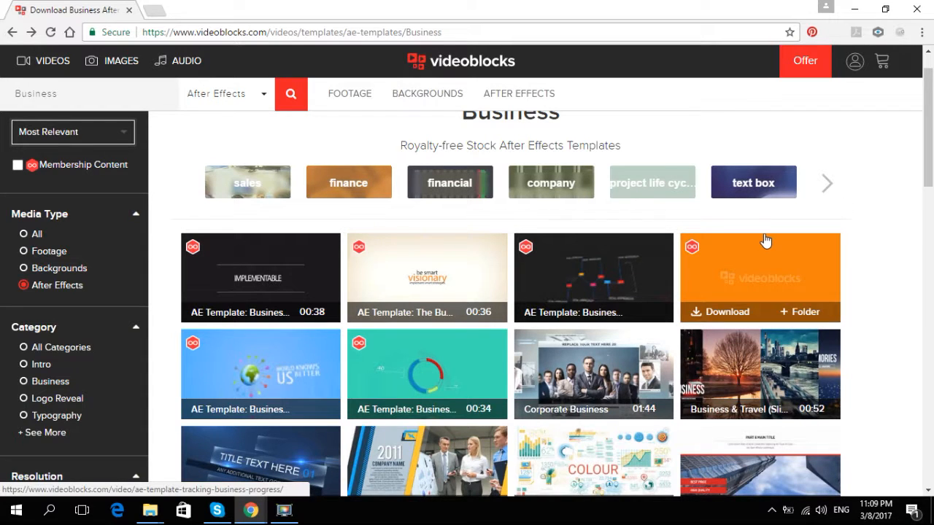
{"action": "mouse_move", "coordinate": [350, 93]}
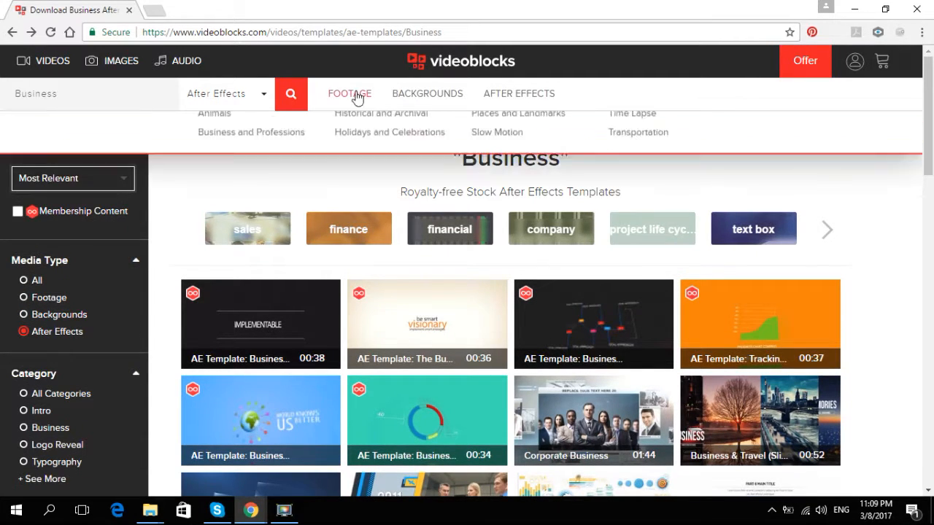
- Browse the stock Footage listing past Terrain and Sunrise HD and load more clips
{"action": "left_click", "coordinate": [350, 93]}
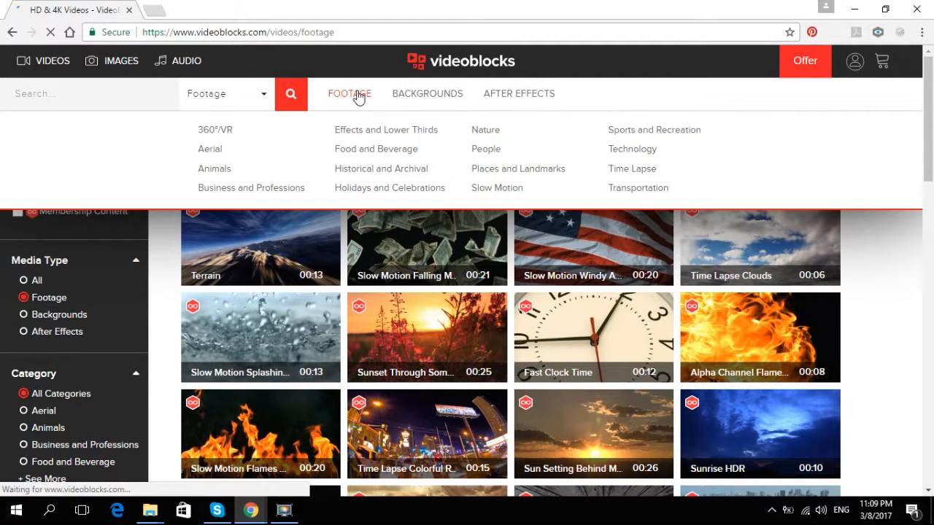
{"action": "mouse_move", "coordinate": [905, 309]}
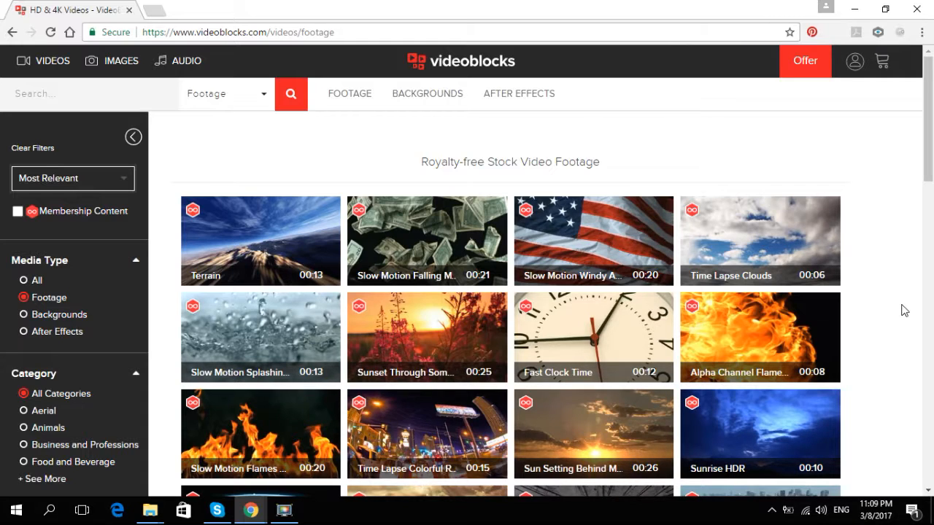
{"action": "mouse_move", "coordinate": [775, 67]}
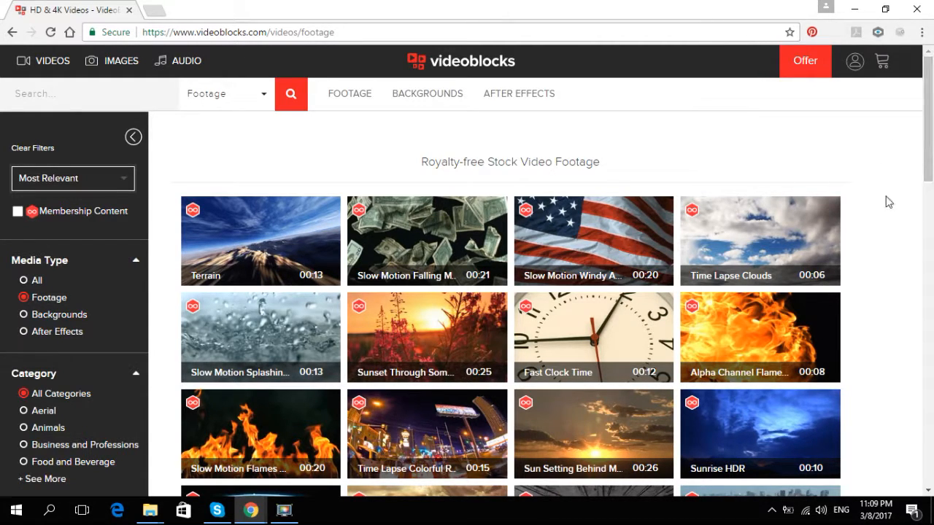
{"action": "scroll", "scroll_direction": "down", "scroll_amount": 3}
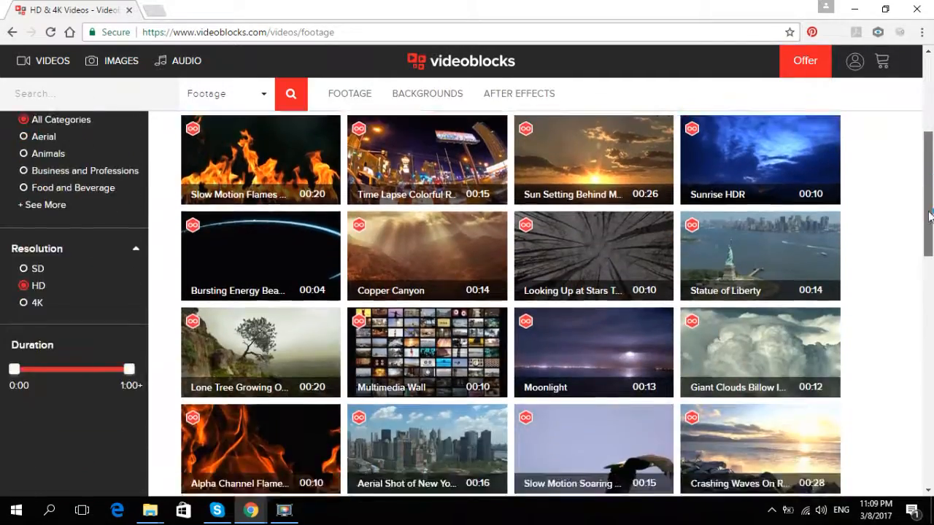
{"action": "scroll", "scroll_direction": "down", "scroll_amount": 3}
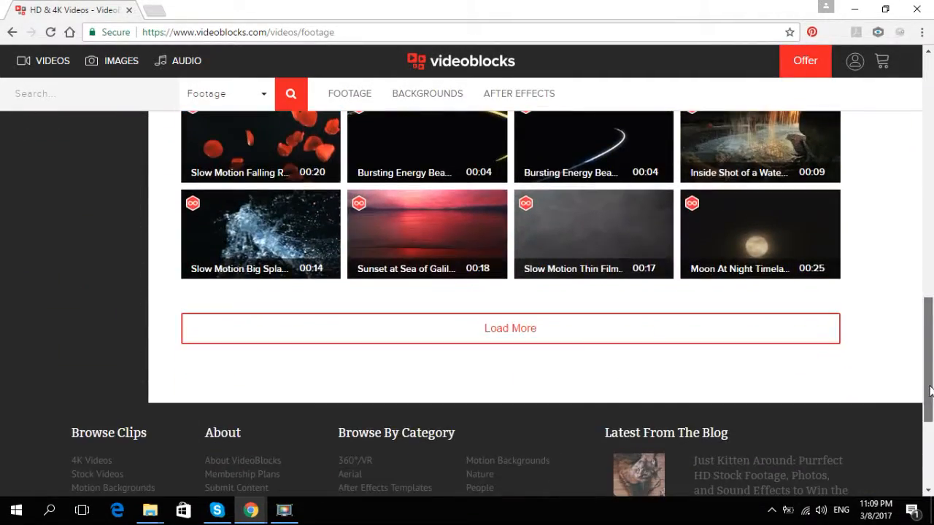
{"action": "left_click", "coordinate": [511, 327]}
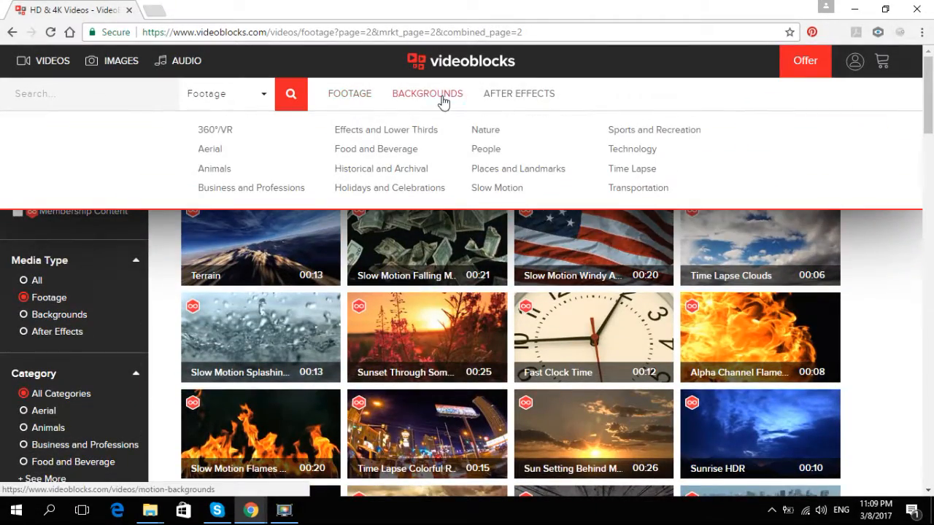
- Return to the Business motion backgrounds and scroll its results
{"action": "left_click", "coordinate": [426, 94]}
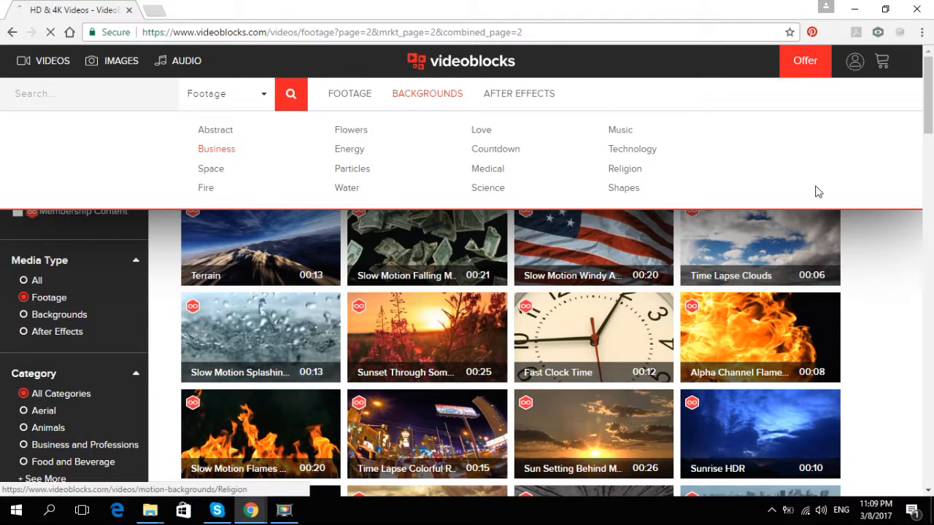
{"action": "left_click", "coordinate": [216, 149]}
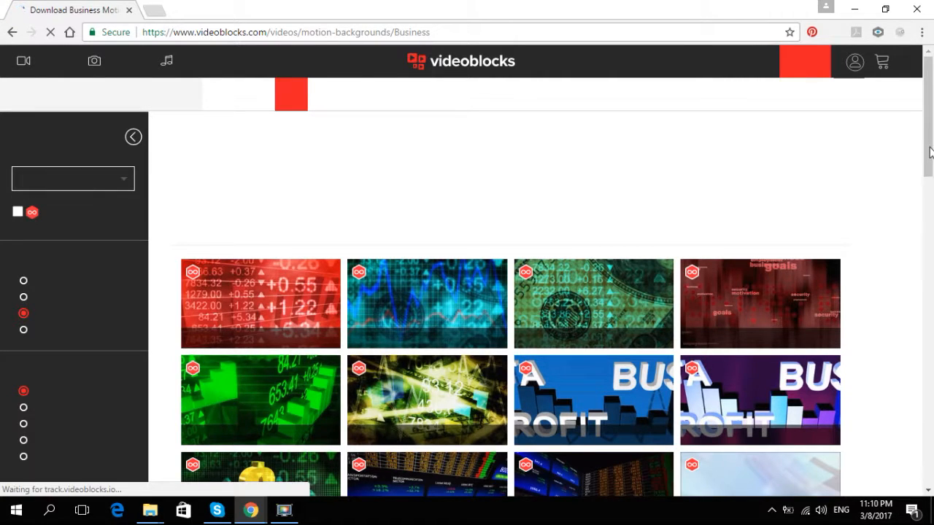
{"action": "scroll", "scroll_direction": "down", "scroll_amount": 3}
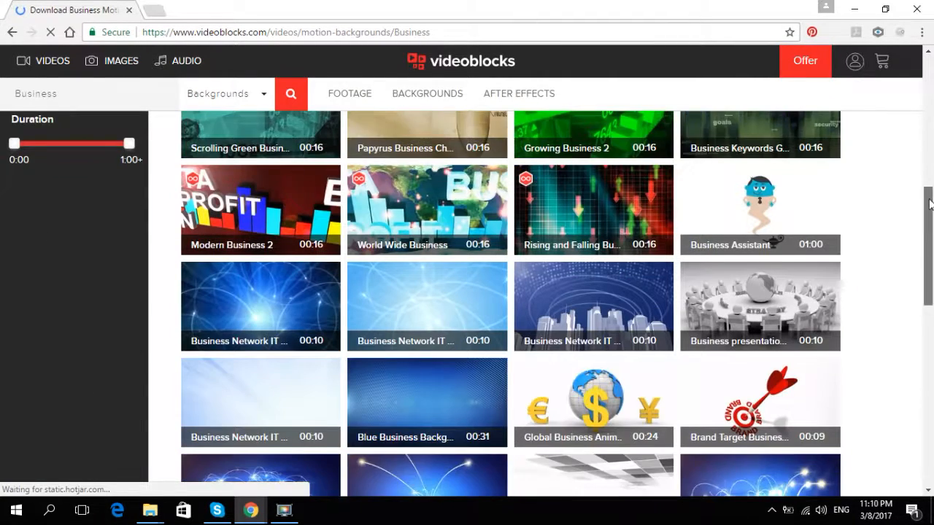
{"action": "scroll", "scroll_direction": "down", "scroll_amount": 3}
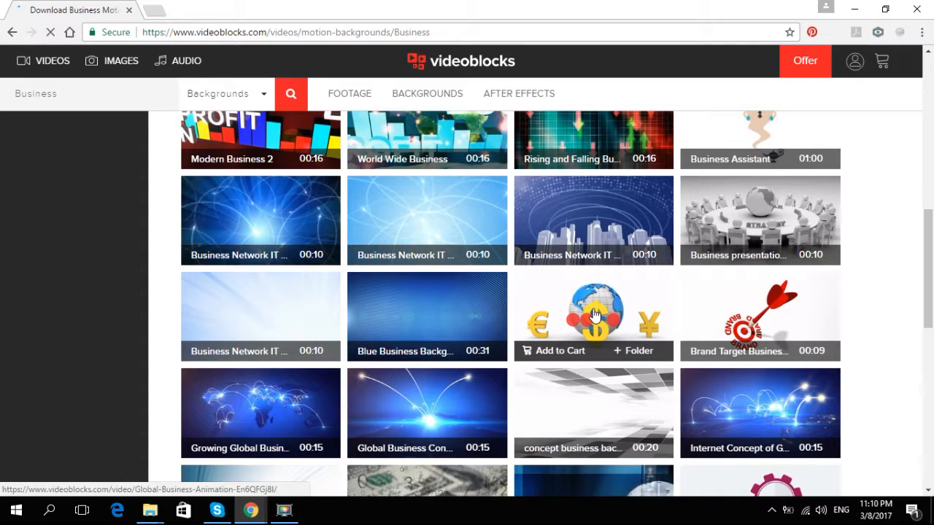
{"action": "mouse_move", "coordinate": [635, 309]}
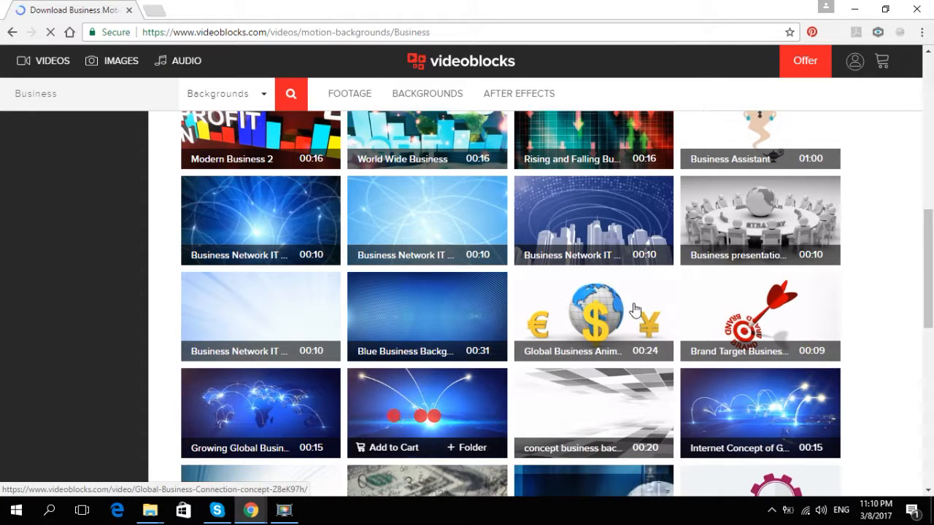
- View the premium Global Business Animation clip and start its preview
{"action": "left_click", "coordinate": [592, 316]}
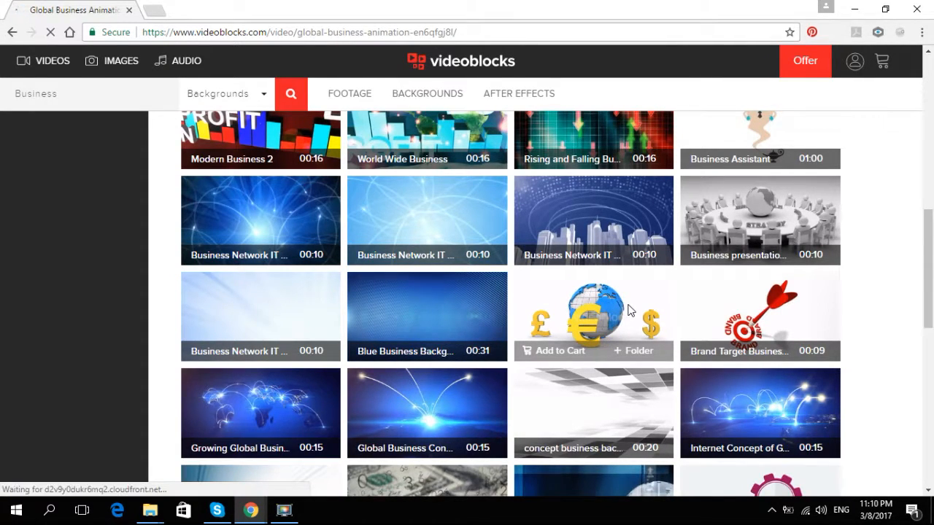
{"action": "left_click", "coordinate": [593, 315]}
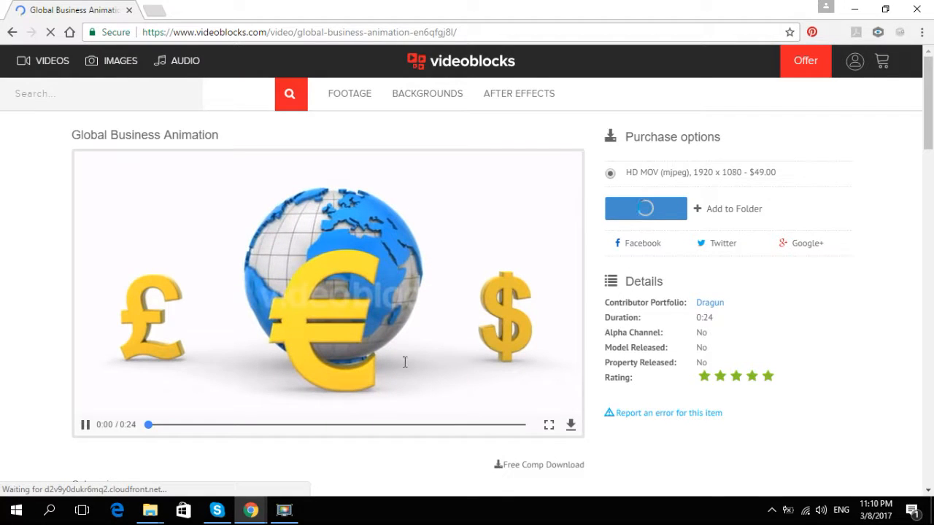